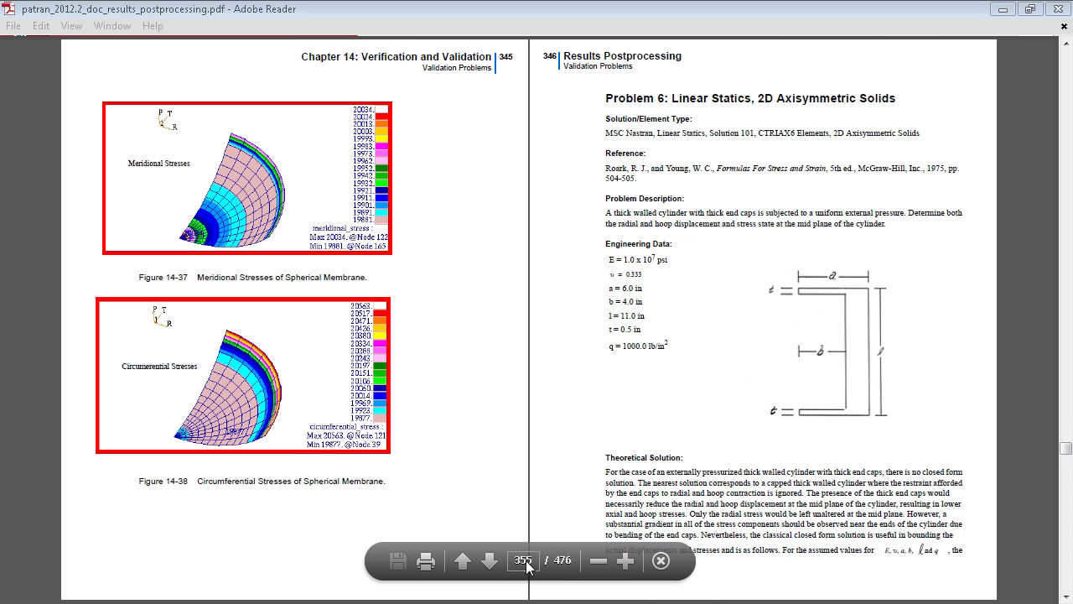
{"action": "mouse_move", "coordinate": [813, 226]}
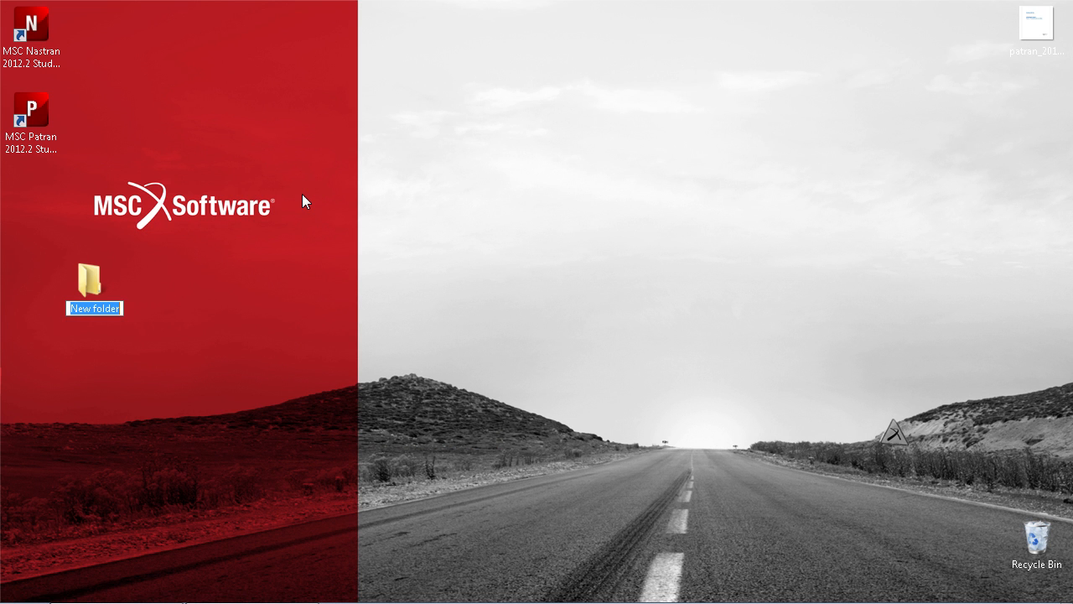
Step: Name the new desktop folder porblem06 and launch Patran 2012.2 Student Edition
{"action": "type", "text": "porblem0"}
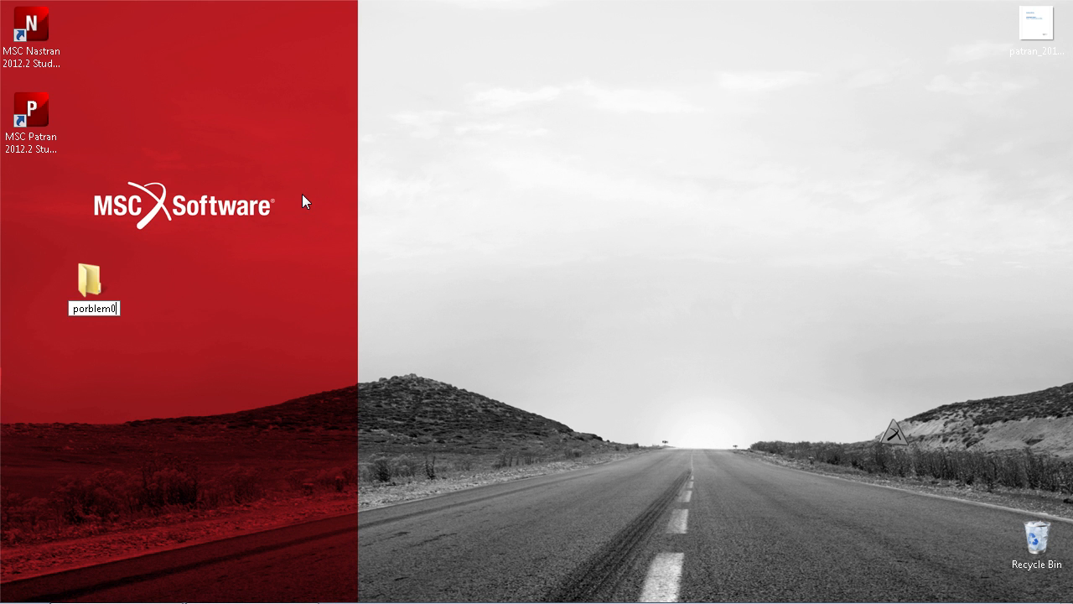
{"action": "left_click", "coordinate": [30, 124]}
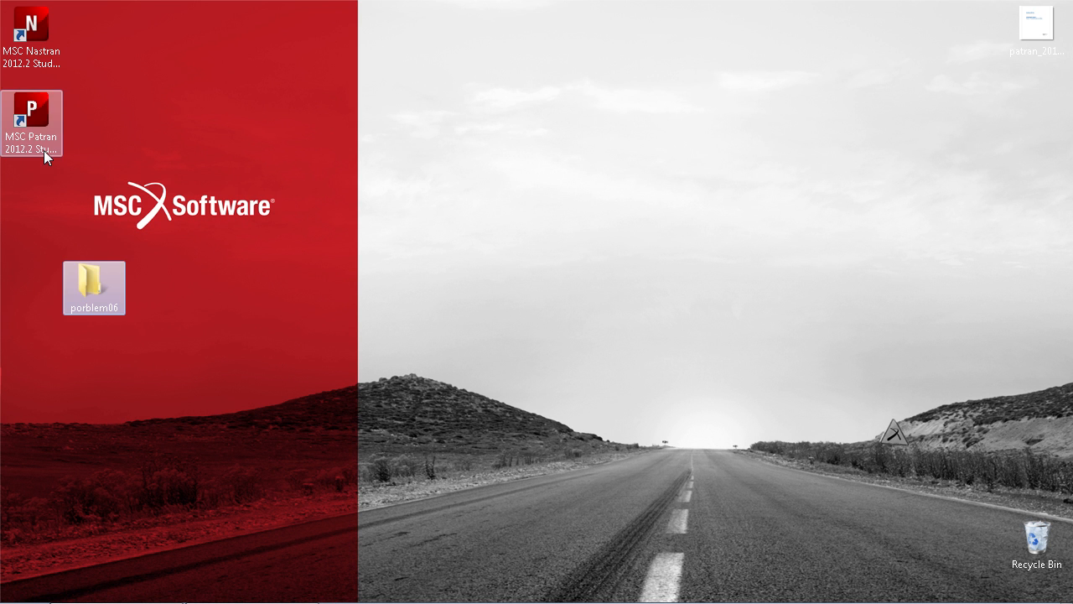
{"action": "double_click", "coordinate": [30, 111]}
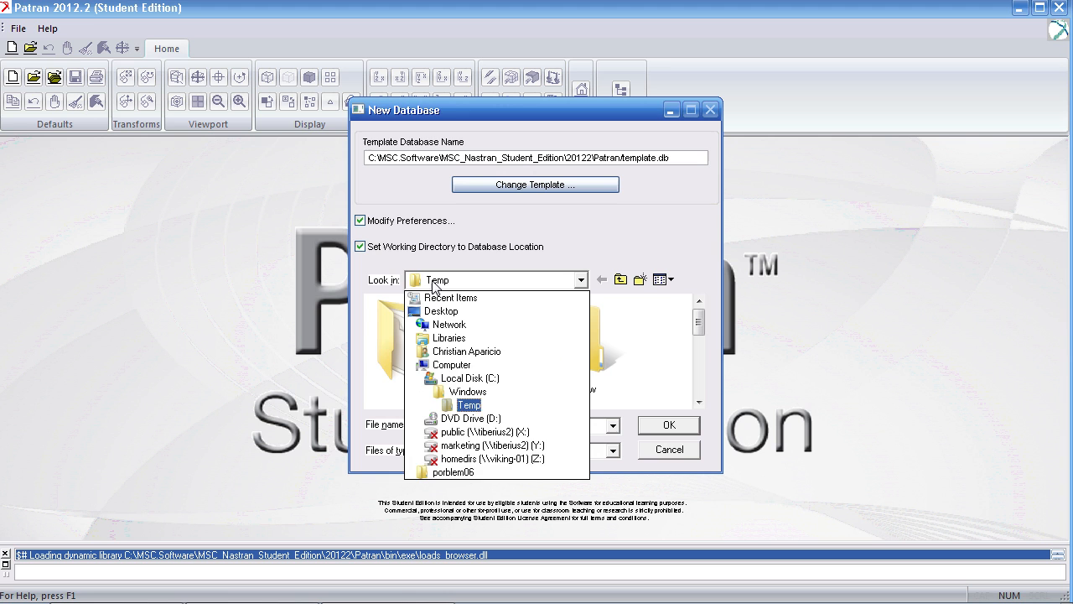
Step: Create database problem06.db in the porblem06 folder and accept MSC.Nastran structural preferences
{"action": "left_click", "coordinate": [453, 471]}
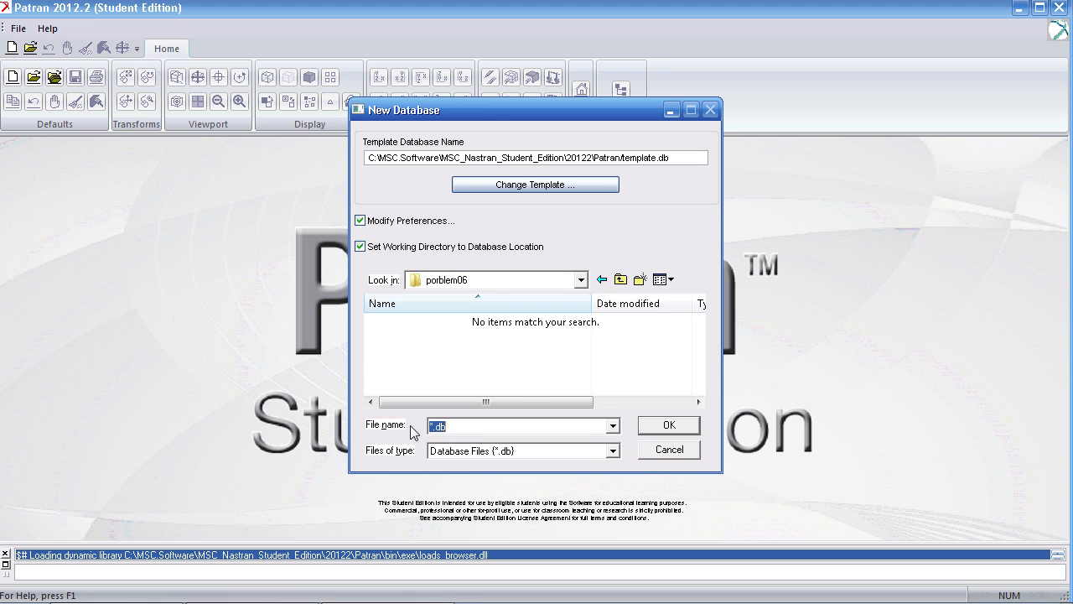
{"action": "type", "text": "problem0"}
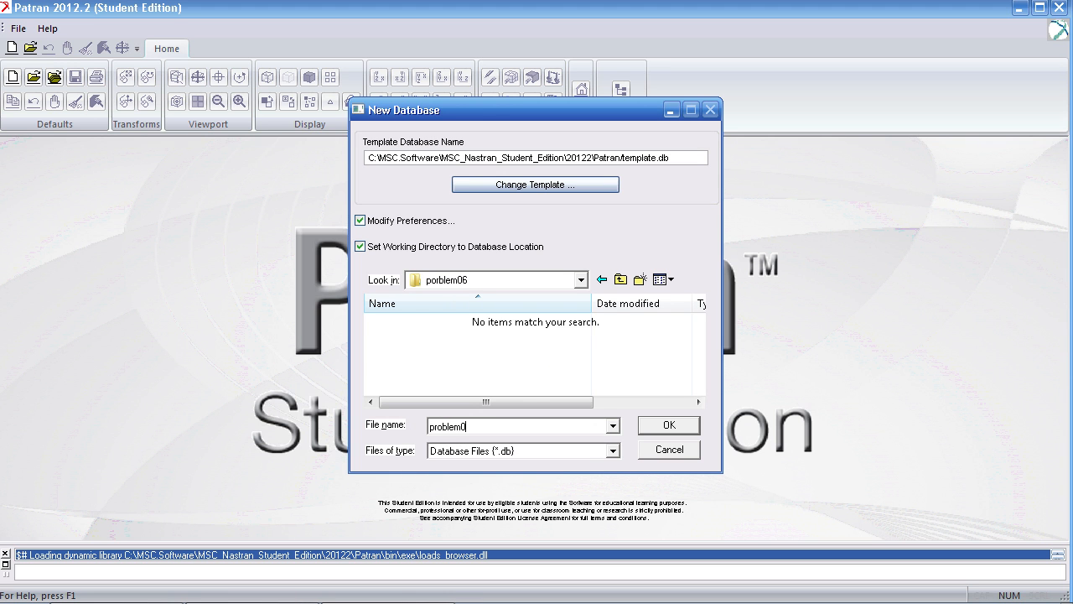
{"action": "left_click", "coordinate": [668, 426]}
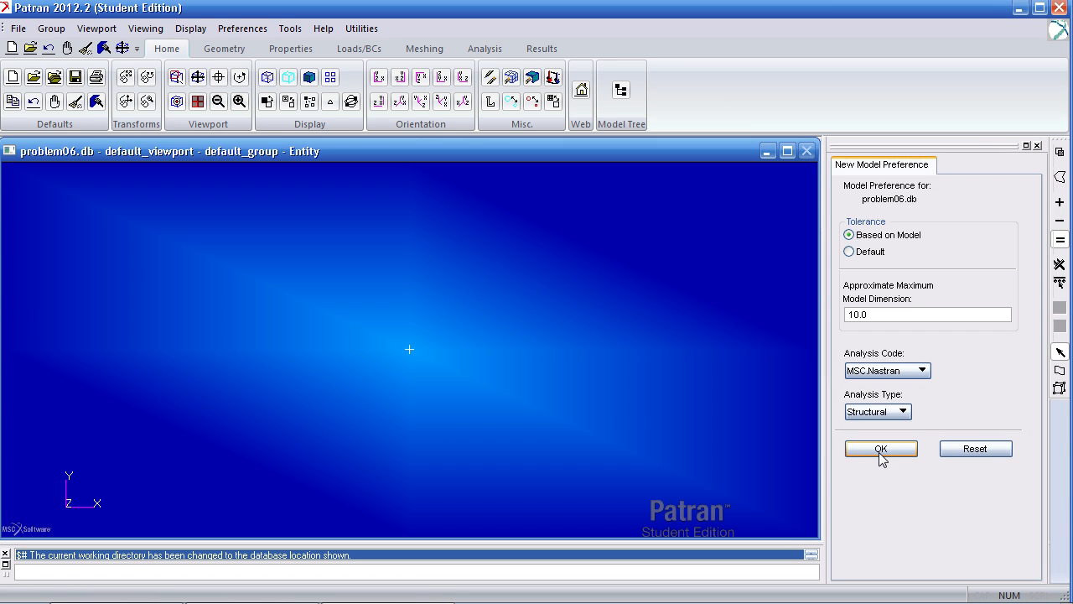
{"action": "left_click", "coordinate": [880, 448]}
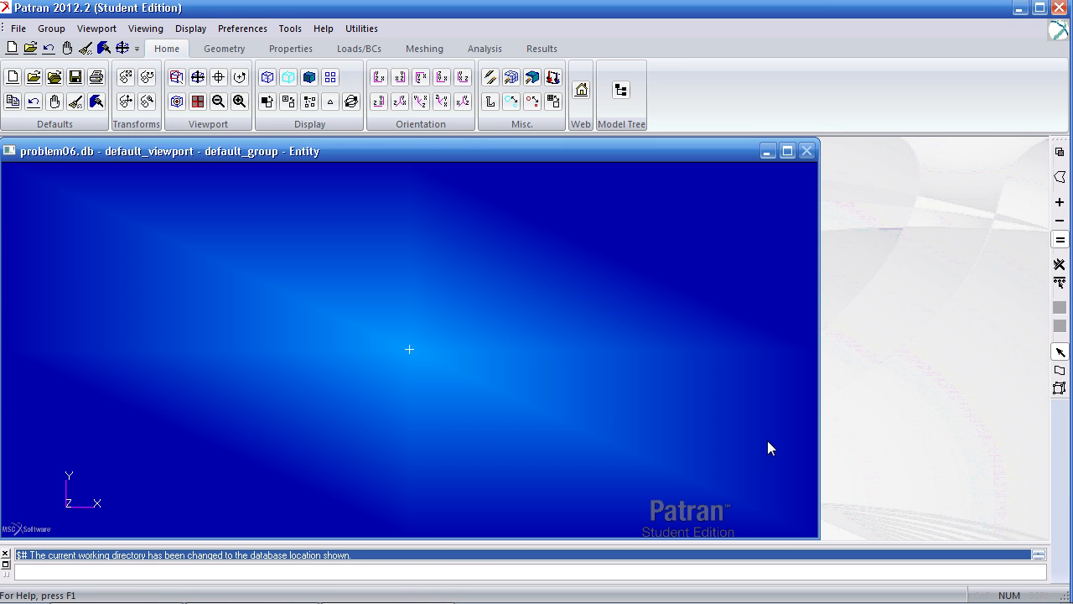
Step: Create surface Patch 1 by the XYZ method with vector <6,0,.5> from origin [0 0 0]
{"action": "left_click", "coordinate": [223, 47]}
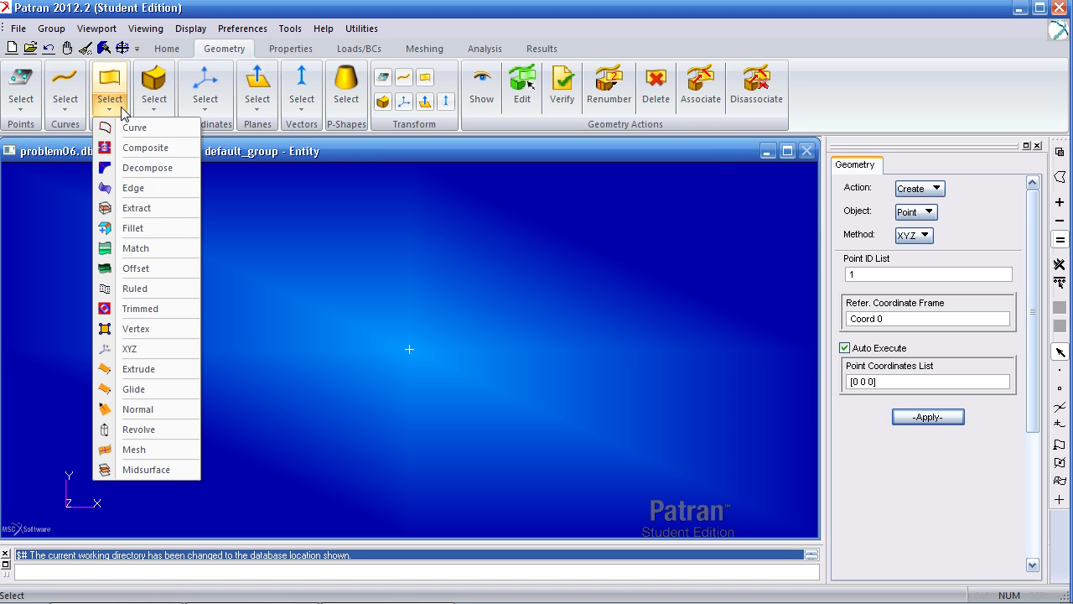
{"action": "mouse_move", "coordinate": [127, 166]}
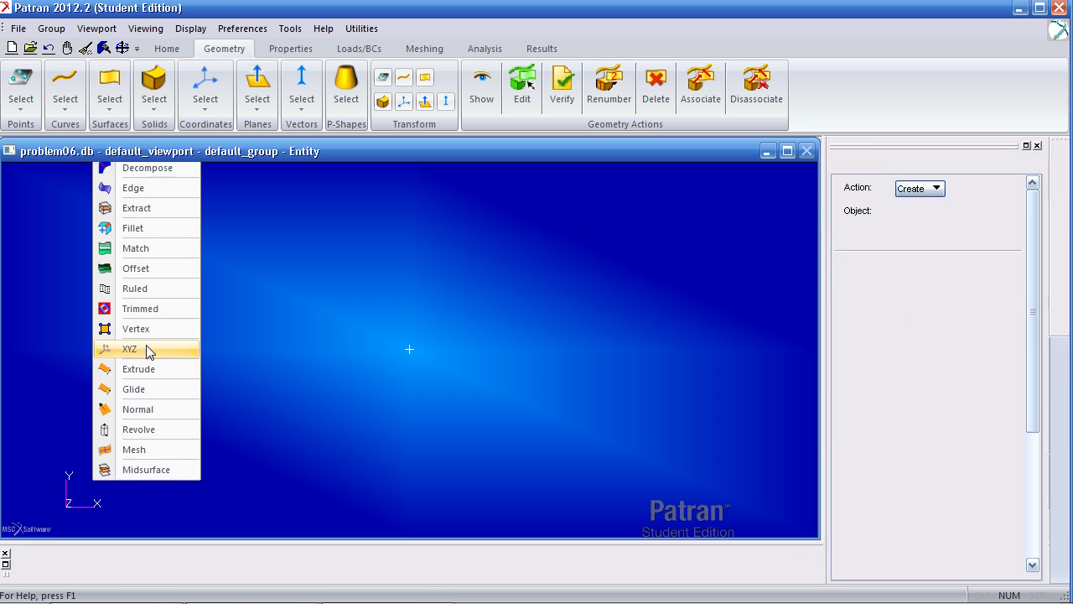
{"action": "left_click", "coordinate": [131, 349]}
{"action": "type", "text": "<"}
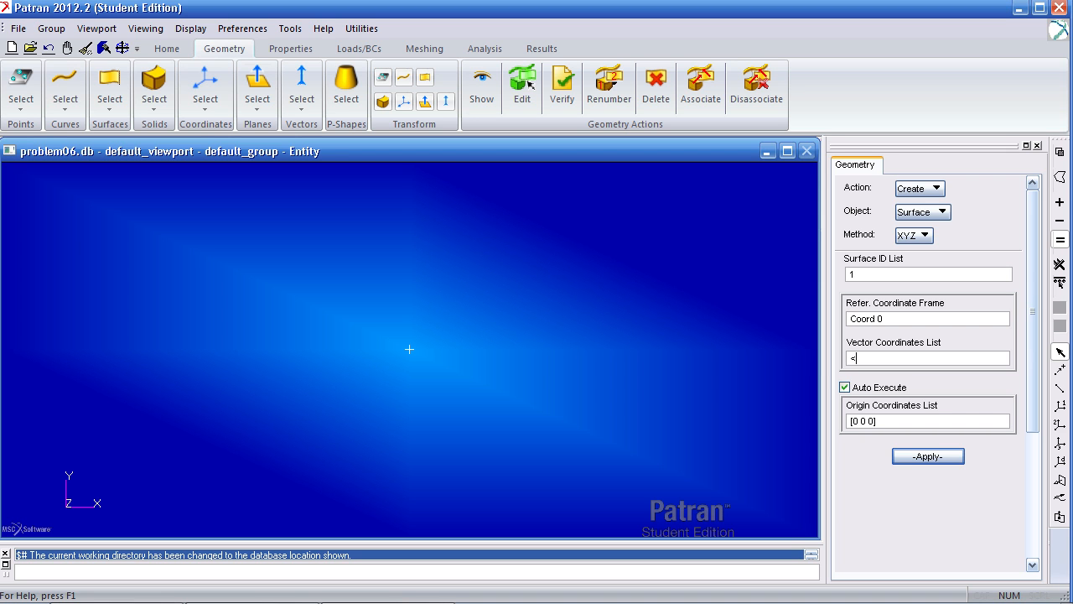
{"action": "type", "text": "6,0,.5>"}
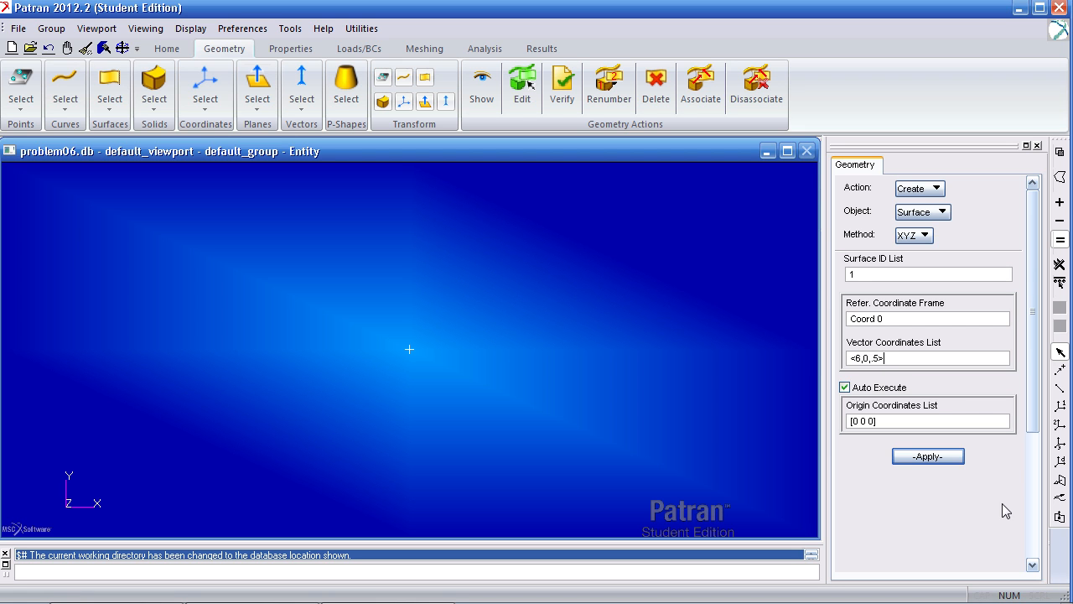
{"action": "left_click", "coordinate": [927, 457]}
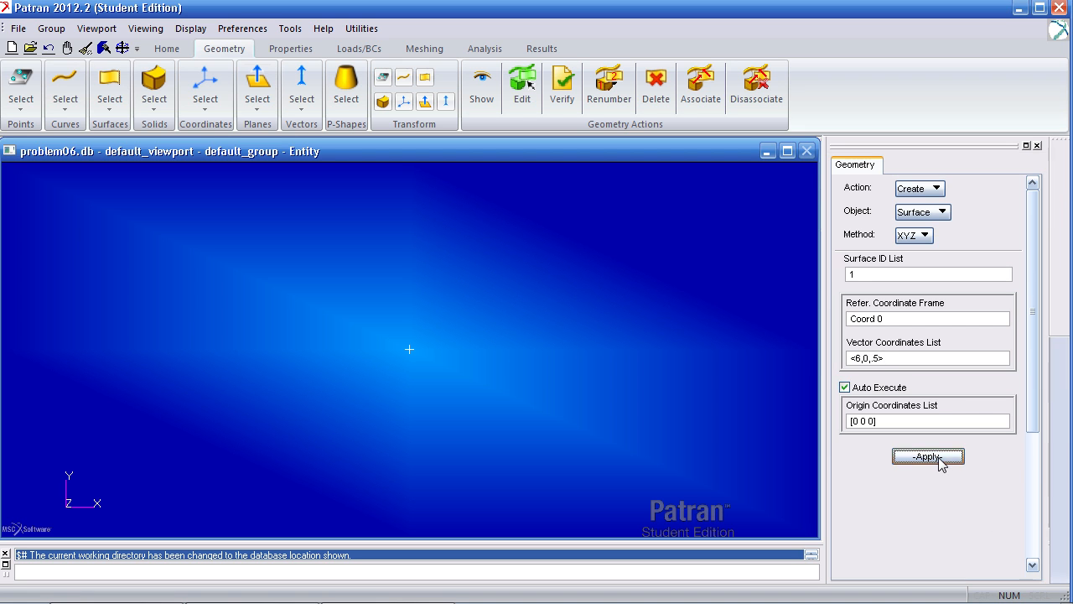
{"action": "left_click", "coordinate": [929, 457]}
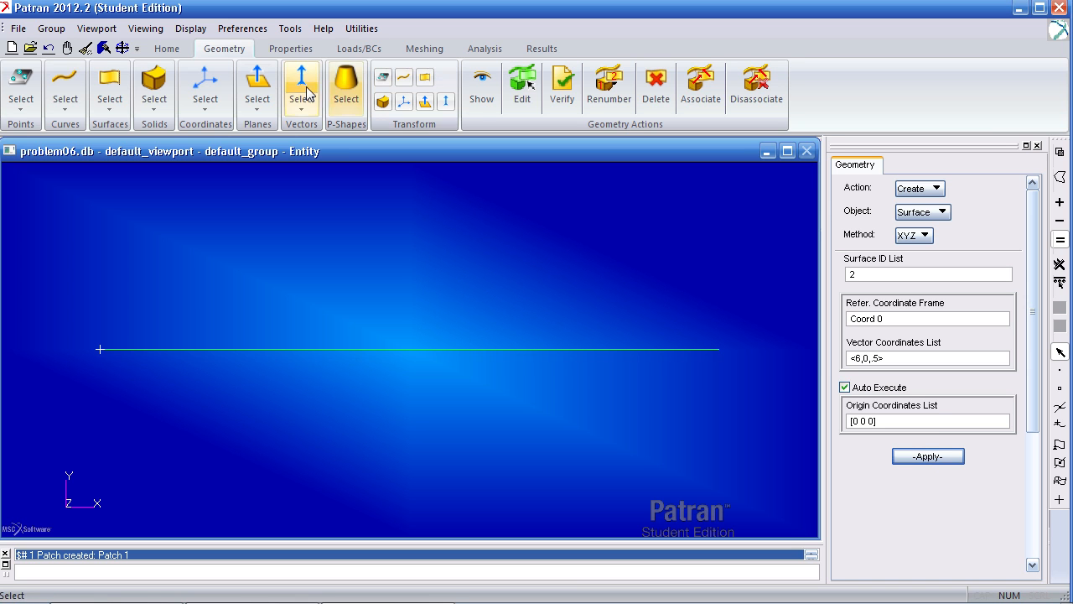
Step: View the model from below and create Patch 2 with vector <2,0,10> from origin [4,0,.5]
{"action": "left_click", "coordinate": [166, 47]}
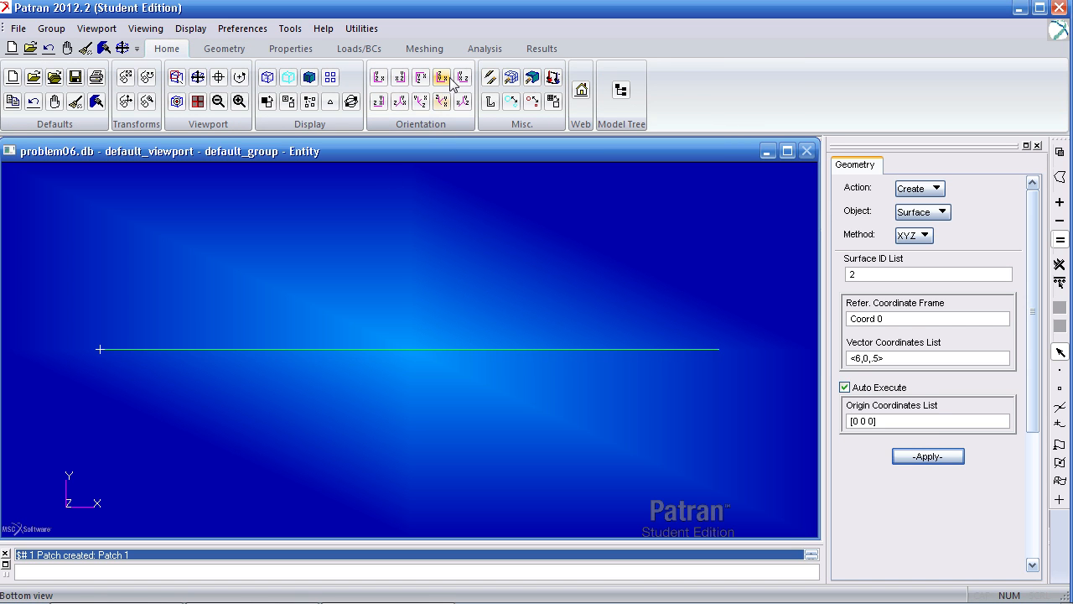
{"action": "mouse_move", "coordinate": [453, 77]}
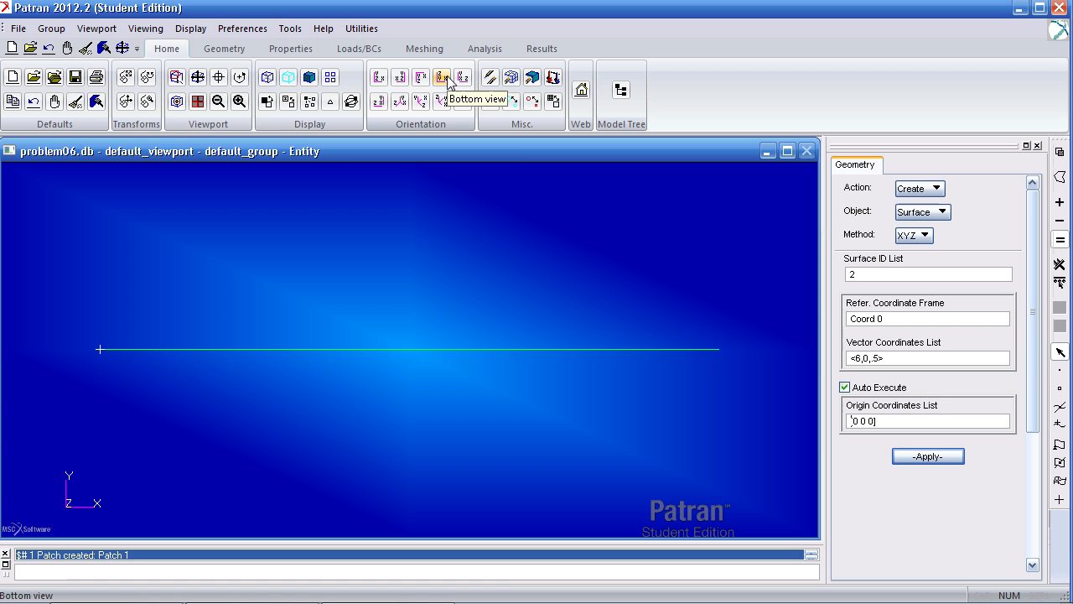
{"action": "left_click", "coordinate": [443, 77]}
{"action": "type", "text": "<"}
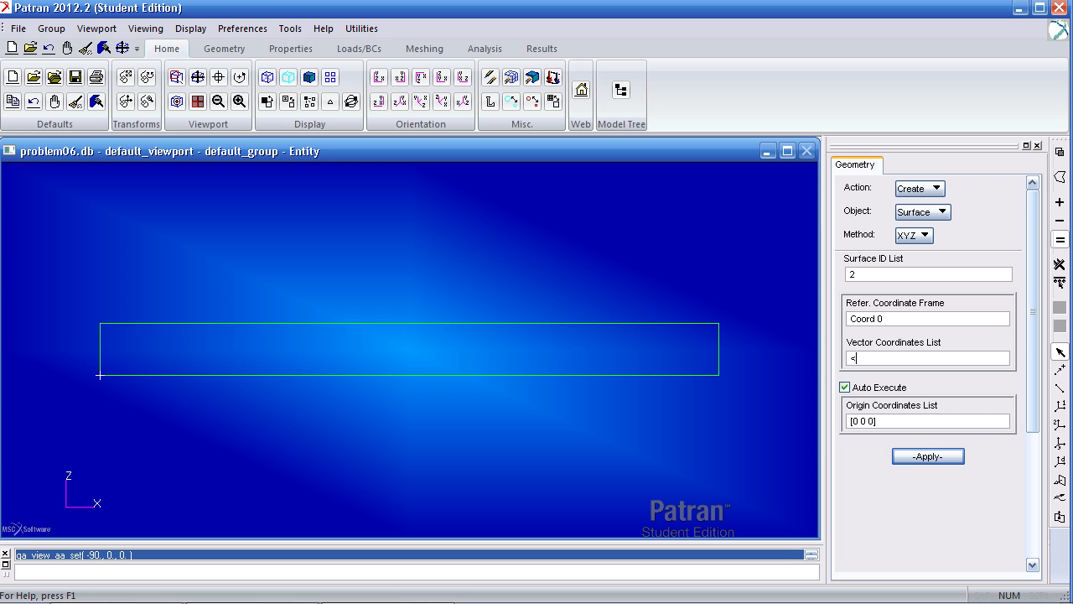
{"action": "type", "text": "2 0 10."}
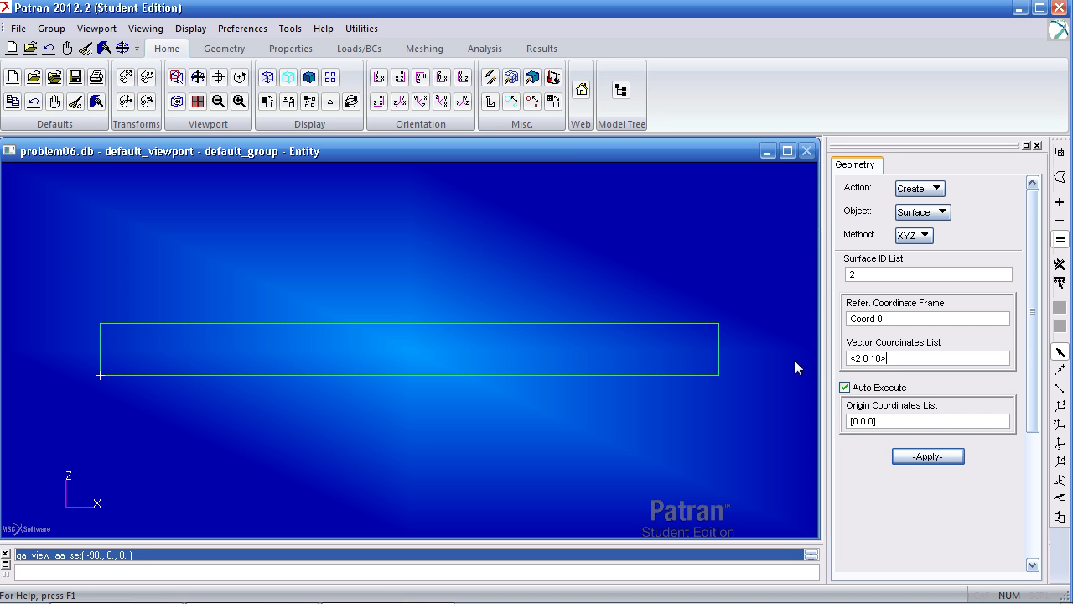
{"action": "left_click", "coordinate": [926, 419]}
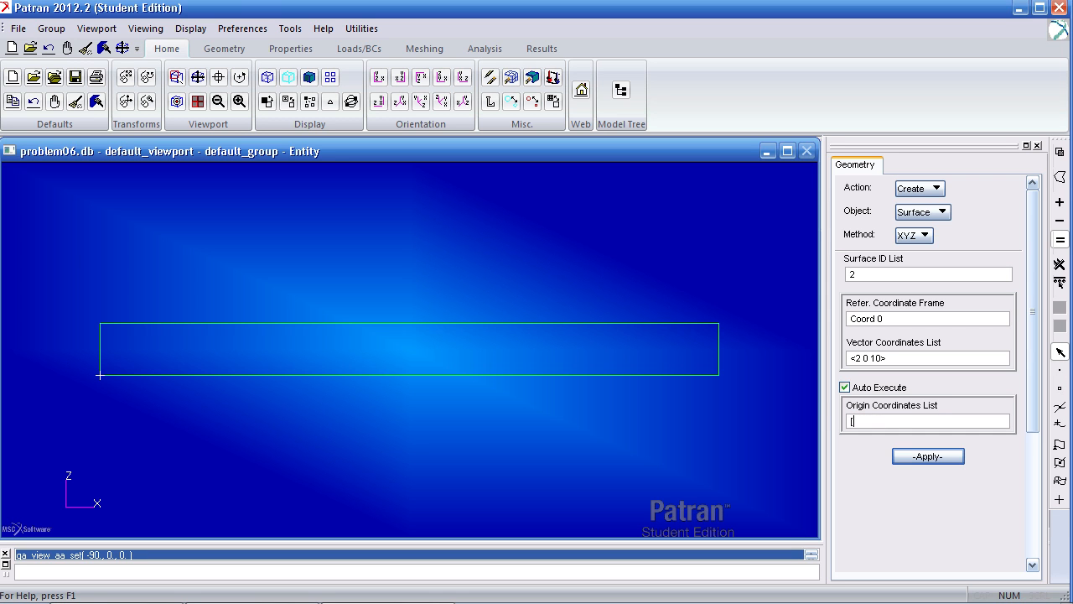
{"action": "type", "text": "4 0 .5]"}
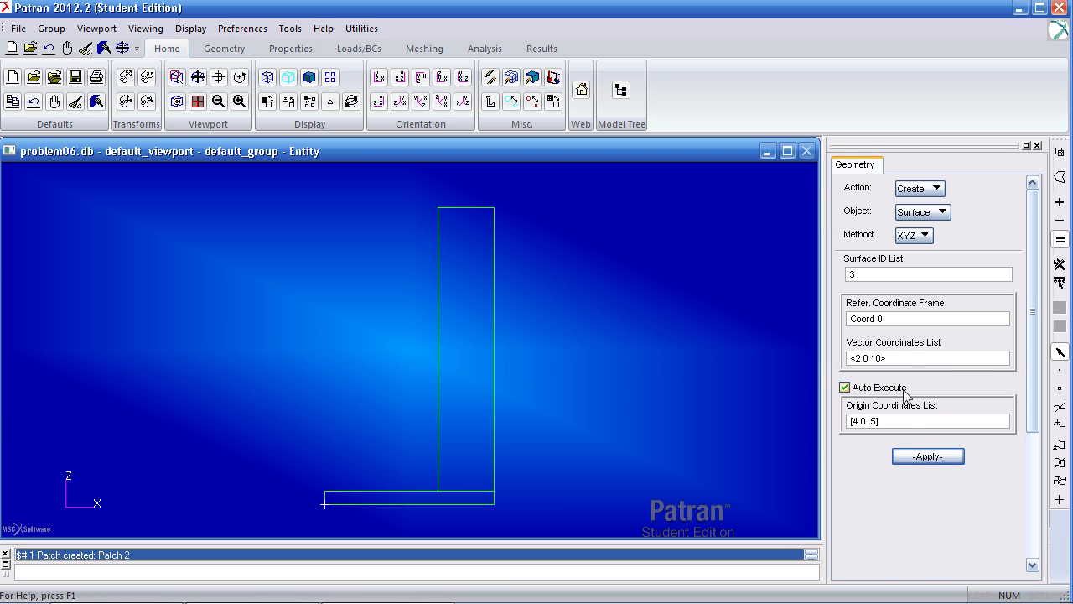
Step: Create the top end-cap Patch 3 with vector <6,0,.5> from origin [0,0,10.5]
{"action": "left_click", "coordinate": [926, 359]}
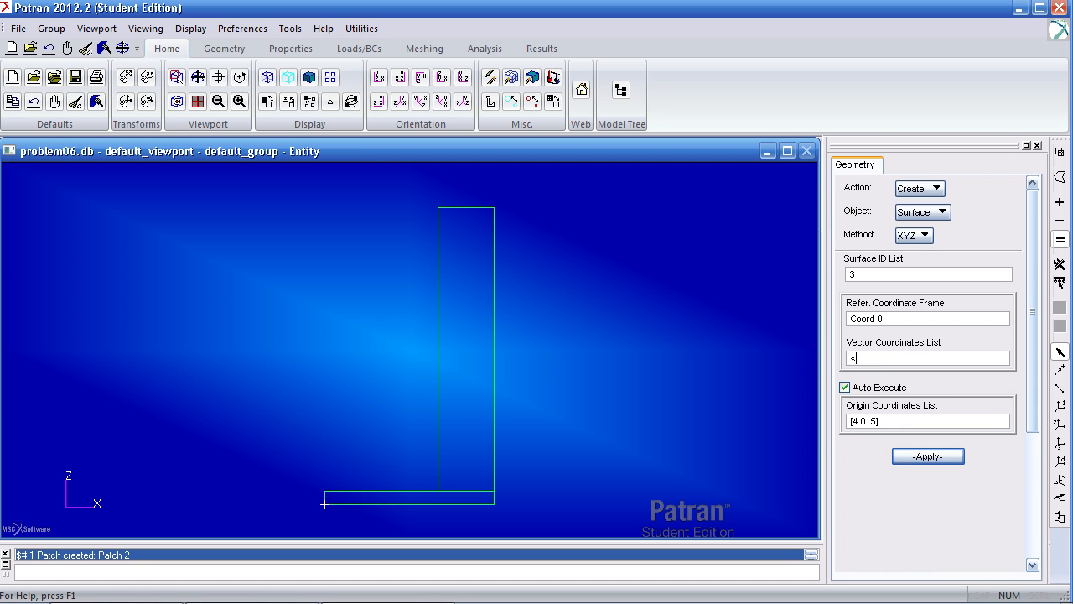
{"action": "type", "text": "6 0 .5>"}
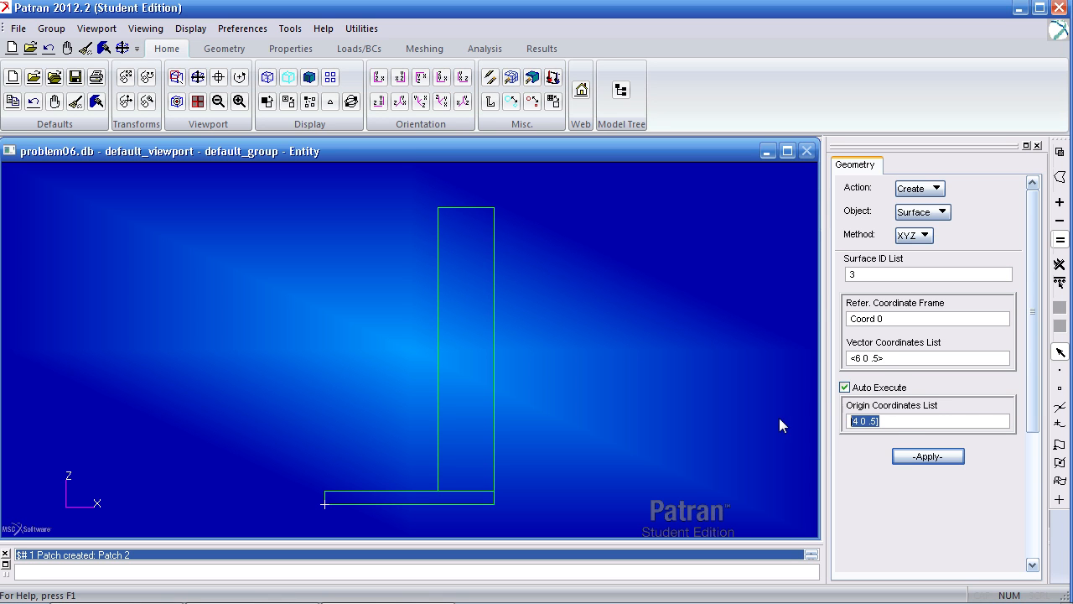
{"action": "left_click", "coordinate": [930, 419]}
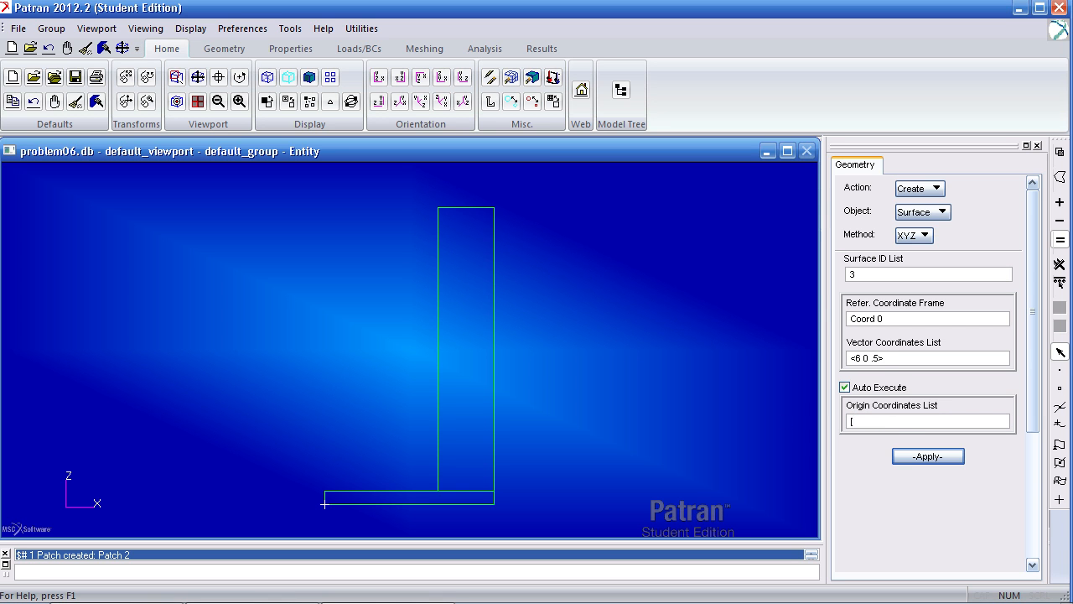
{"action": "type", "text": "0 0 10.5"}
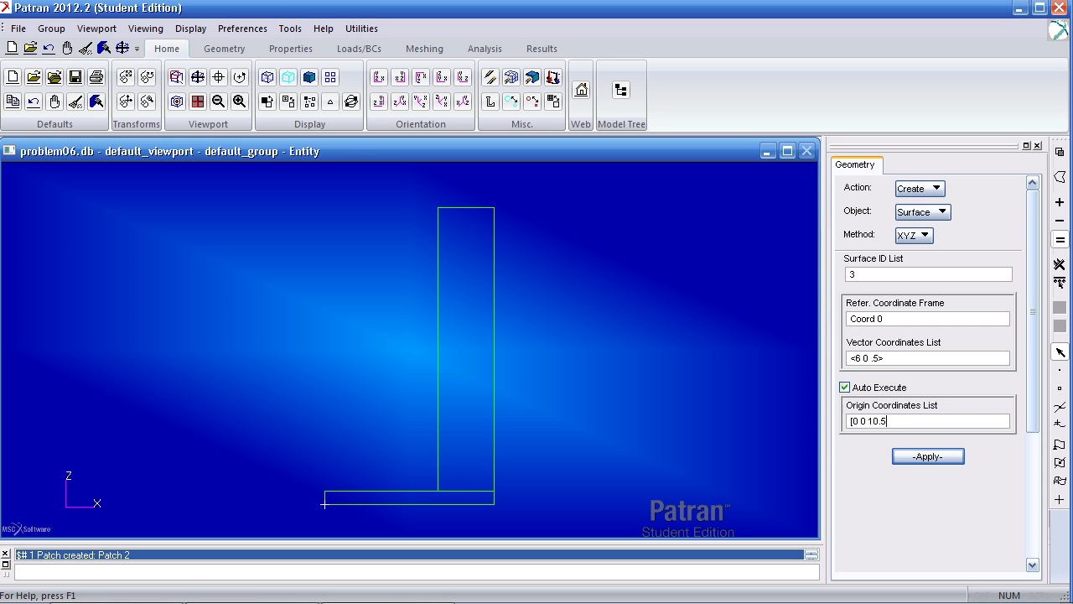
{"action": "left_click", "coordinate": [928, 456]}
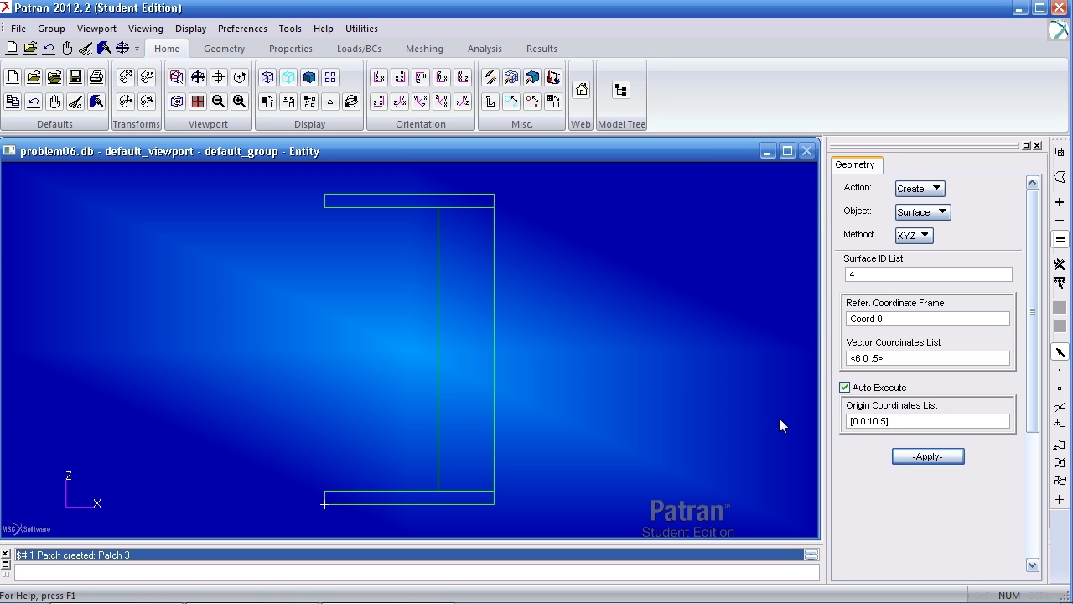
{"action": "mouse_move", "coordinate": [621, 360]}
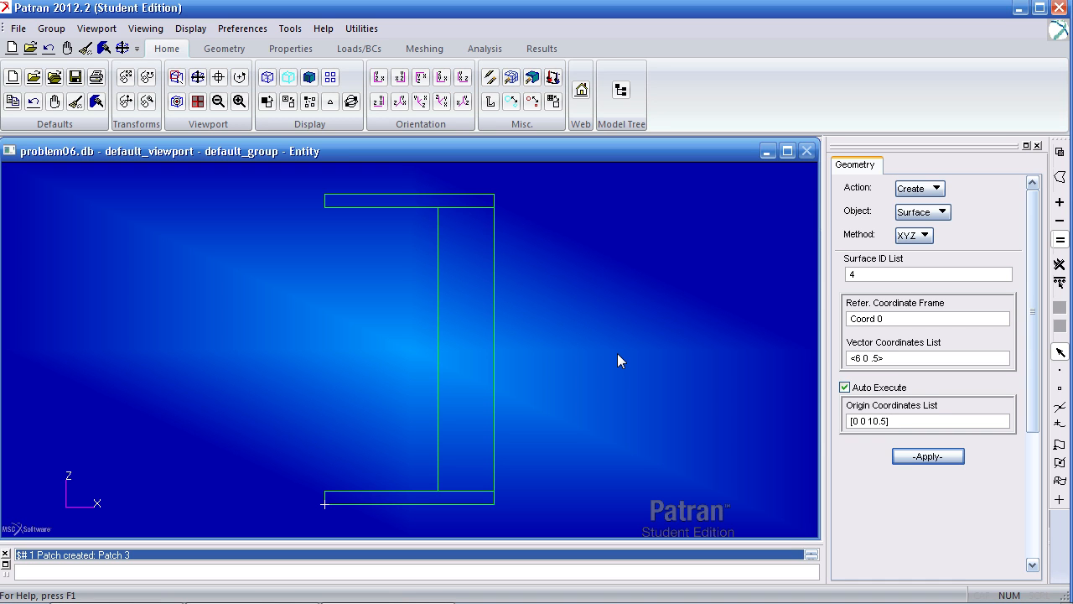
{"action": "mouse_move", "coordinate": [609, 350]}
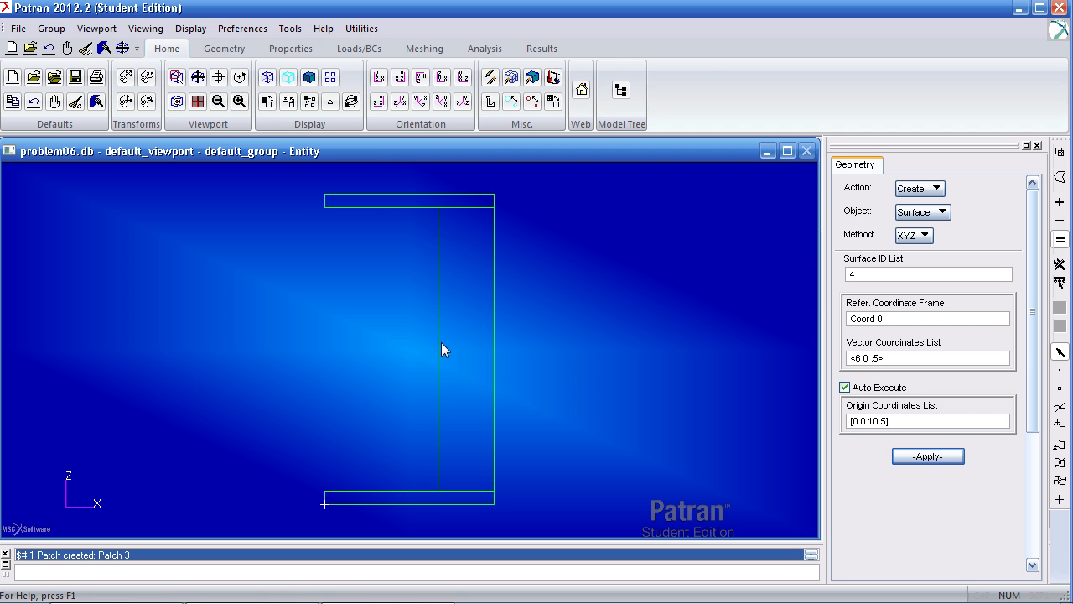
Step: Translate Surfaces 1:3 by <0 0 15> to create copies Surfaces 4–6
{"action": "left_click", "coordinate": [225, 47]}
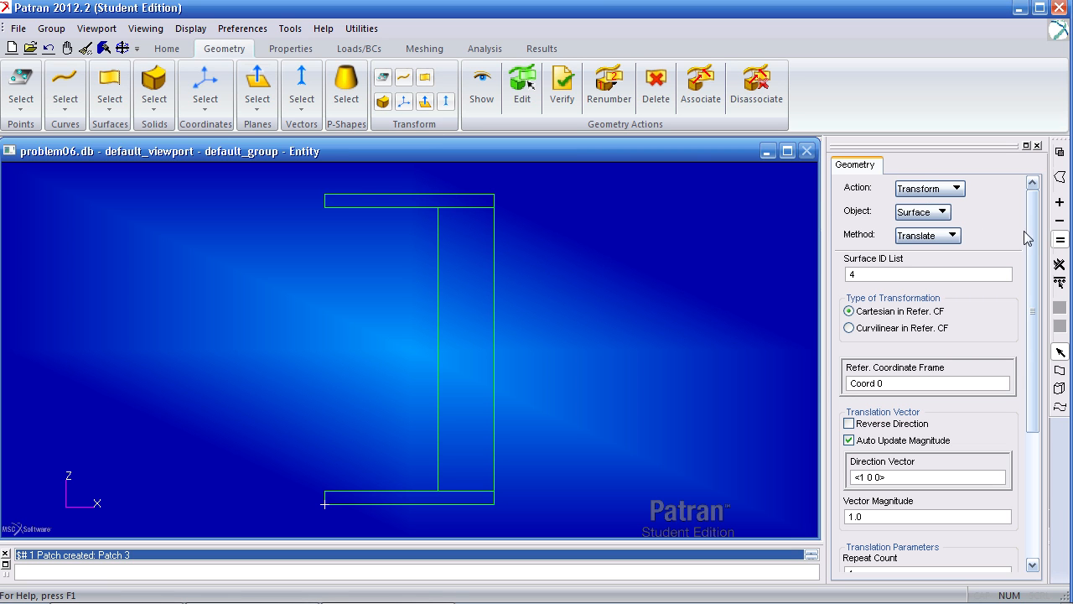
{"action": "mouse_move", "coordinate": [503, 248]}
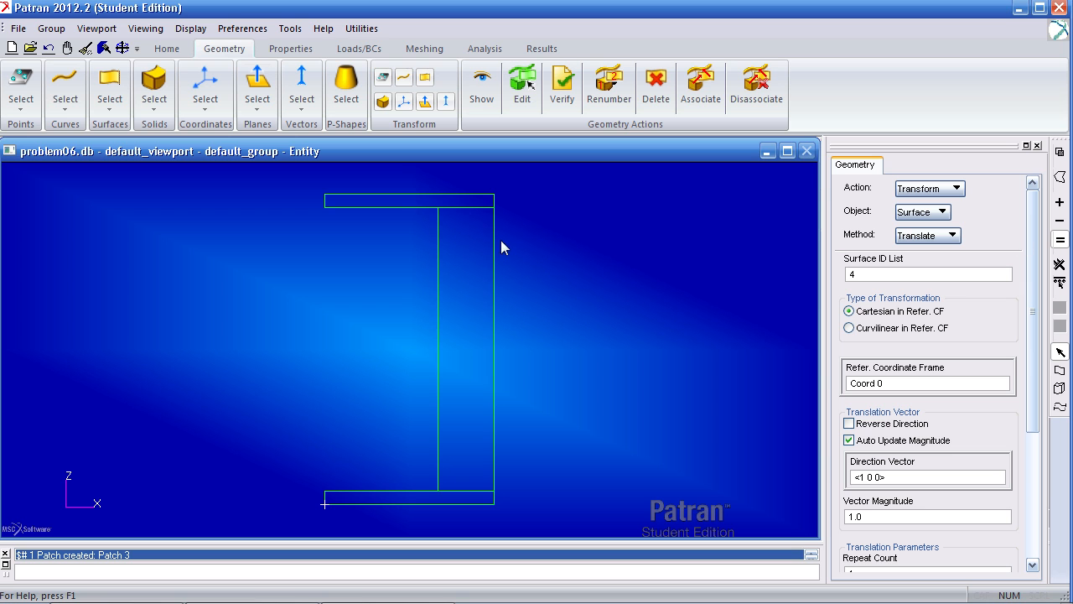
{"action": "scroll", "scroll_direction": "down", "scroll_amount": 3}
{"action": "type", "text": "<"}
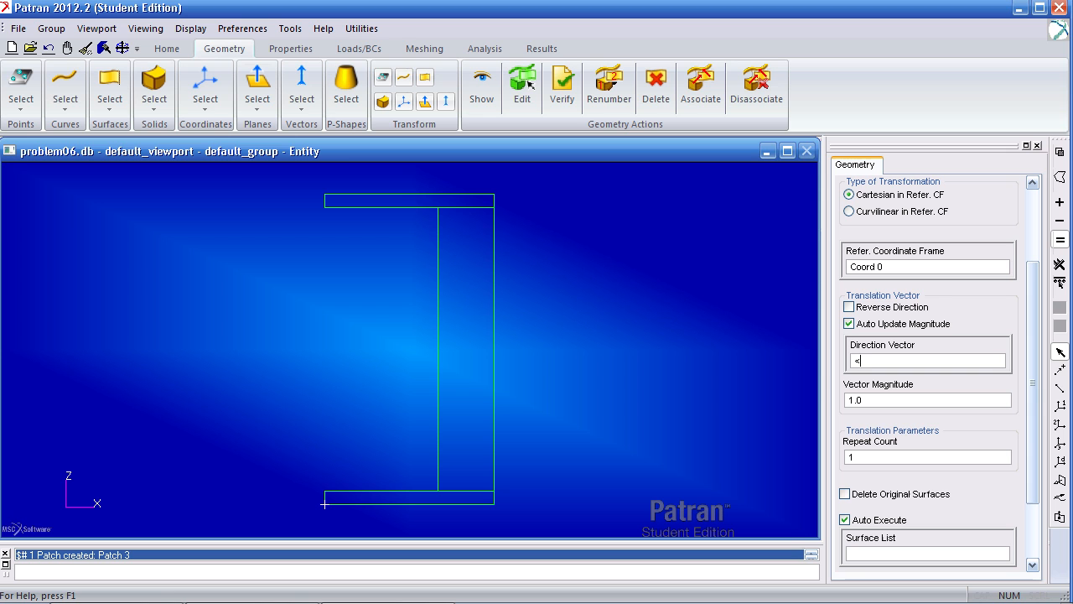
{"action": "type", "text": "0 0"}
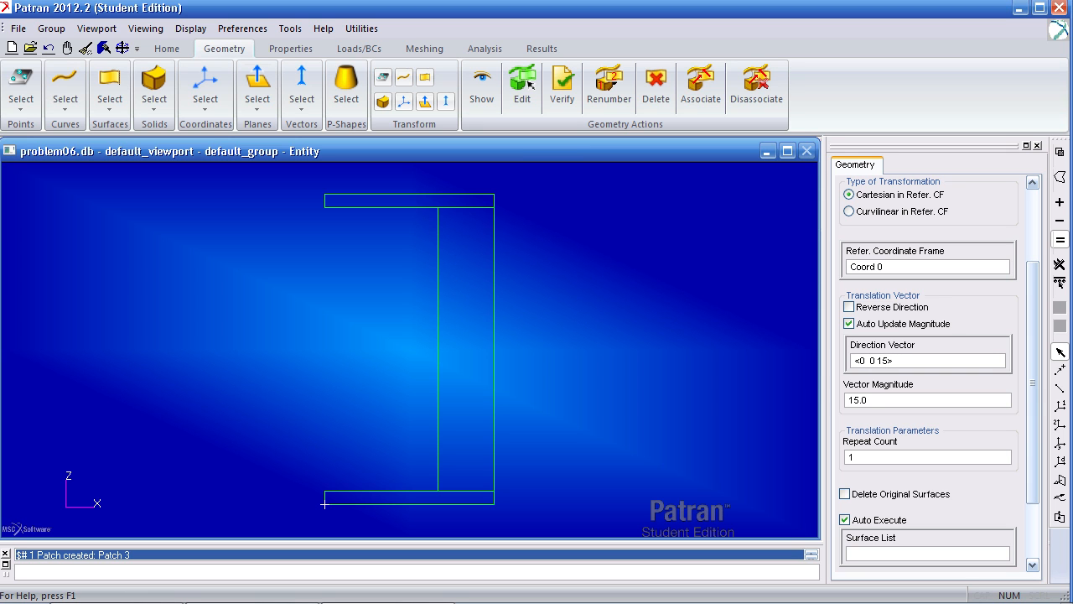
{"action": "scroll", "scroll_direction": "down", "scroll_amount": 3}
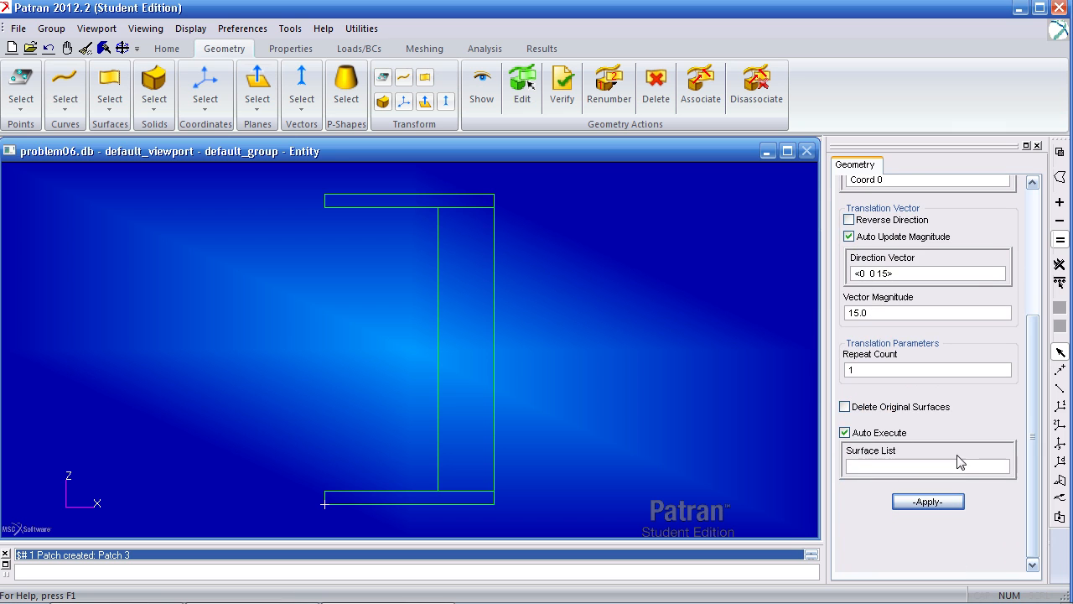
{"action": "mouse_move", "coordinate": [513, 205]}
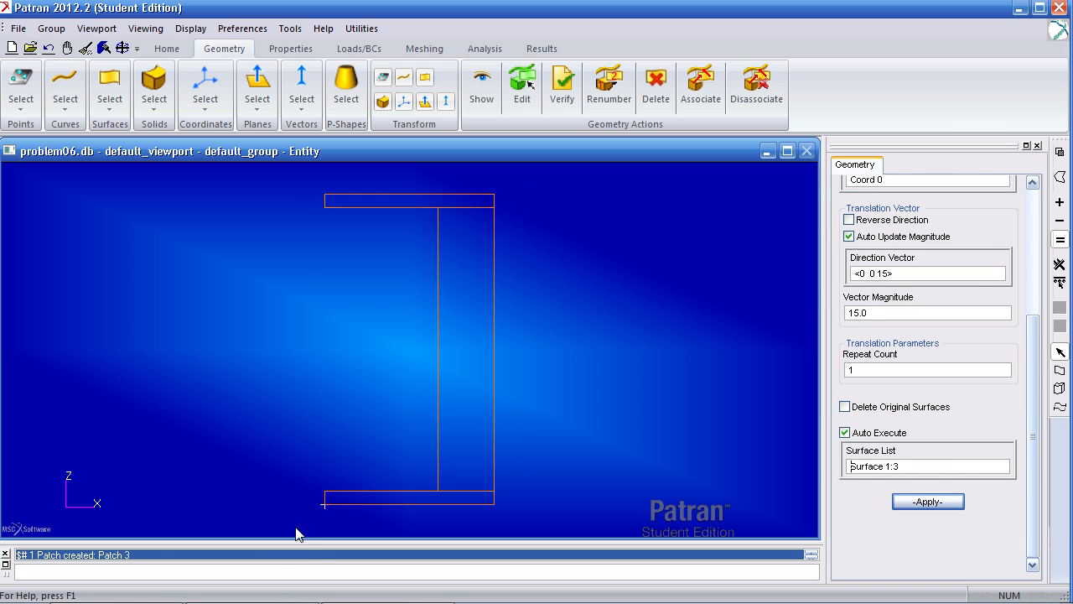
{"action": "left_click", "coordinate": [928, 500]}
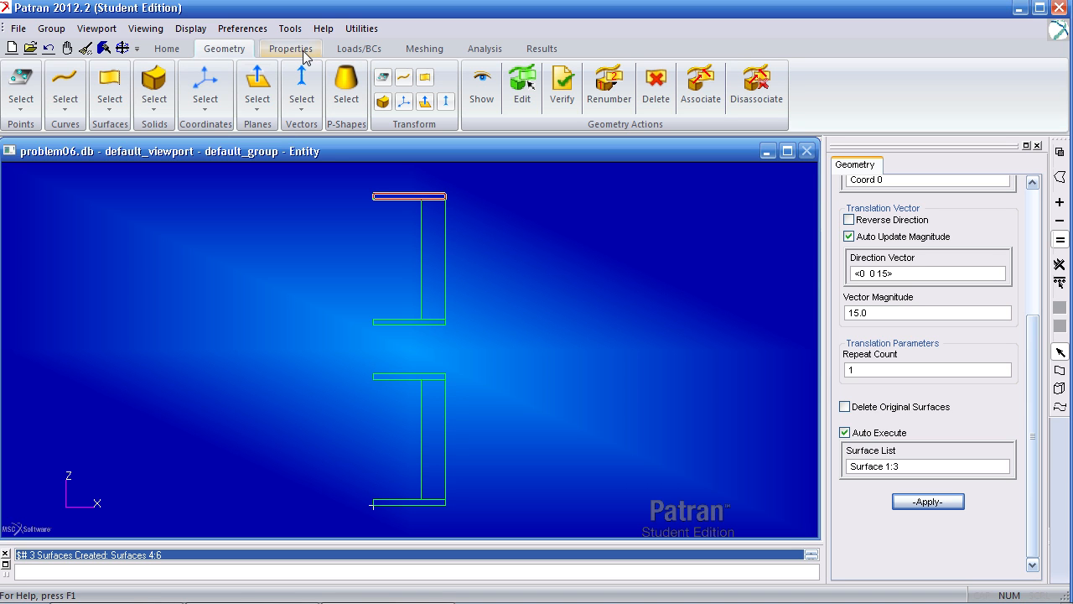
Step: Seed three flange edges uniformly with 5 elements each
{"action": "left_click", "coordinate": [424, 47]}
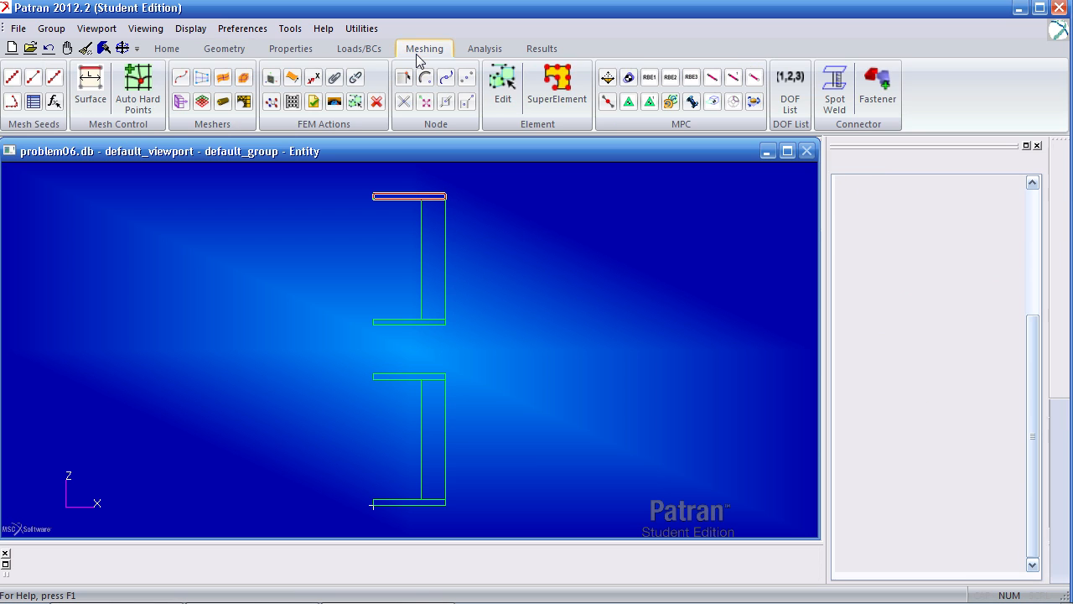
{"action": "left_click", "coordinate": [14, 77]}
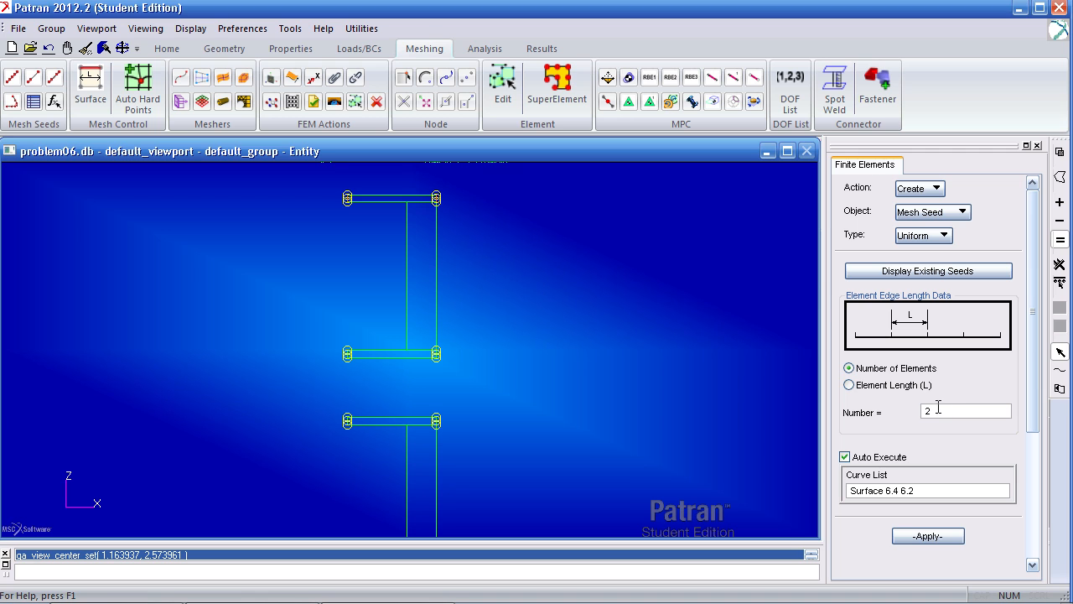
{"action": "type", "text": "5"}
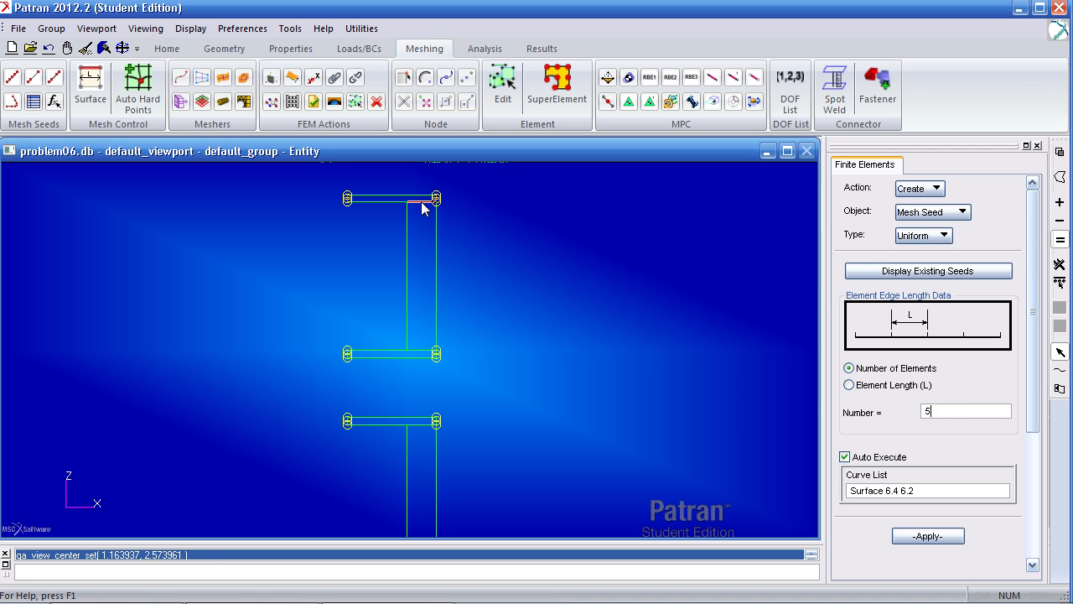
{"action": "left_click", "coordinate": [392, 200]}
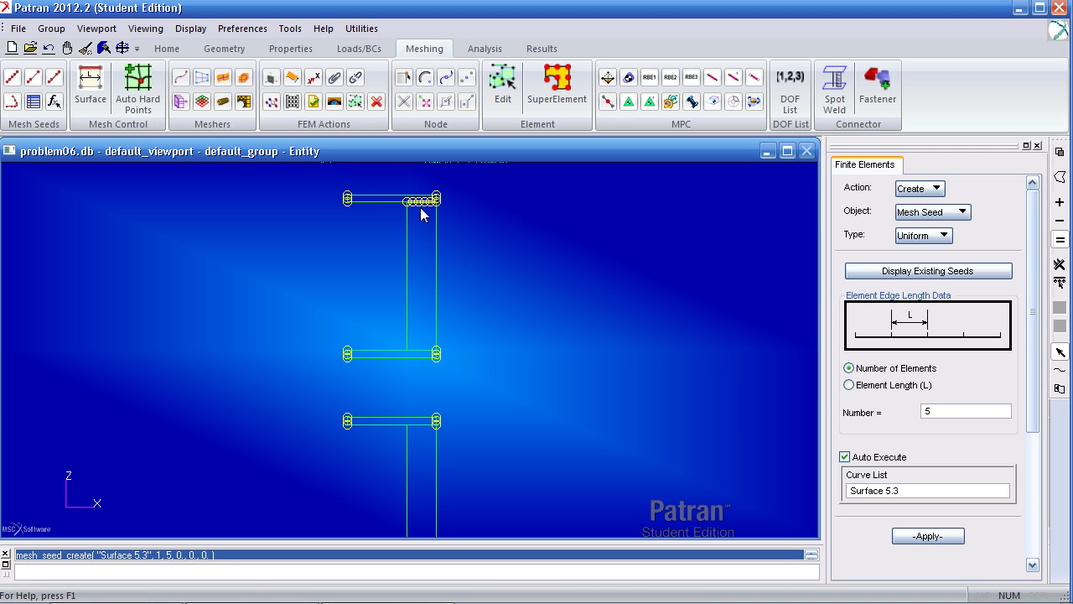
{"action": "left_click", "coordinate": [389, 352]}
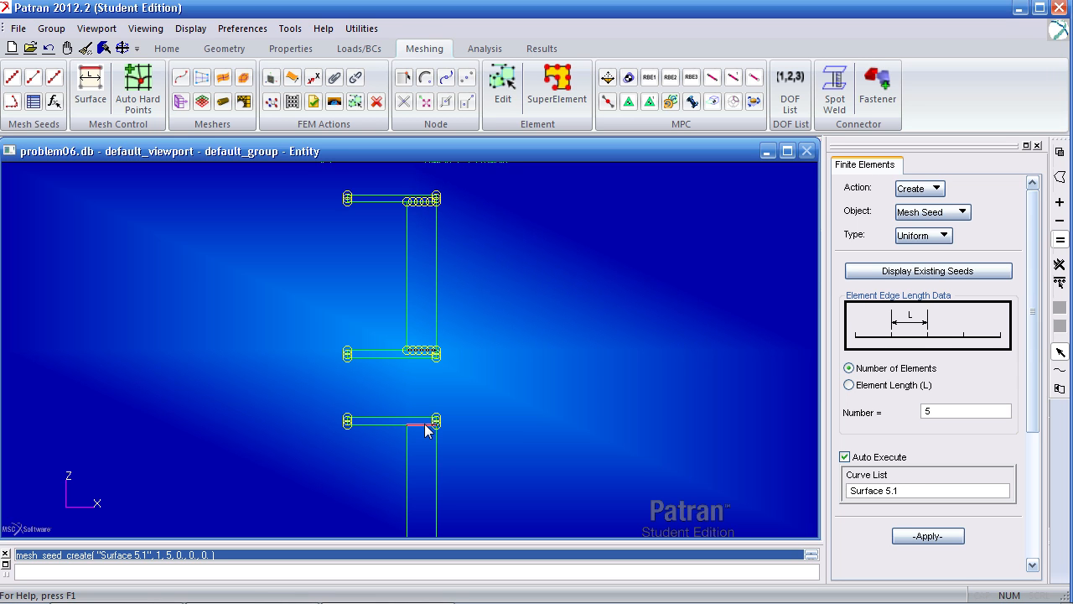
{"action": "left_click", "coordinate": [420, 423]}
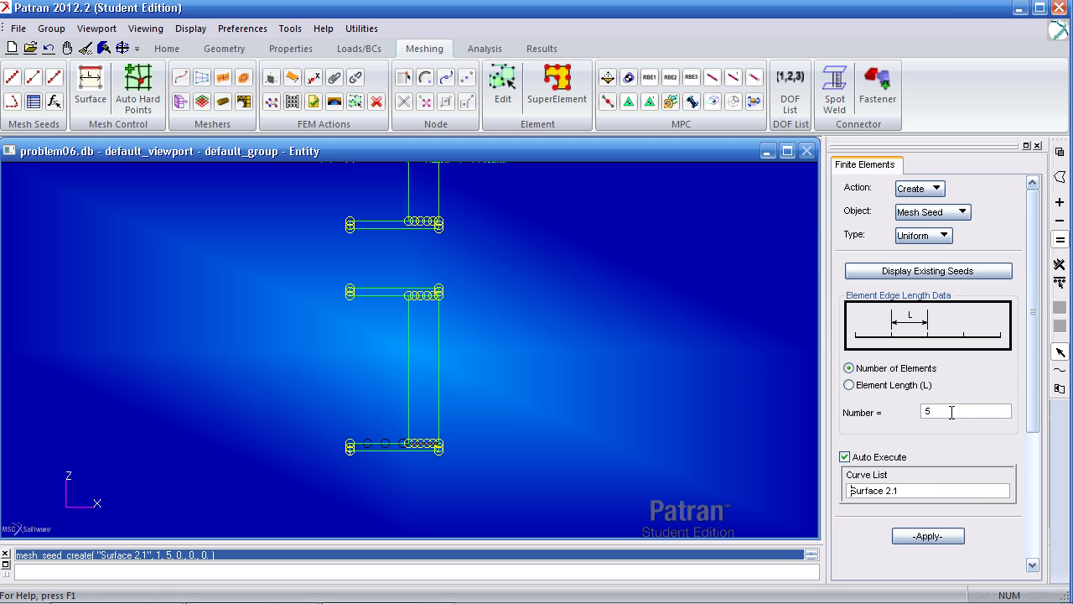
Step: Seed the remaining flange edges with 15 elements and set 20 elements for the long web edges
{"action": "type", "text": "1"}
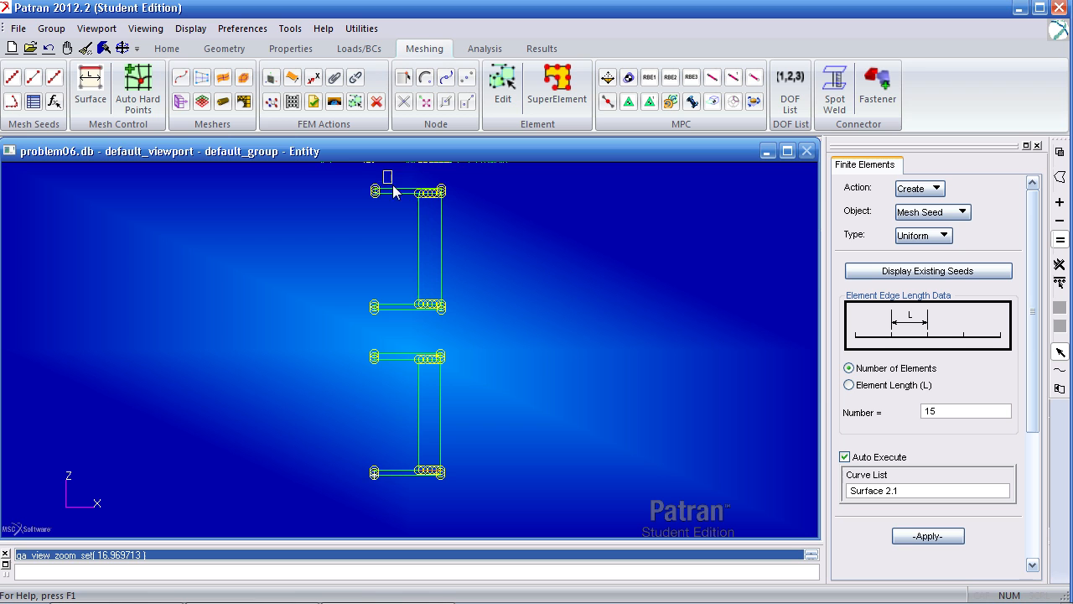
{"action": "left_click", "coordinate": [927, 535]}
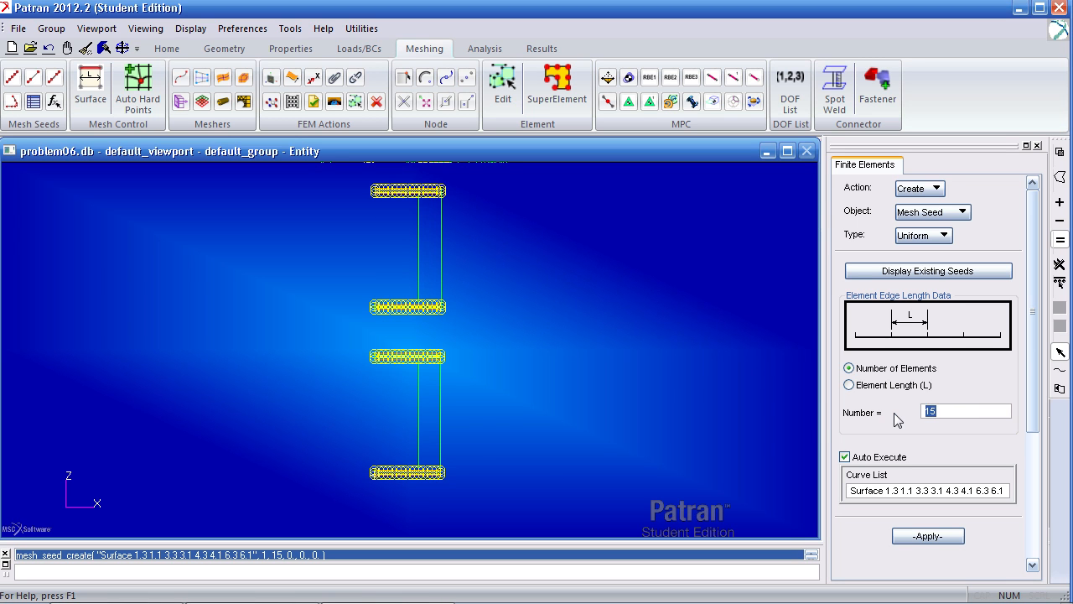
{"action": "type", "text": "20"}
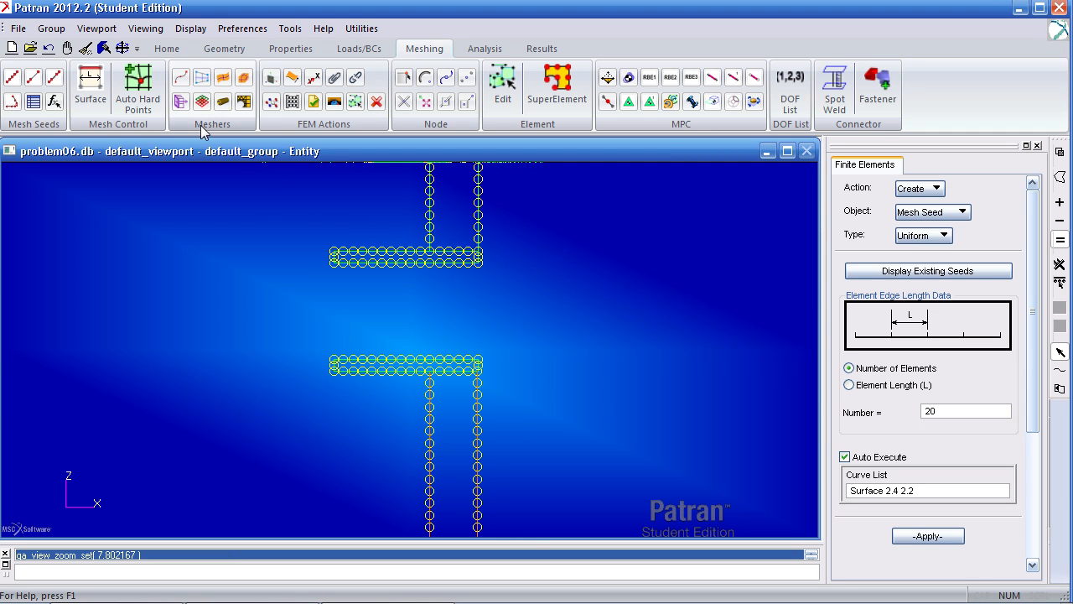
Step: Configure the surface mesher for Tria6 triangular elements on Surfaces 1:3 and 4:6
{"action": "left_click", "coordinate": [224, 77]}
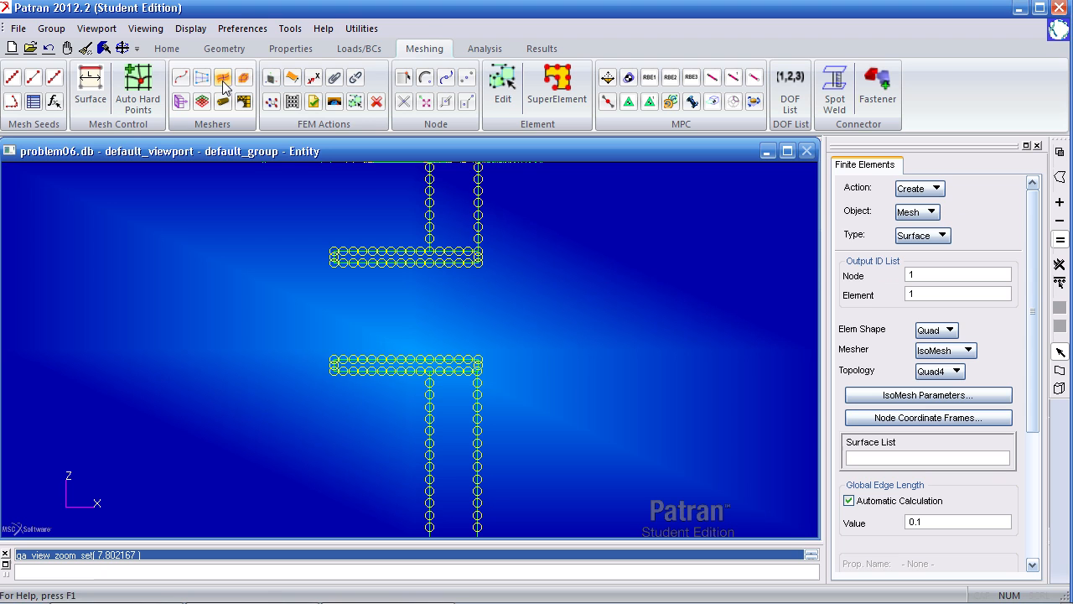
{"action": "left_click", "coordinate": [936, 328]}
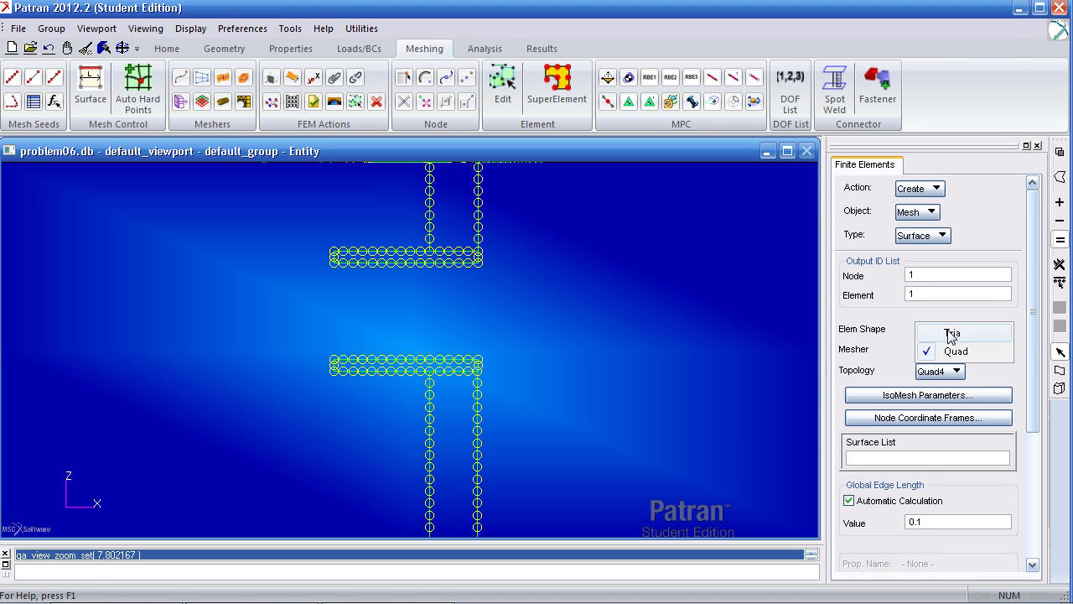
{"action": "left_click", "coordinate": [953, 332]}
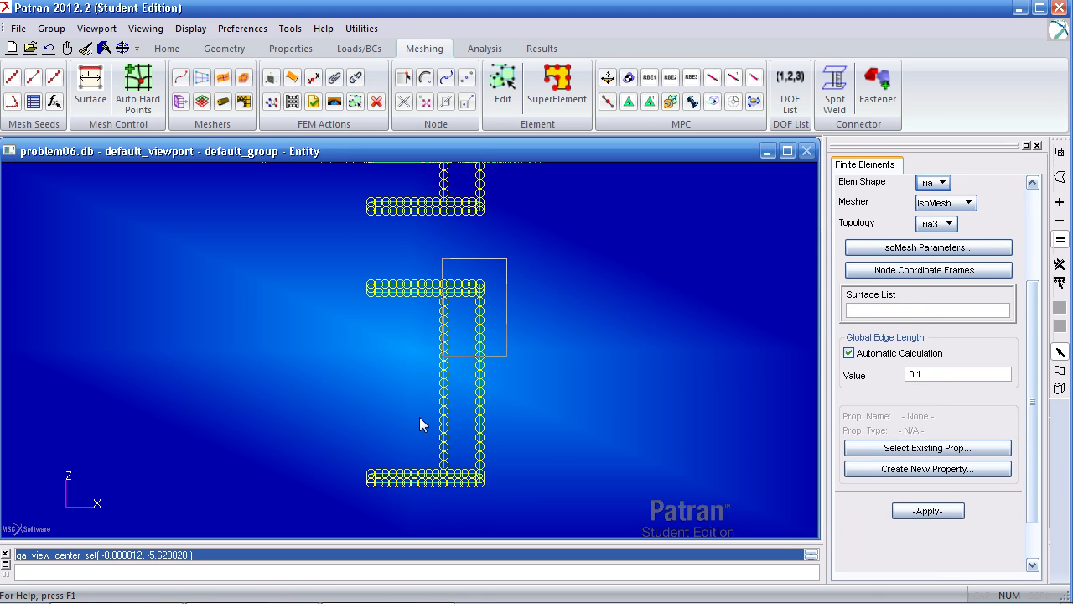
{"action": "left_click", "coordinate": [928, 509]}
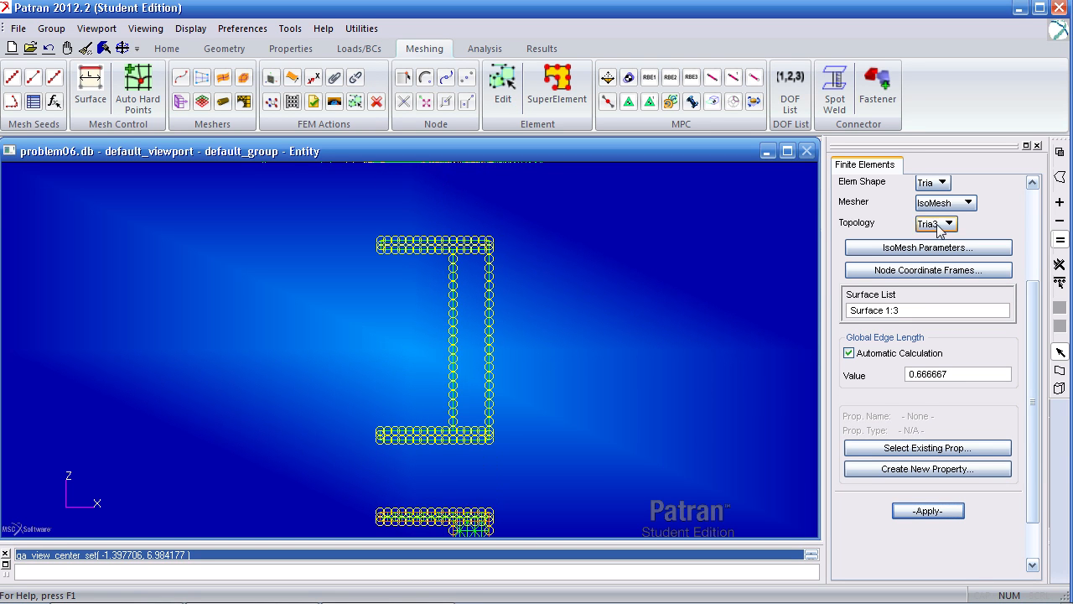
{"action": "left_click", "coordinate": [949, 223]}
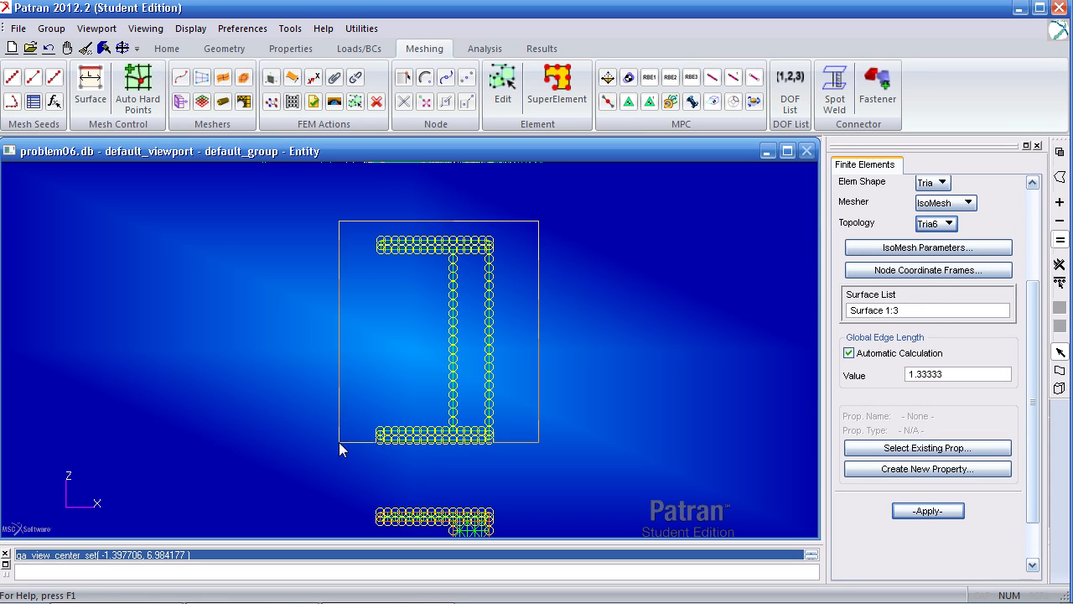
{"action": "left_click", "coordinate": [927, 510]}
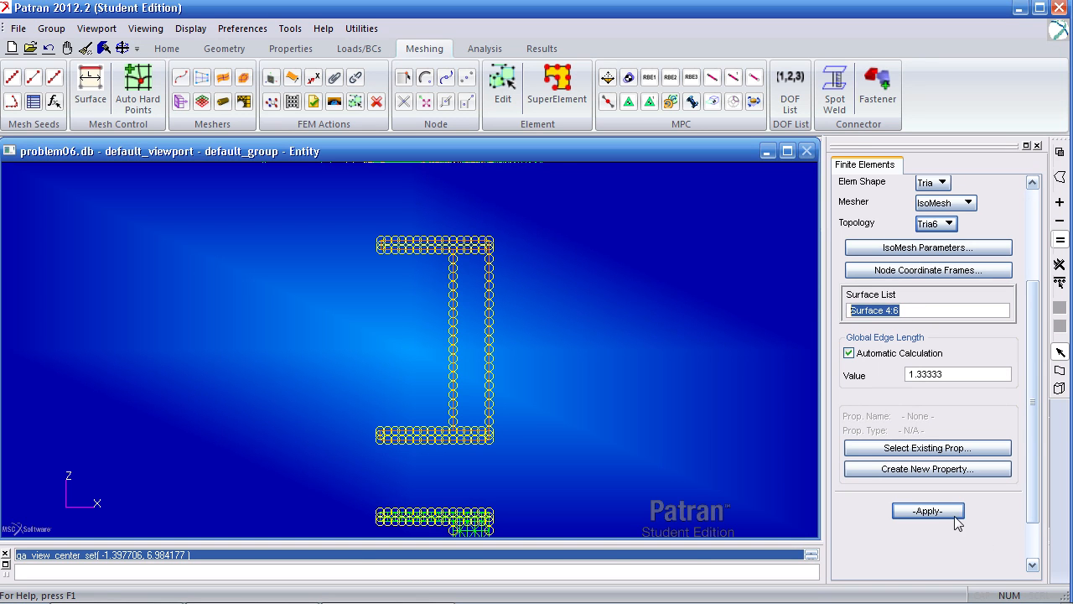
Step: Mesh the surfaces with Tria6 elements and equivalence duplicate nodes at tolerance 0.005
{"action": "left_click", "coordinate": [929, 509]}
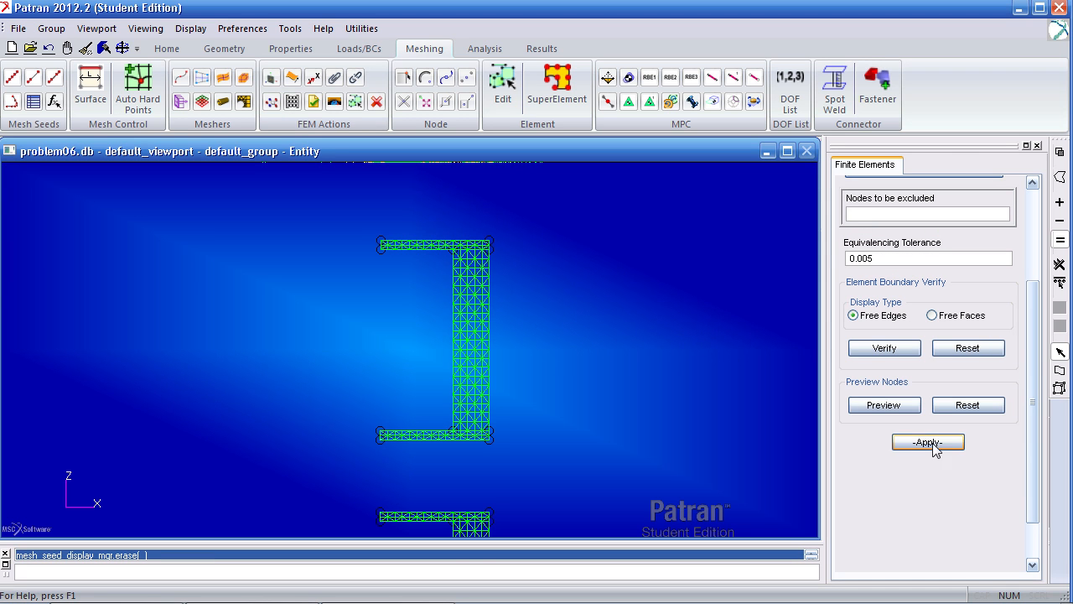
{"action": "left_click", "coordinate": [928, 443]}
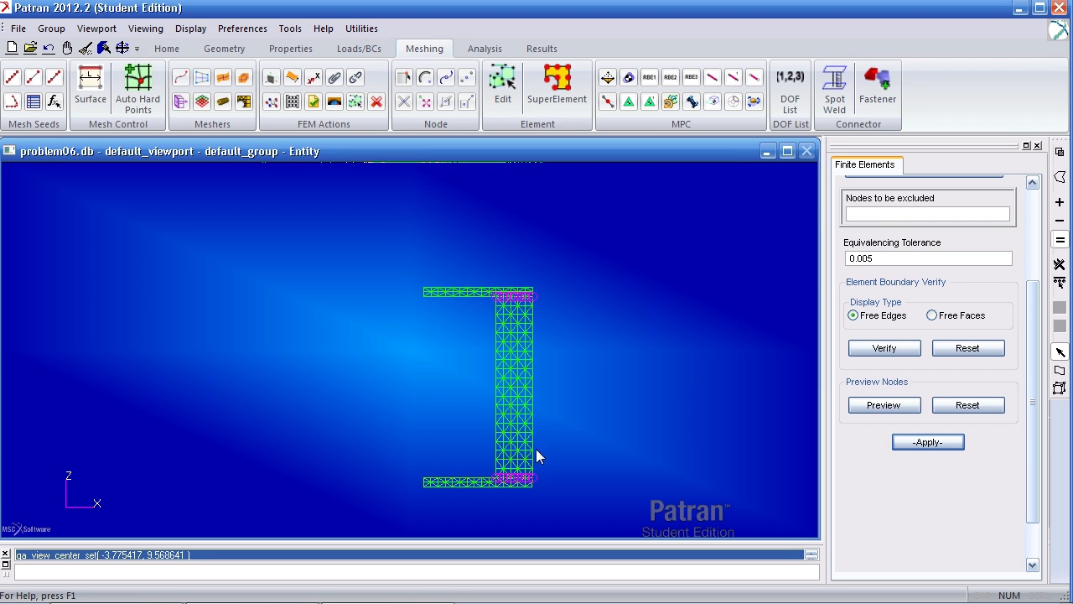
{"action": "mouse_move", "coordinate": [563, 319]}
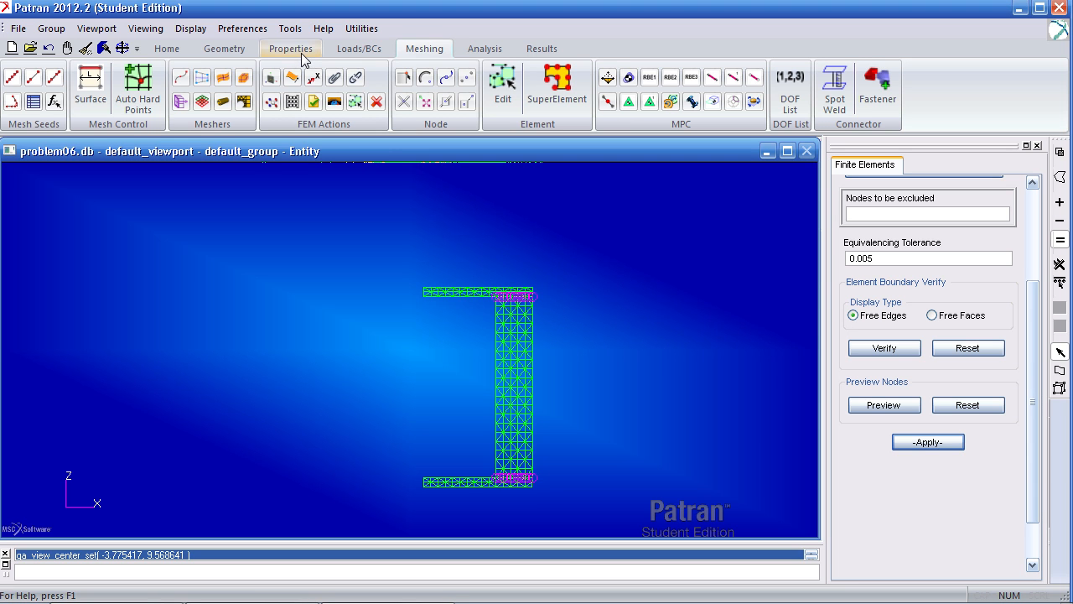
Step: Create isotropic material mat with elastic modulus 10e6 and Poisson ratio .33
{"action": "left_click", "coordinate": [292, 47]}
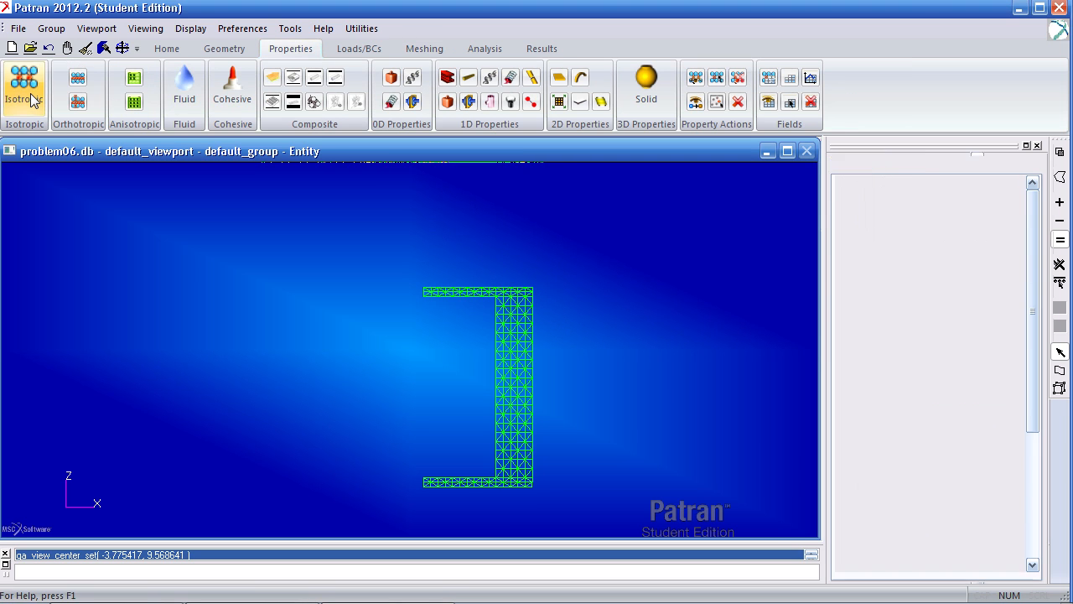
{"action": "left_click", "coordinate": [23, 77]}
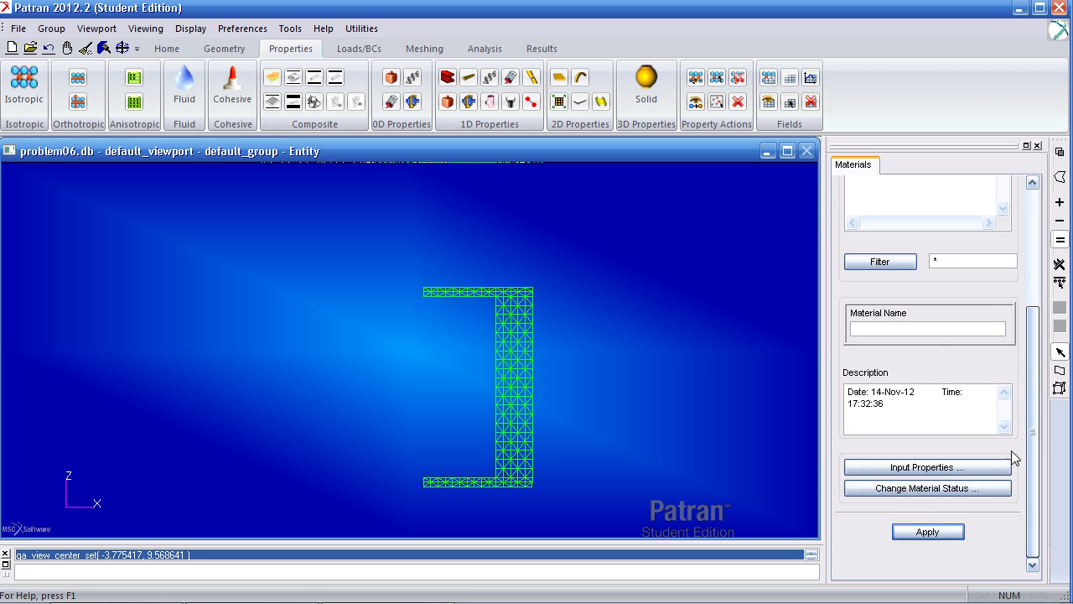
{"action": "type", "text": "mat"}
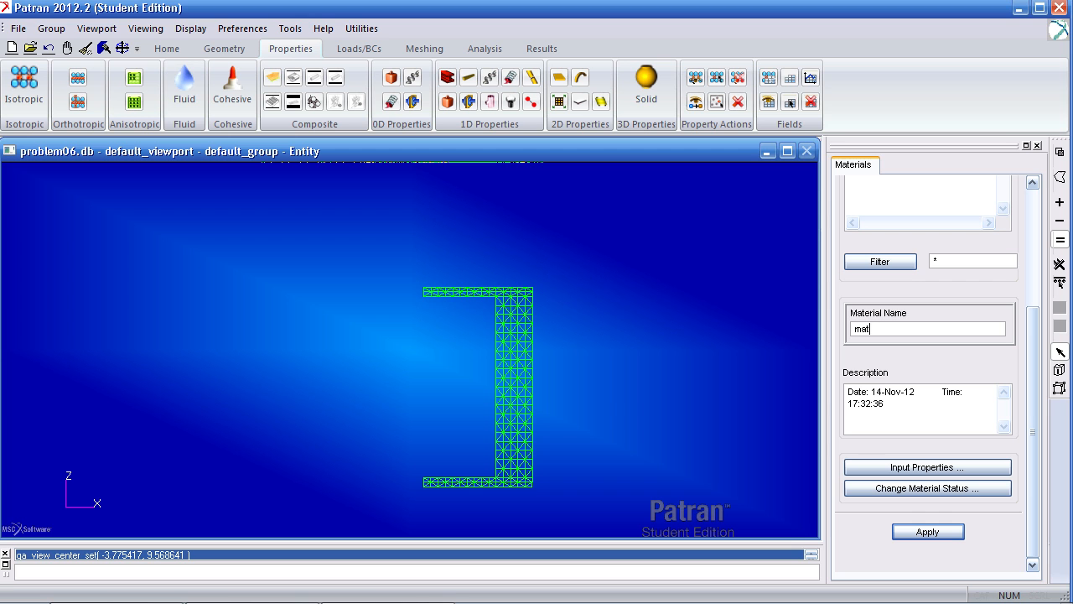
{"action": "left_click", "coordinate": [927, 466]}
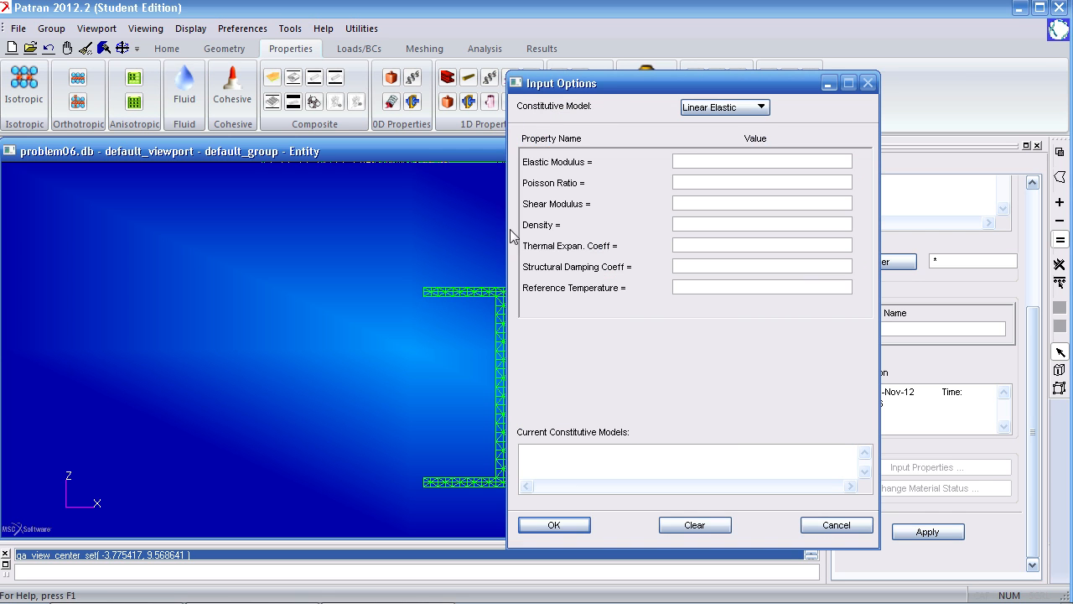
{"action": "left_click", "coordinate": [762, 161]}
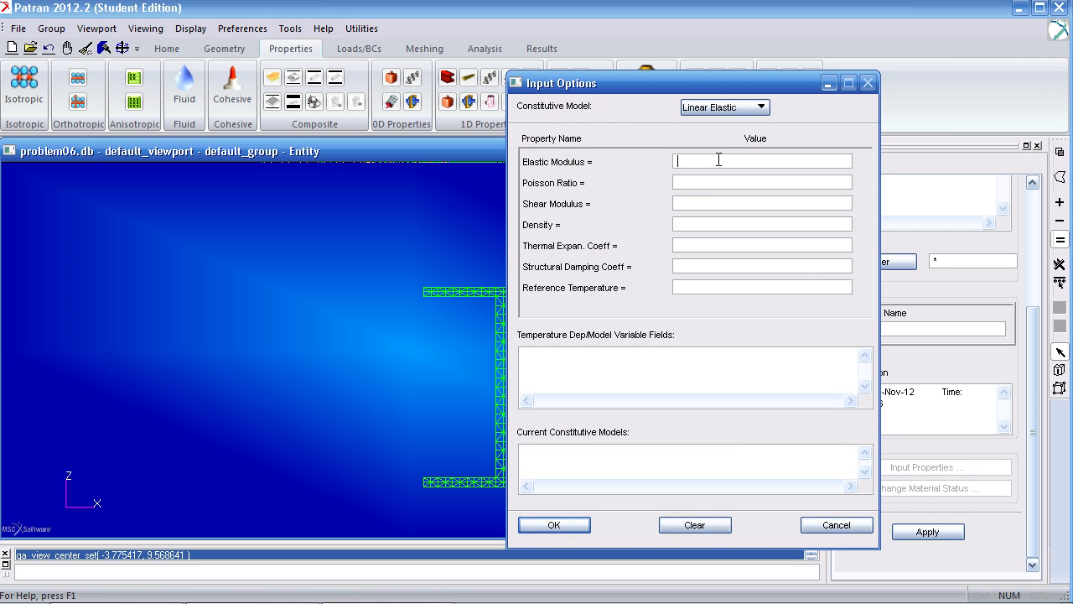
{"action": "type", "text": "10e6"}
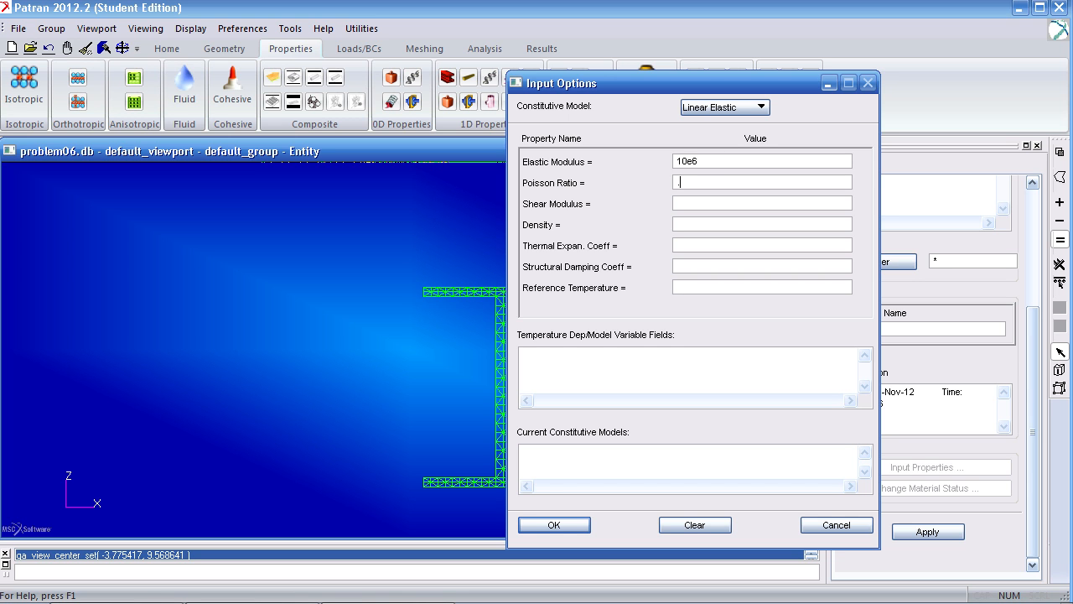
{"action": "type", "text": ".33"}
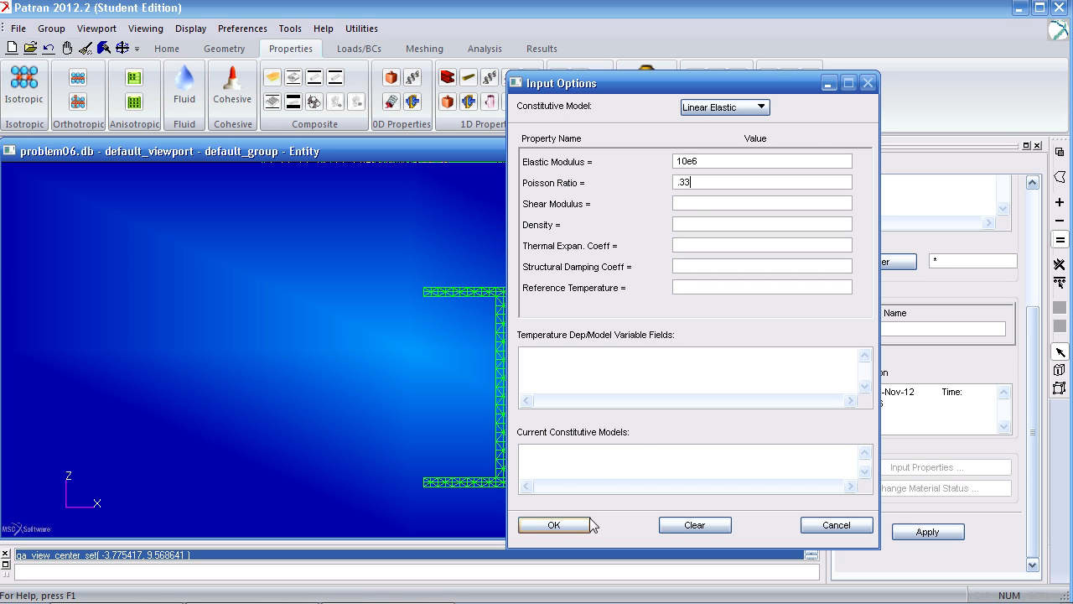
{"action": "left_click", "coordinate": [554, 524]}
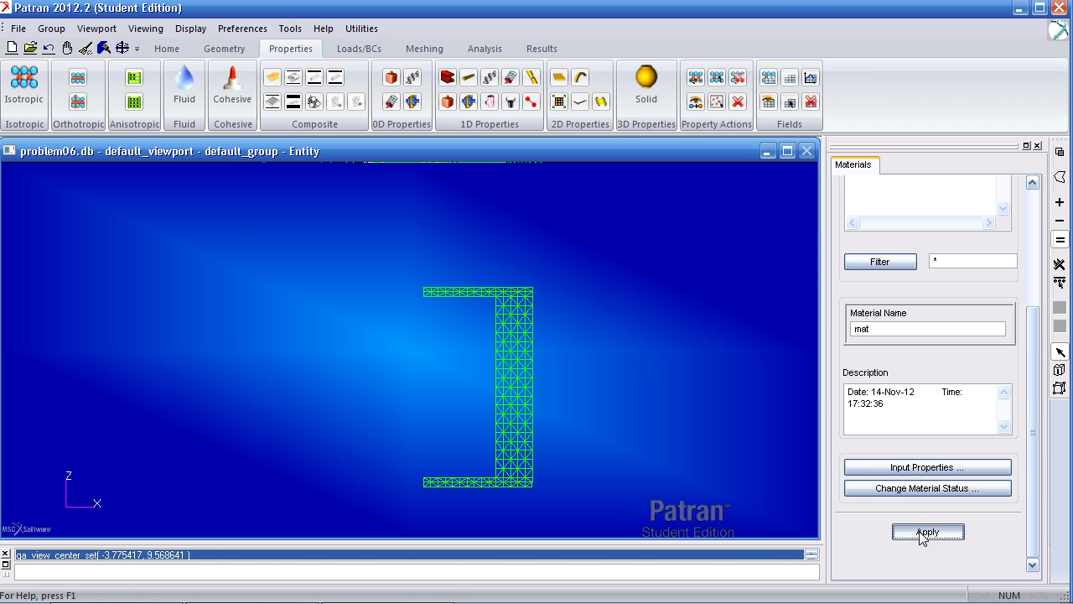
{"action": "left_click", "coordinate": [927, 531]}
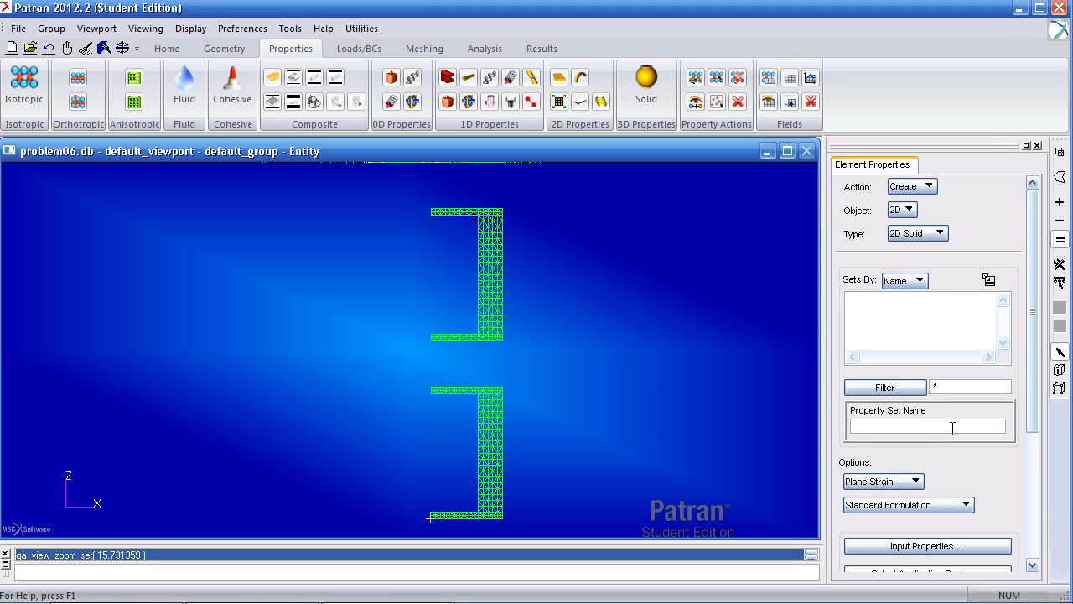
Step: Name the property set 2d_solid_prop and set its formulation to Axisymmetric
{"action": "type", "text": "w"}
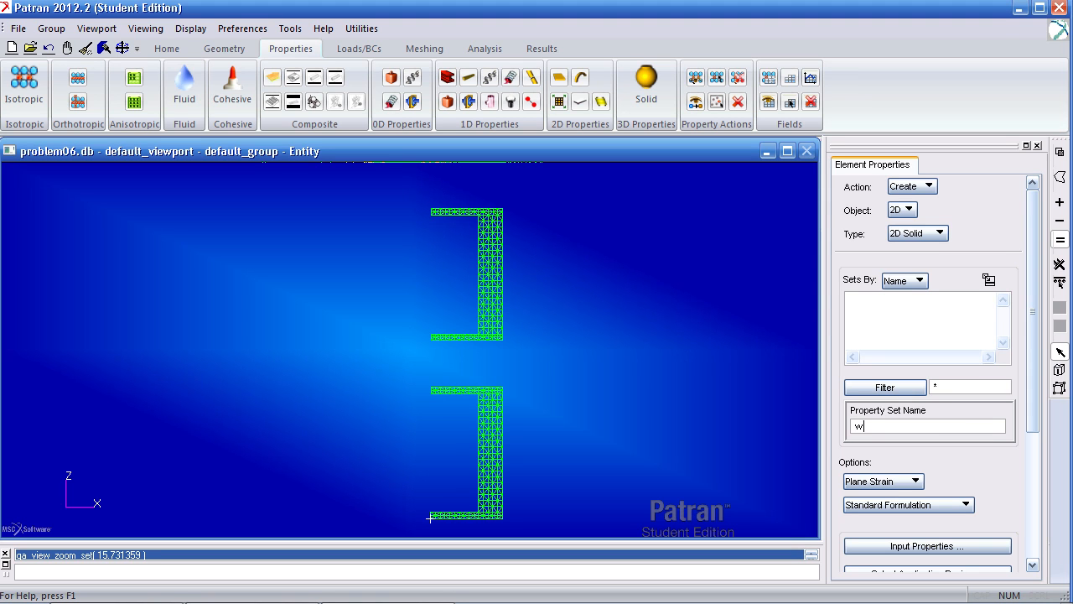
{"action": "type", "text": "solid_"}
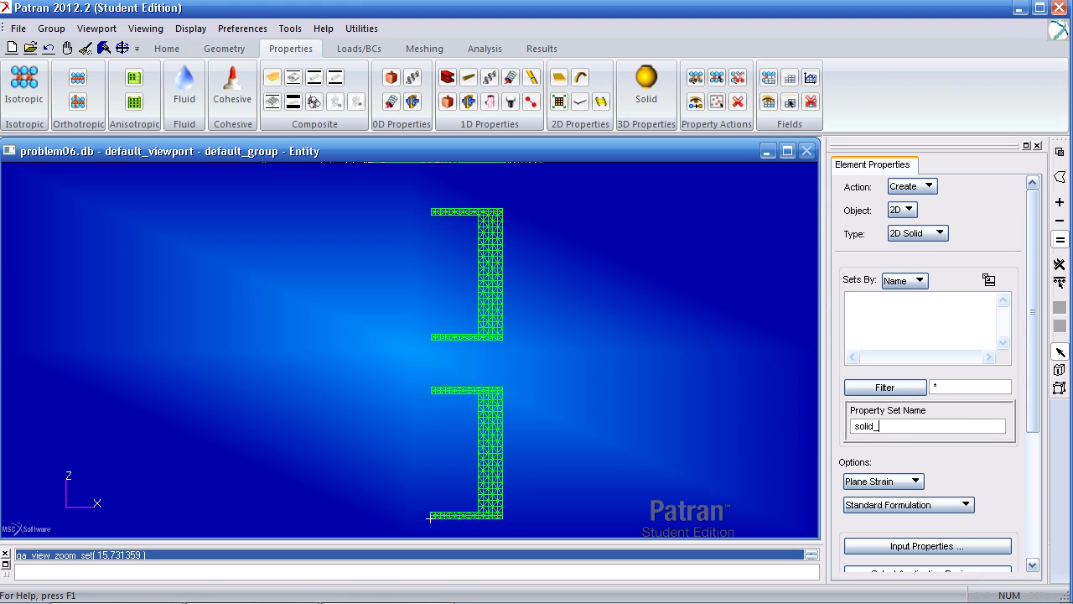
{"action": "type", "text": "2d_"}
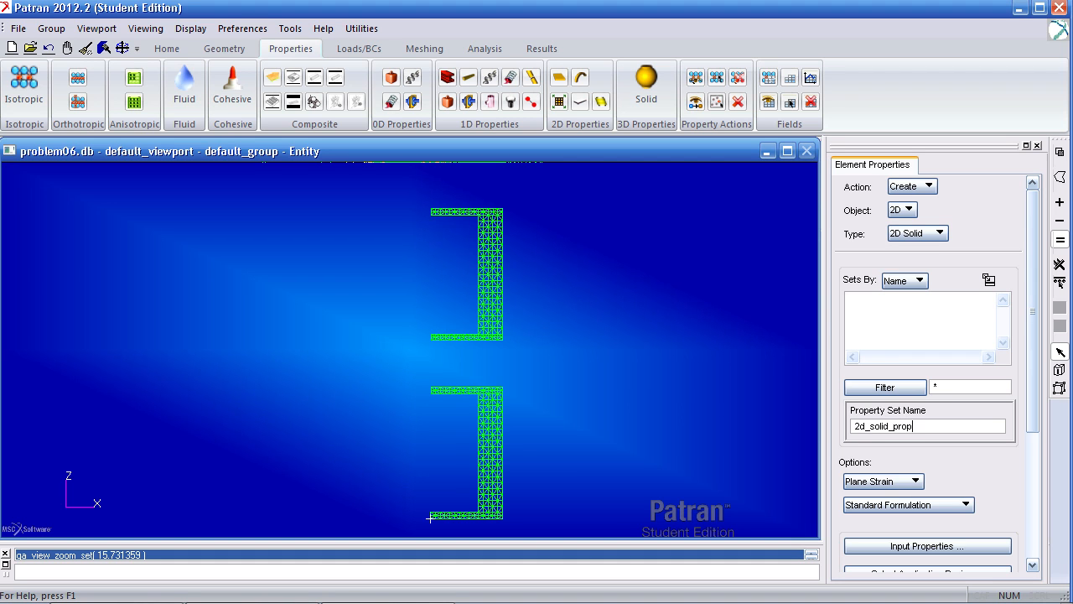
{"action": "left_click", "coordinate": [882, 480]}
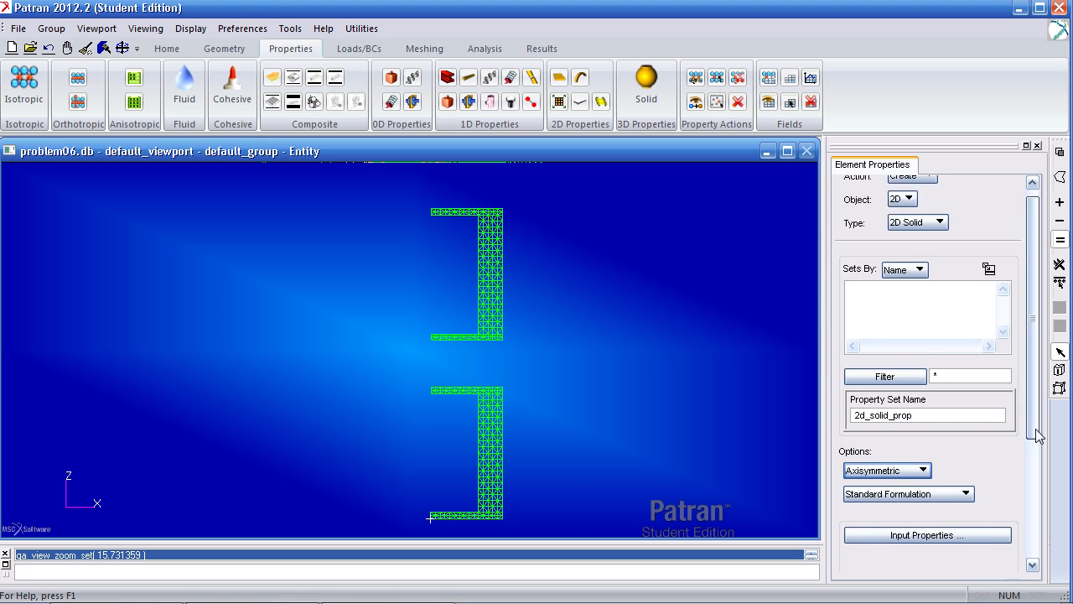
{"action": "left_click", "coordinate": [928, 533]}
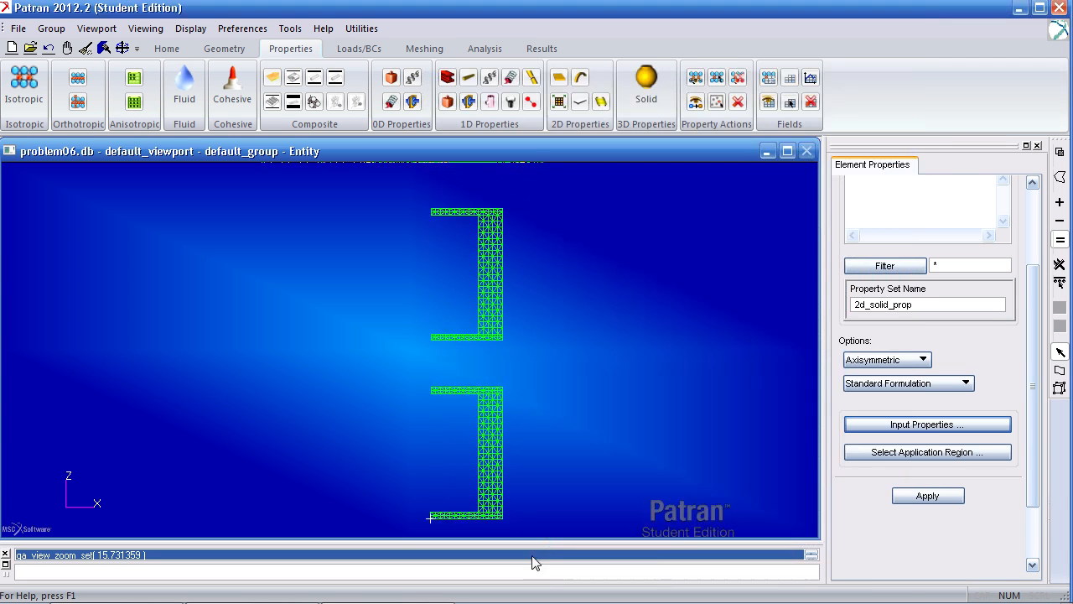
Step: Assign Surface 1:6 as the application region and create the property set
{"action": "left_click", "coordinate": [928, 451]}
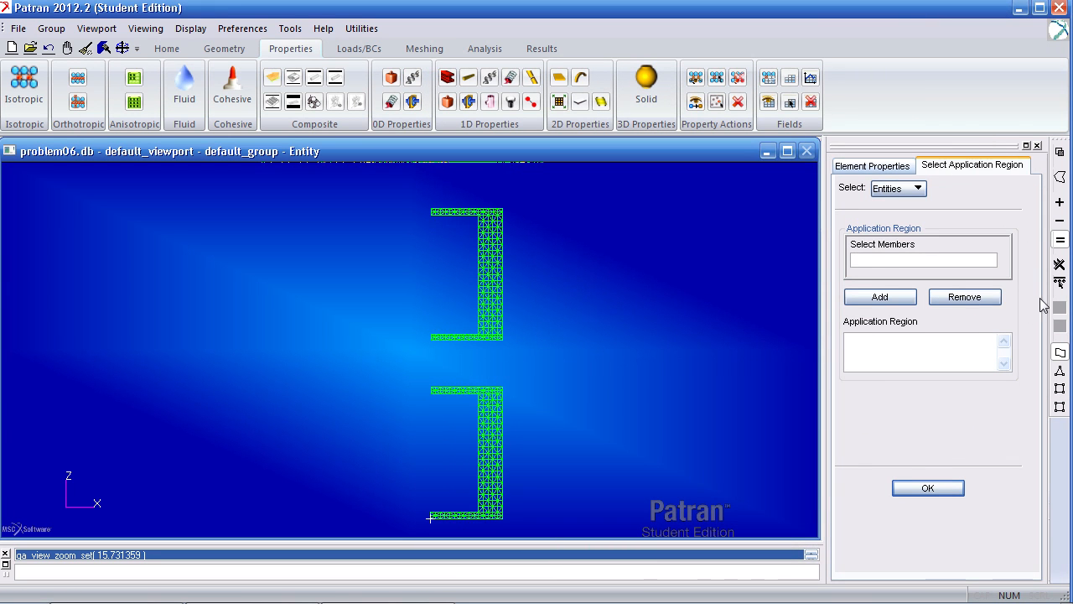
{"action": "left_click", "coordinate": [879, 295]}
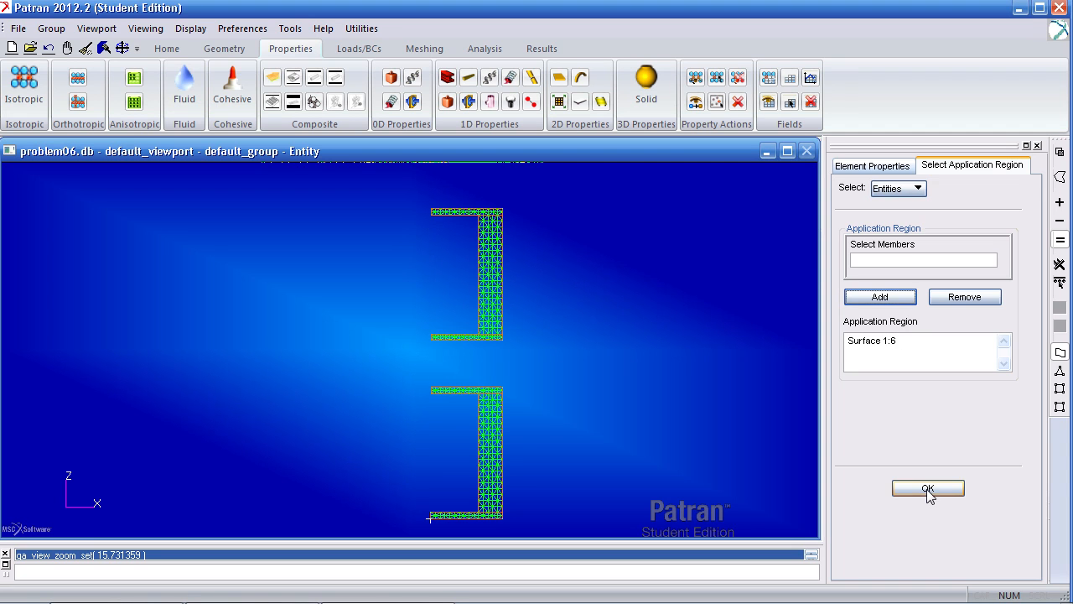
{"action": "left_click", "coordinate": [928, 490]}
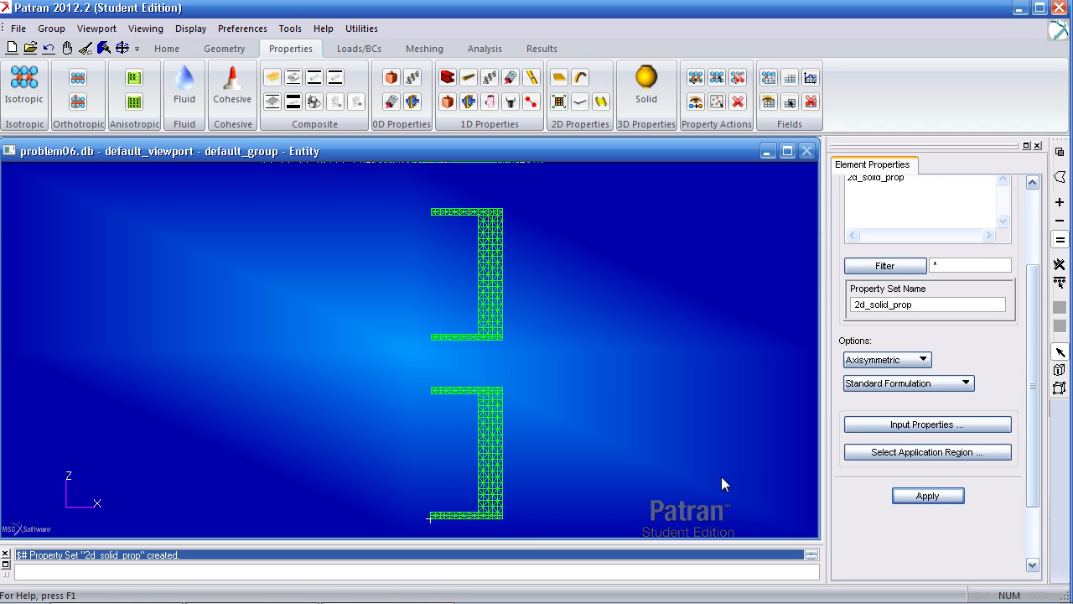
{"action": "mouse_move", "coordinate": [359, 47]}
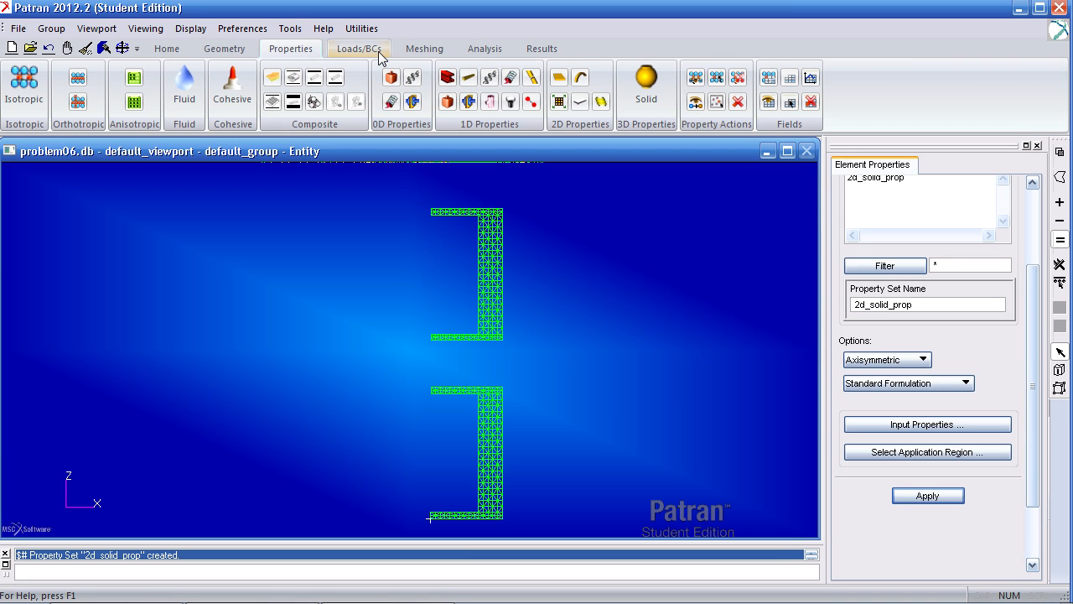
Step: Expand Materials and Properties in the model tree to list mat and 2d_solid_prop, then return to Loads/BCs
{"action": "left_click", "coordinate": [359, 47]}
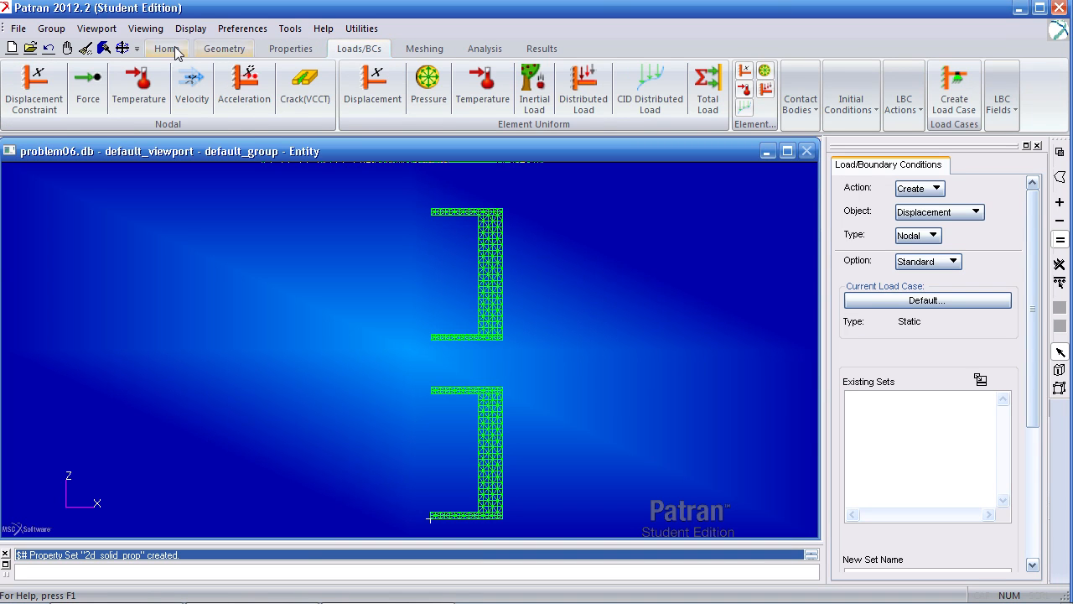
{"action": "left_click", "coordinate": [166, 47]}
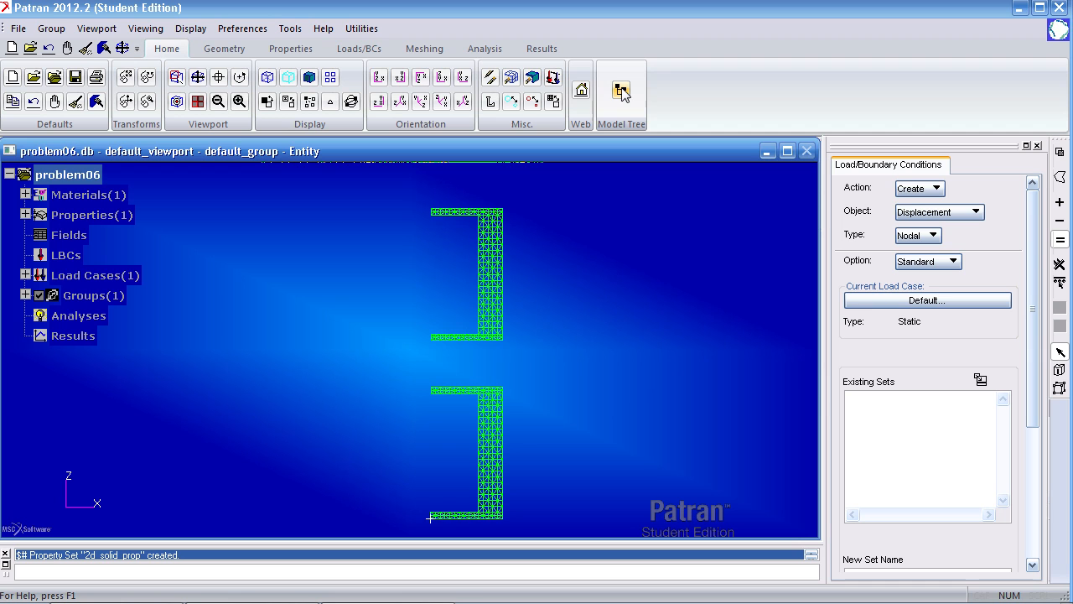
{"action": "left_click", "coordinate": [25, 195]}
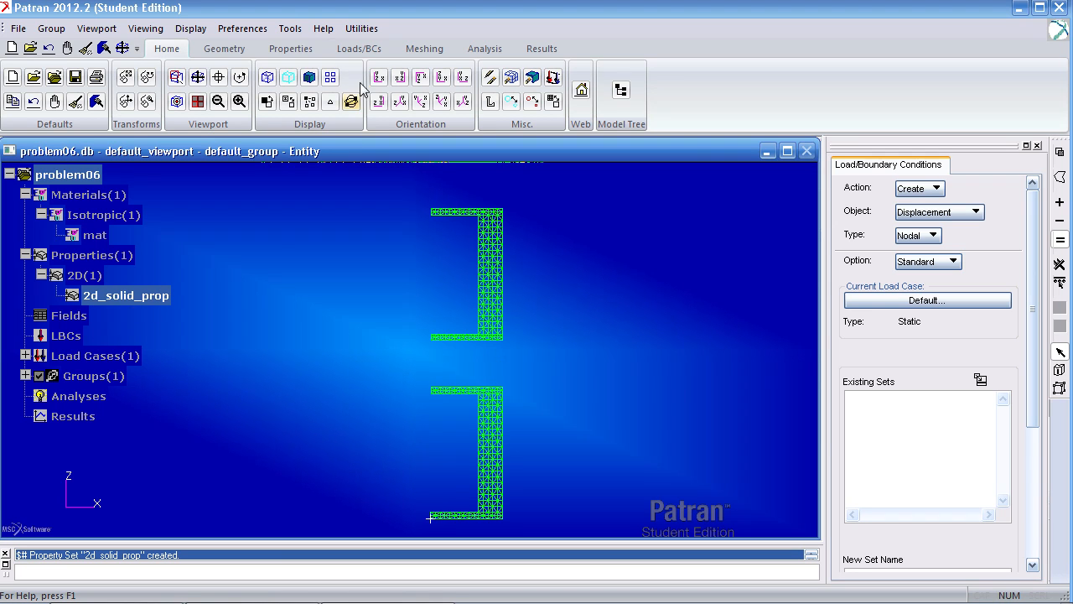
{"action": "left_click", "coordinate": [359, 47]}
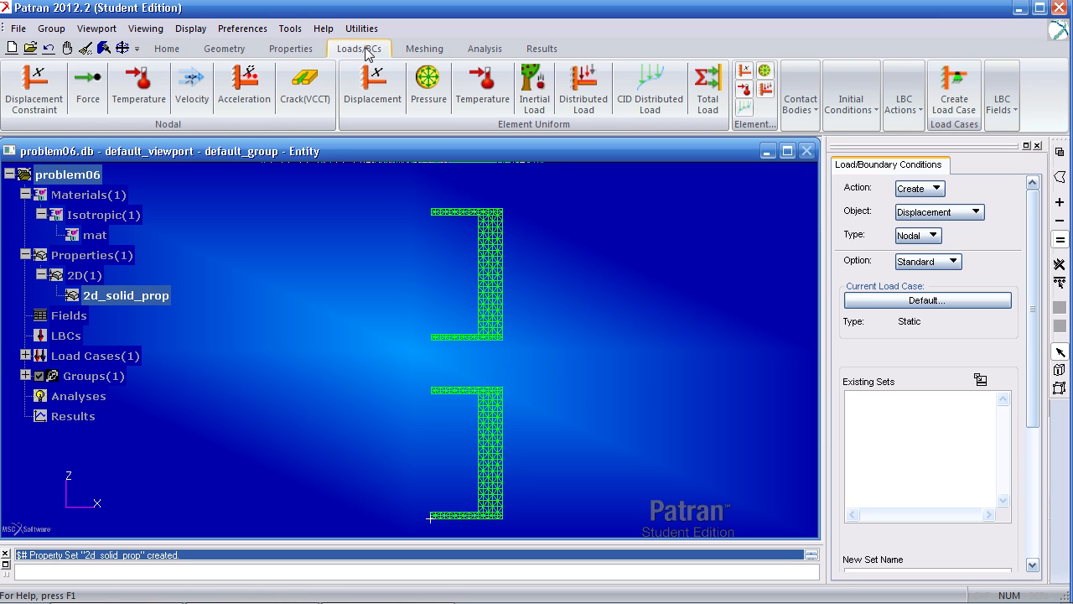
{"action": "mouse_move", "coordinate": [33, 84]}
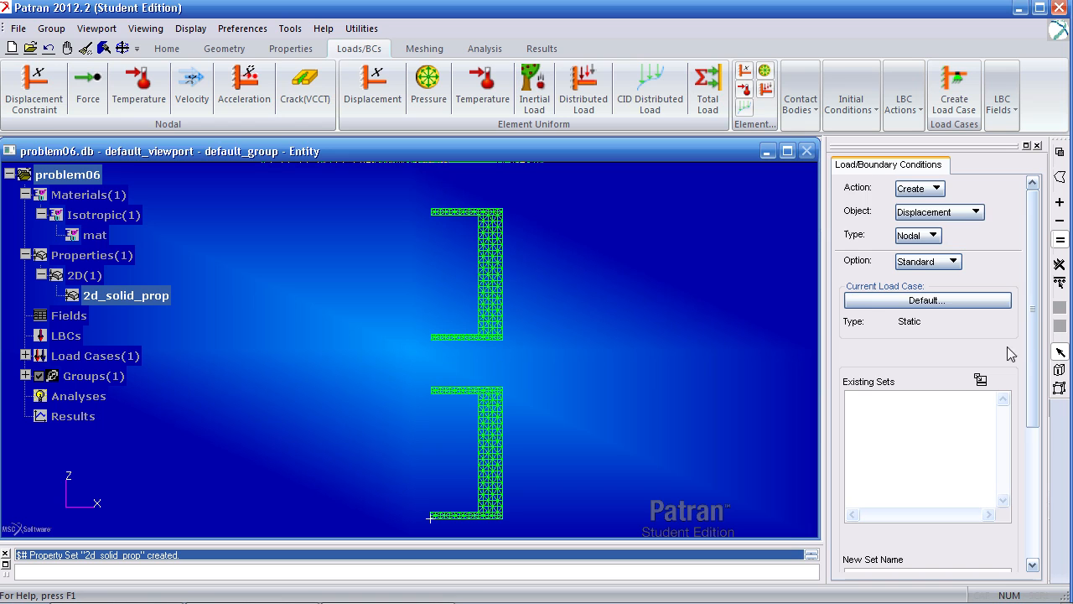
Step: Name the new displacement set 'symmetry' and enter its translation/rotation constraint values
{"action": "scroll", "scroll_direction": "down", "scroll_amount": 3}
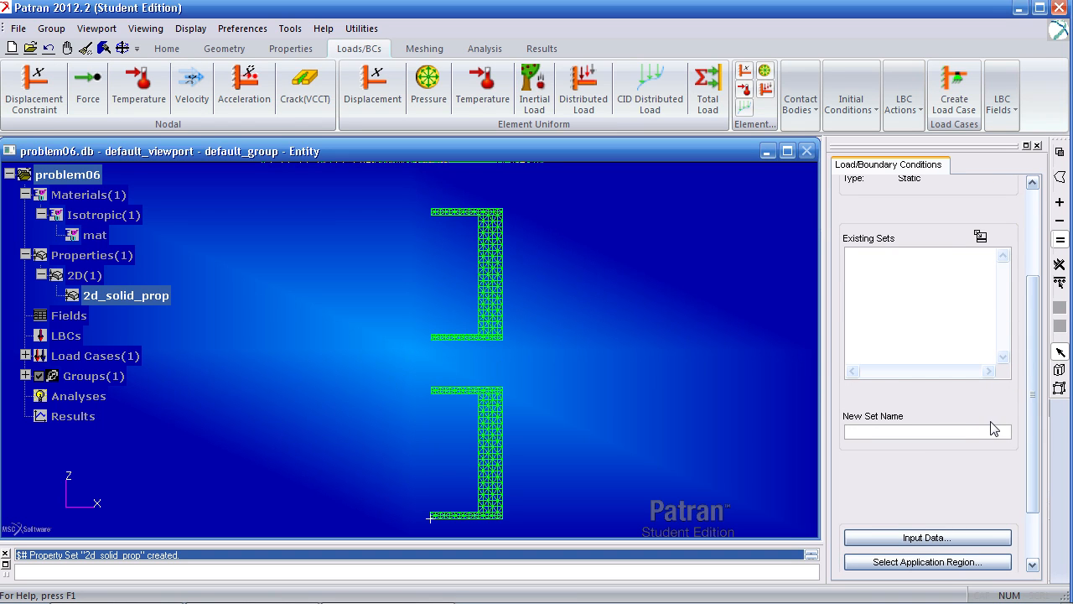
{"action": "type", "text": "symmet"}
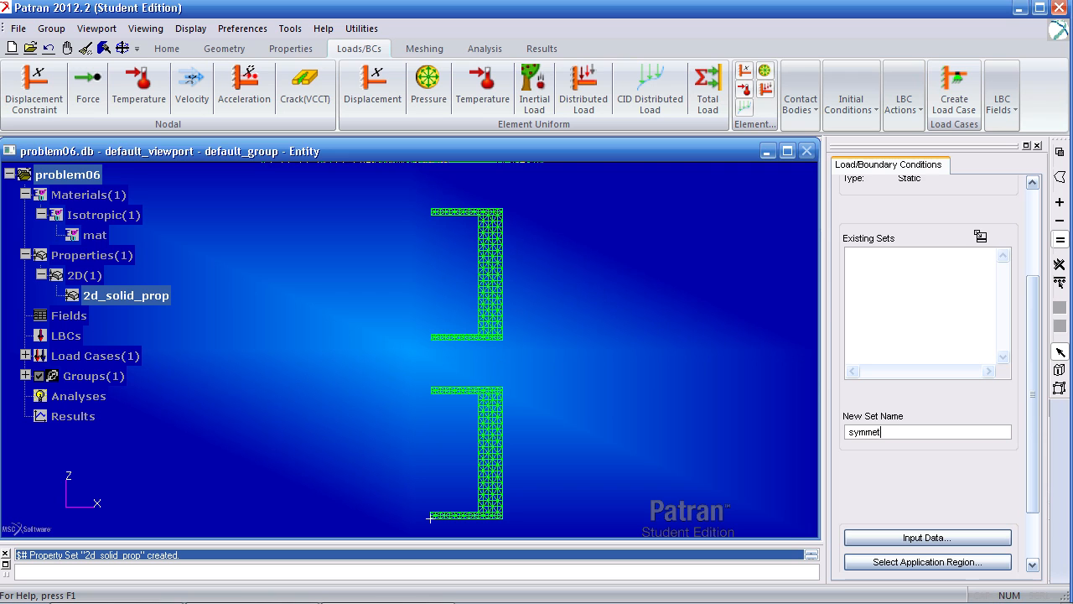
{"action": "left_click", "coordinate": [929, 537]}
{"action": "type", "text": "<,0,>"}
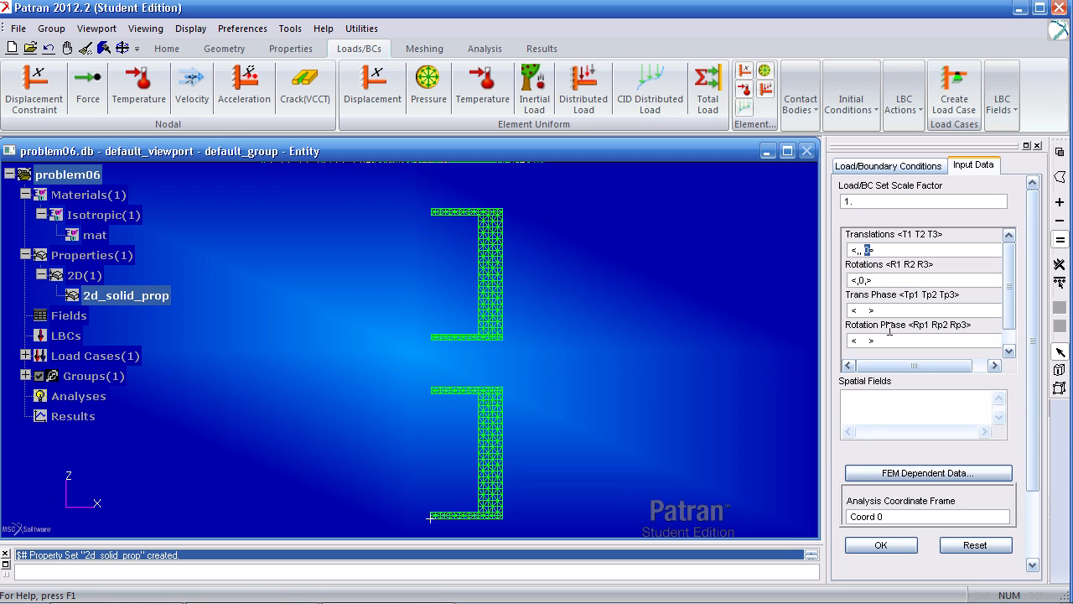
{"action": "left_click", "coordinate": [889, 165]}
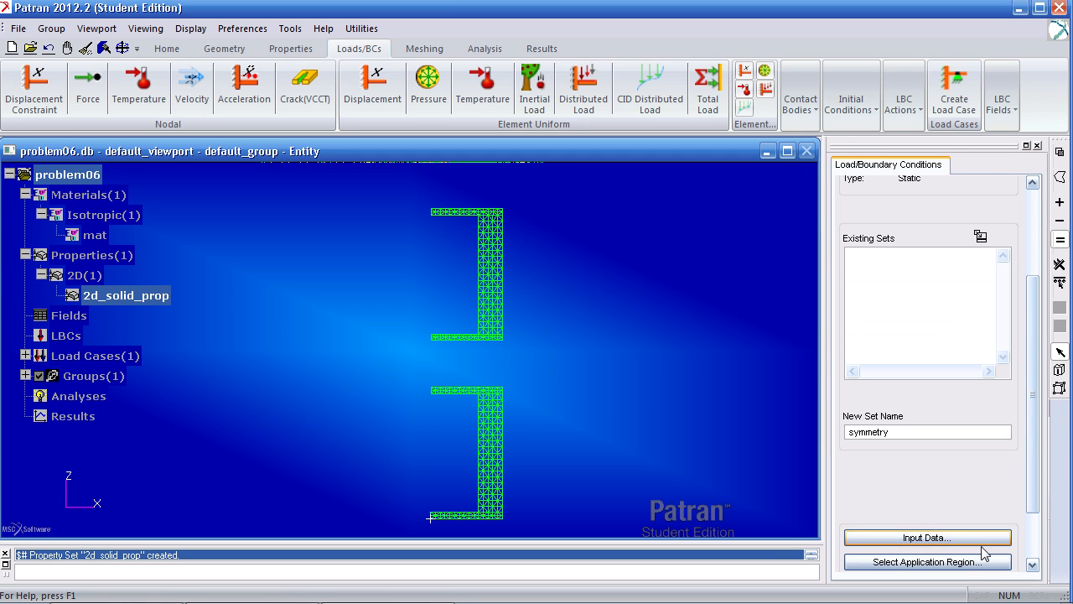
Step: Apply the symmetry set to mid-height nodes 59:164:21 and 398:808:41 and create it
{"action": "left_click", "coordinate": [928, 562]}
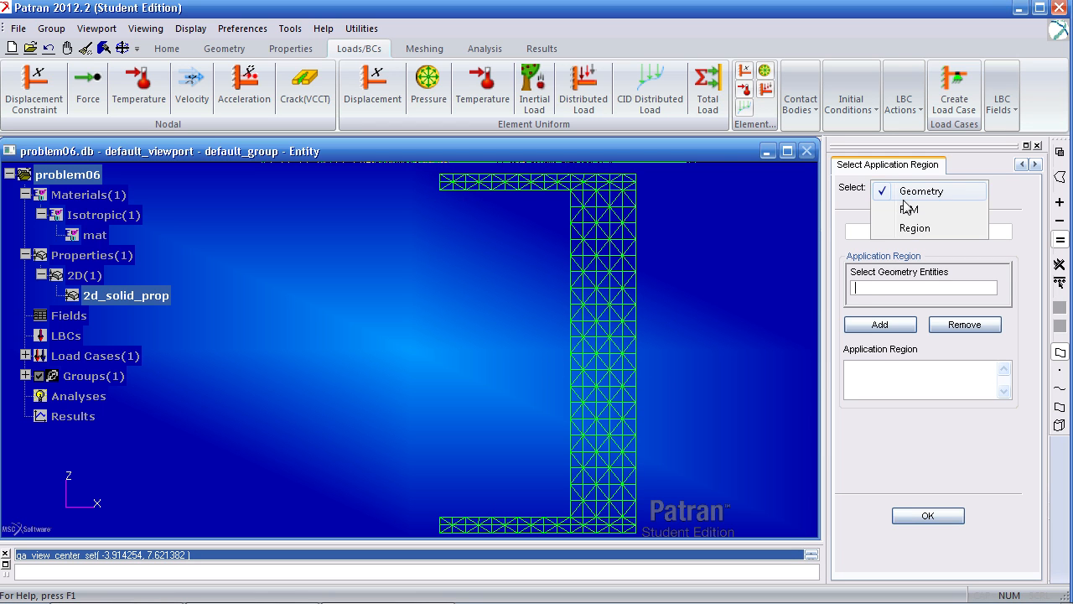
{"action": "left_click", "coordinate": [909, 208]}
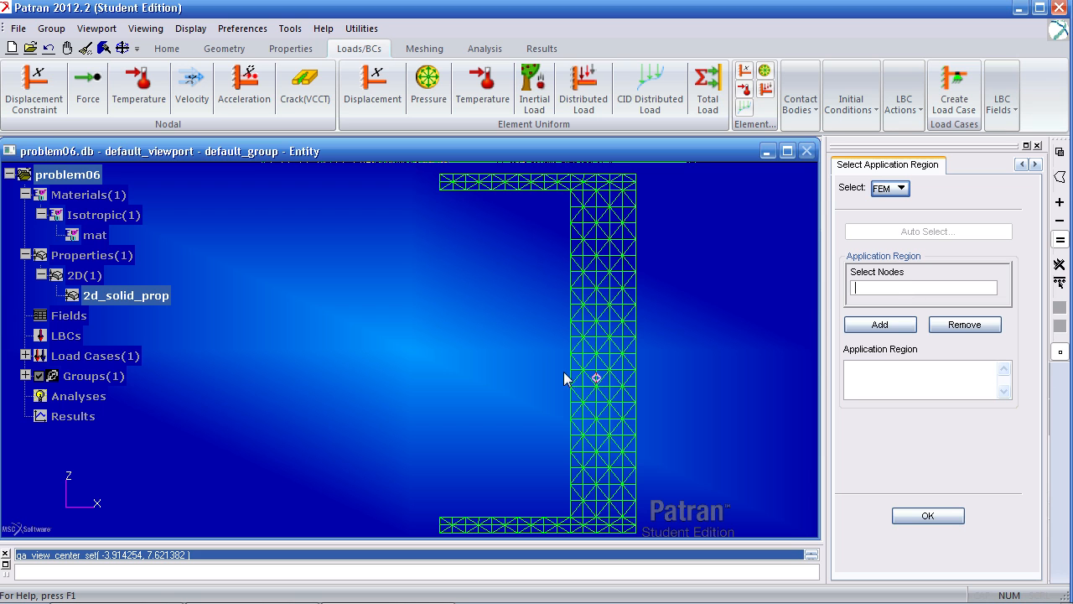
{"action": "mouse_move", "coordinate": [653, 363]}
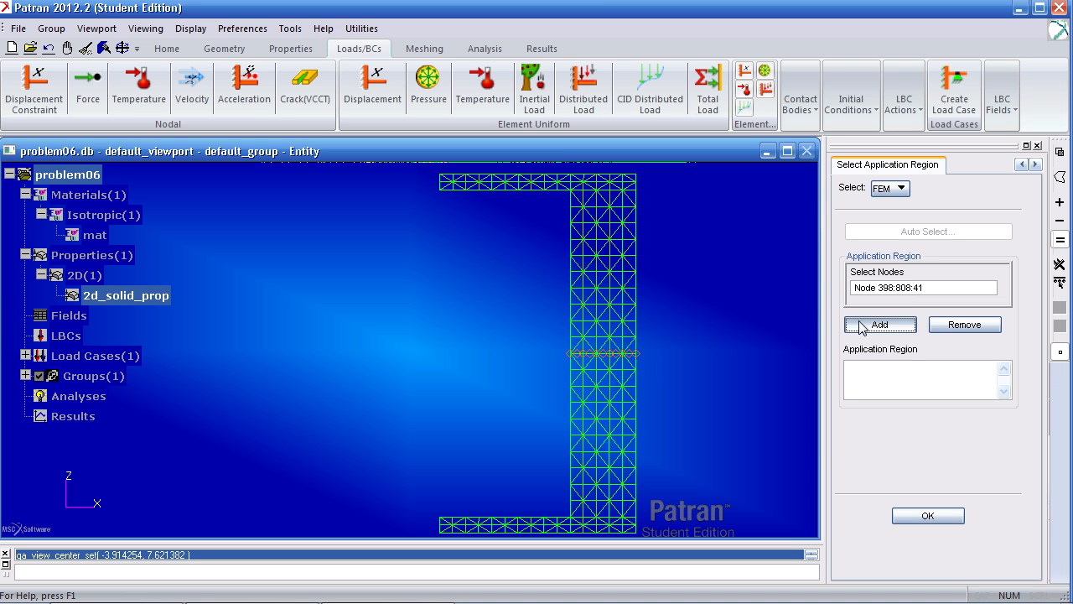
{"action": "left_click", "coordinate": [879, 325]}
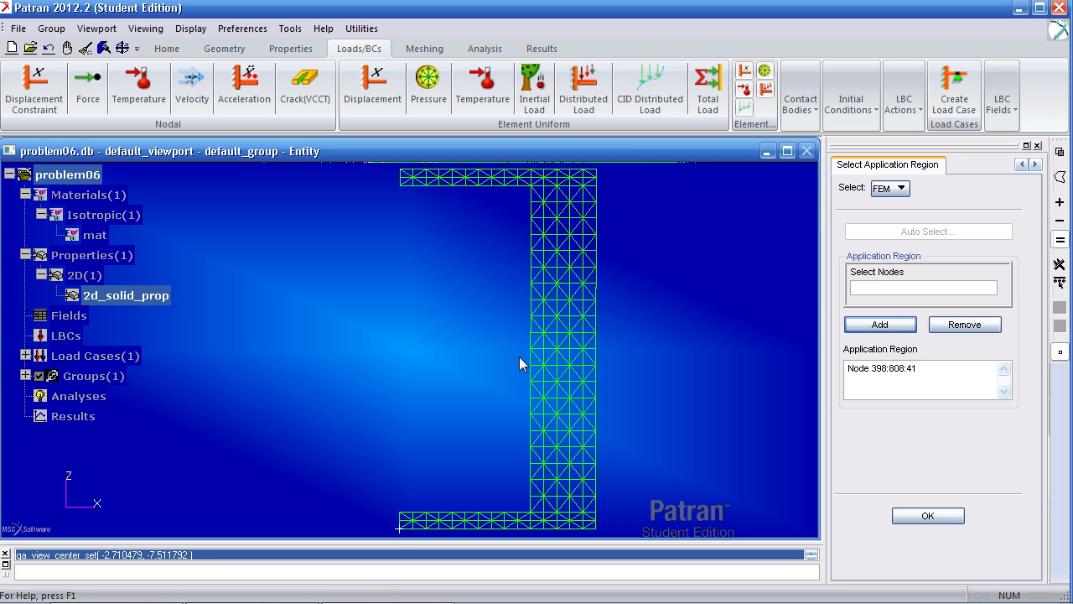
{"action": "left_click", "coordinate": [562, 347]}
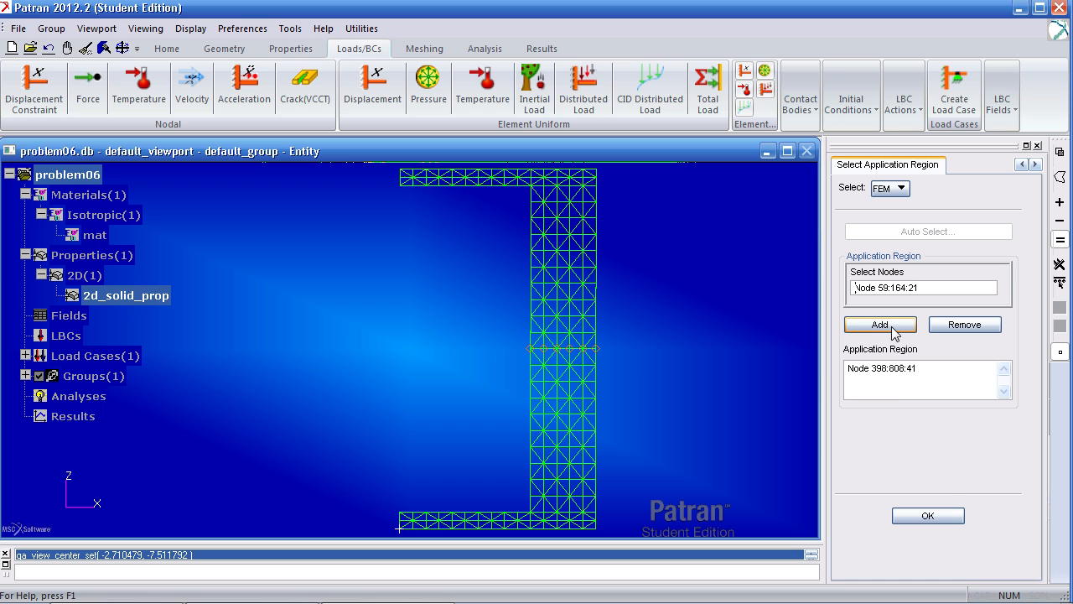
{"action": "left_click", "coordinate": [879, 326]}
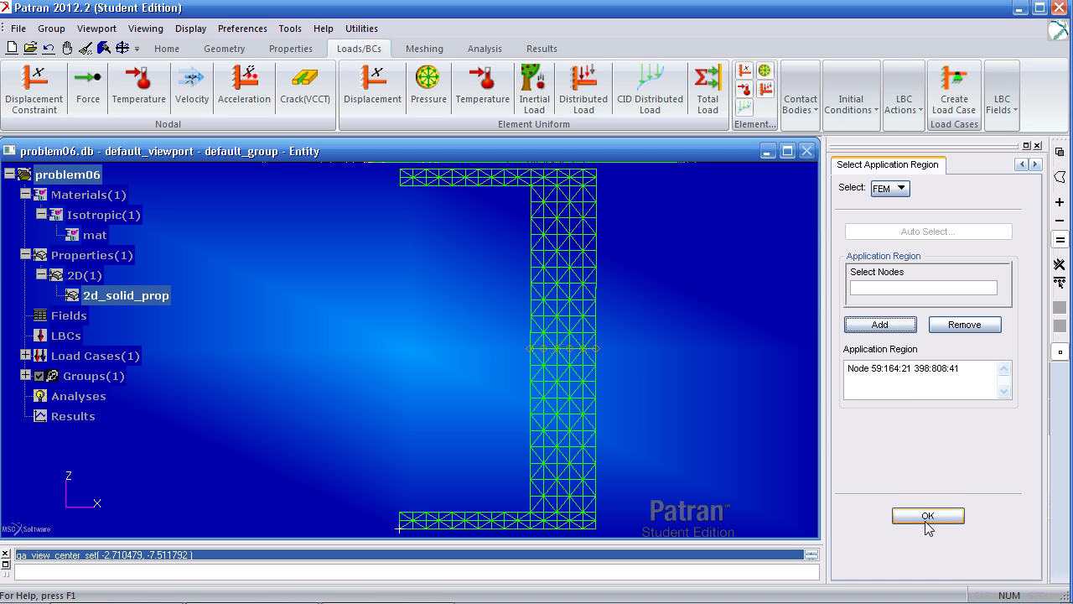
{"action": "left_click", "coordinate": [927, 515]}
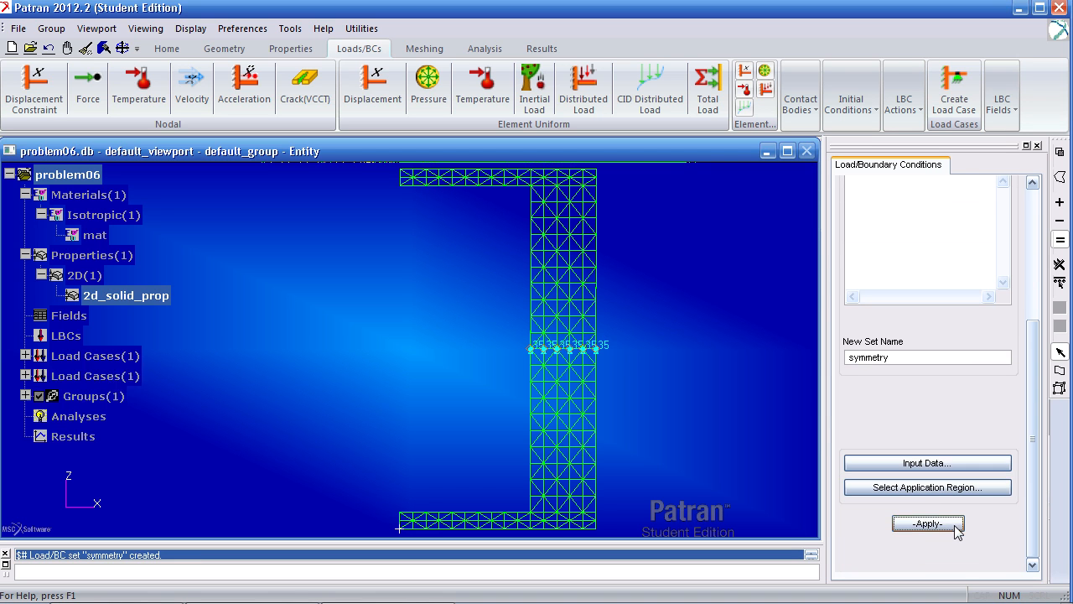
{"action": "left_click", "coordinate": [929, 524]}
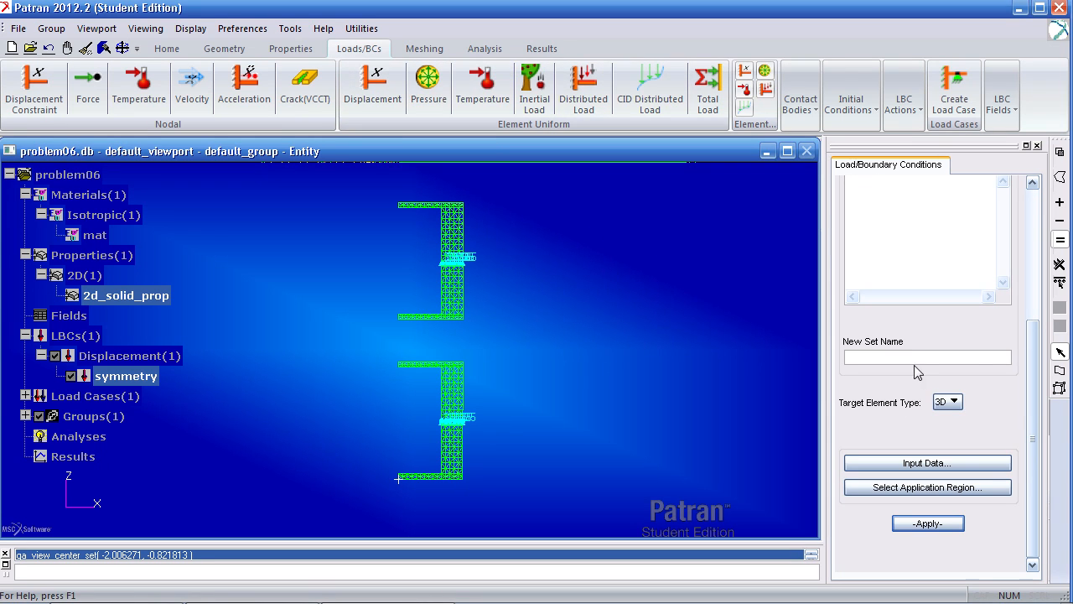
Step: Name the load set 'pressure', target 2D elements with edge pressure 1000, and view the mesh face-on
{"action": "type", "text": "pressure"}
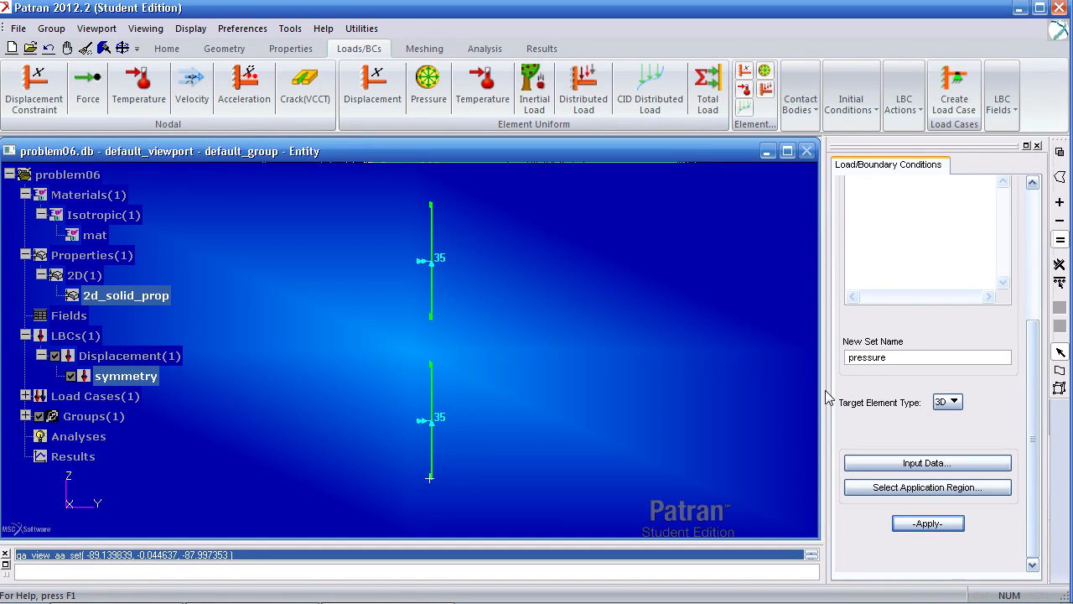
{"action": "left_click", "coordinate": [947, 401]}
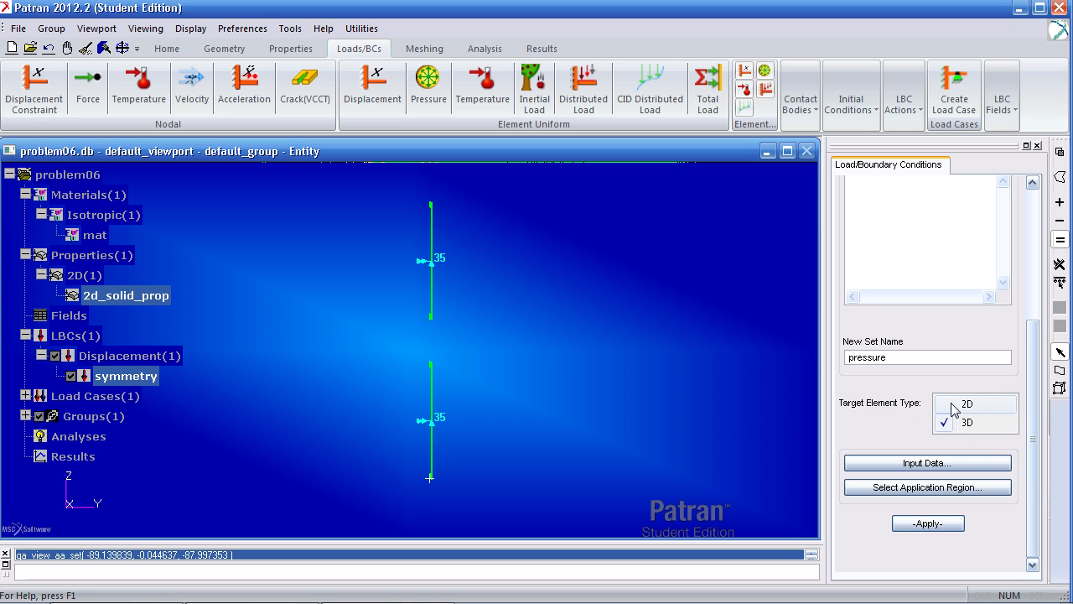
{"action": "left_click", "coordinate": [927, 463]}
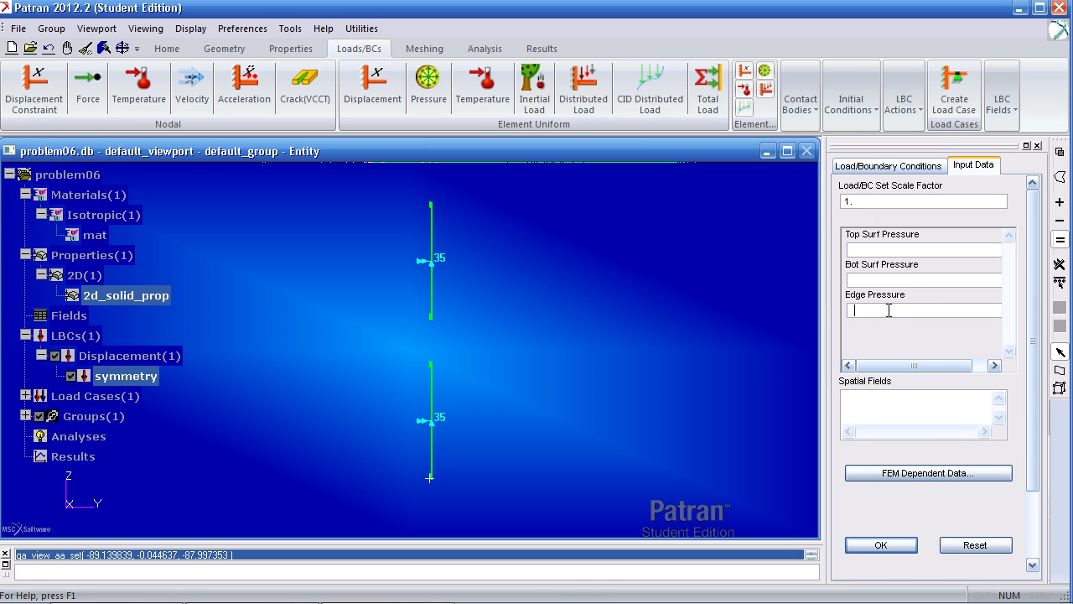
{"action": "type", "text": "1000"}
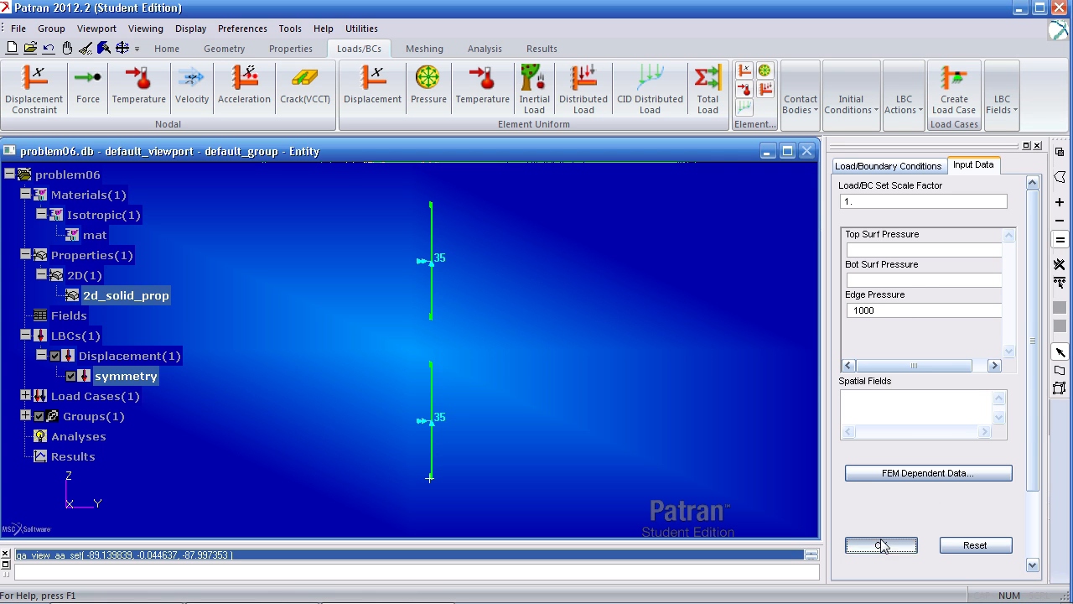
{"action": "left_click", "coordinate": [880, 545]}
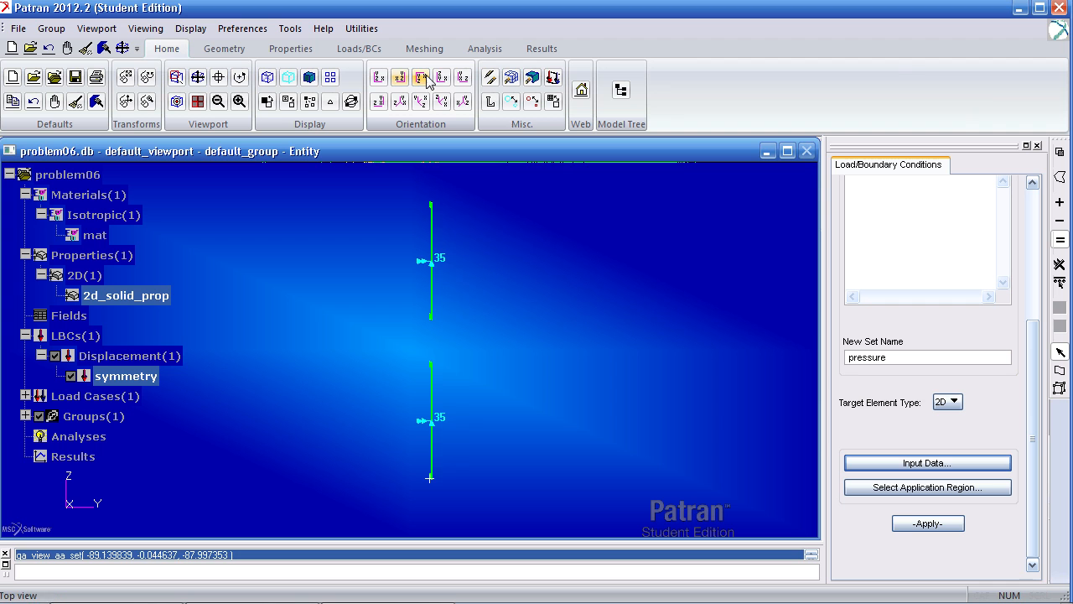
{"action": "left_click", "coordinate": [440, 77]}
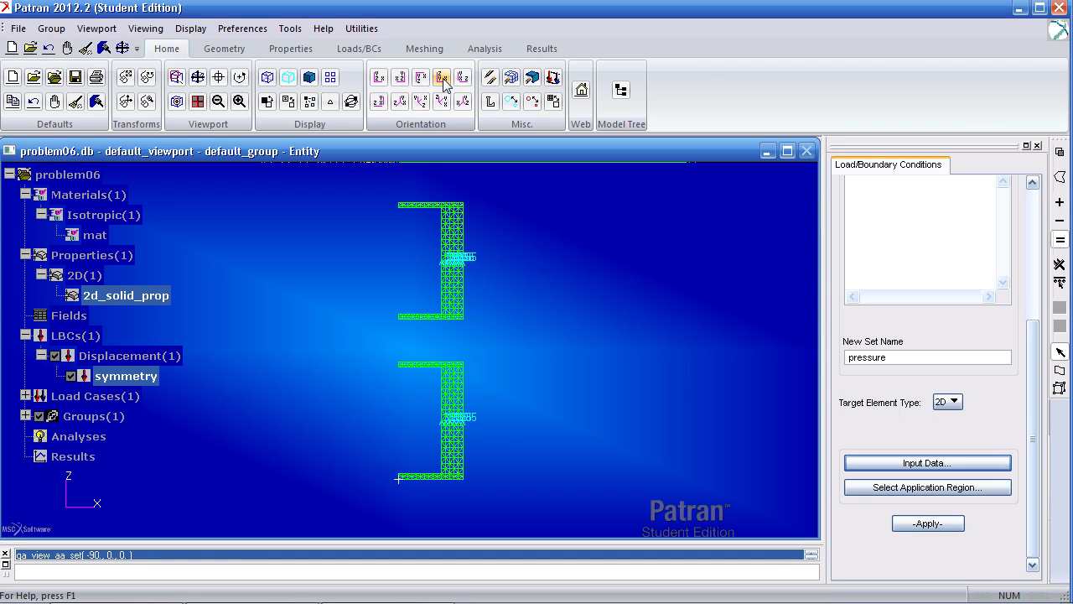
{"action": "mouse_move", "coordinate": [445, 80]}
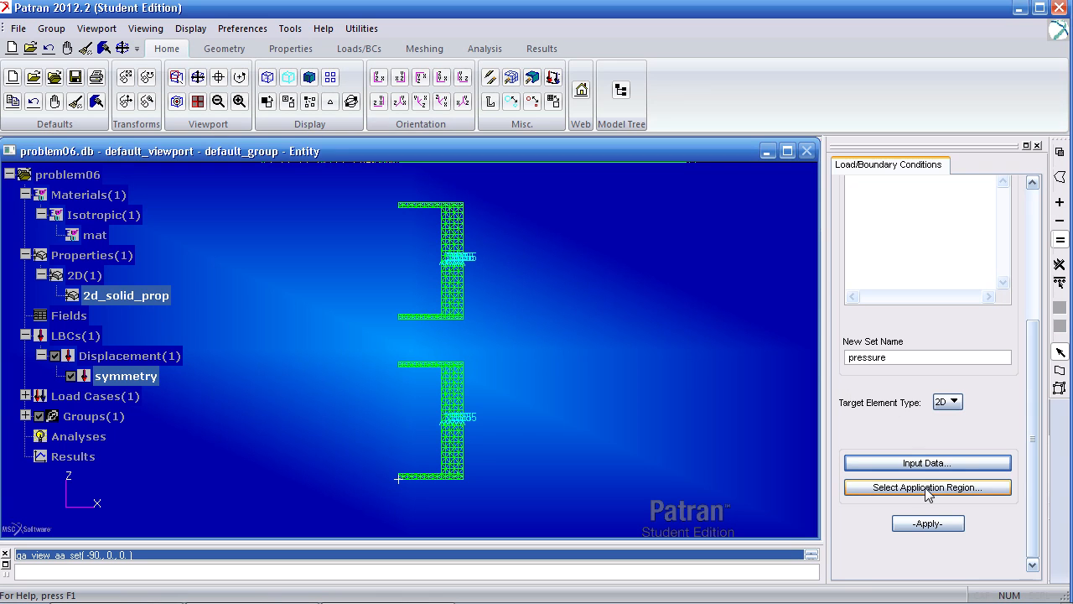
Step: Pick the inner element edges of both cross-sections as the pressure application region and confirm
{"action": "left_click", "coordinate": [927, 487]}
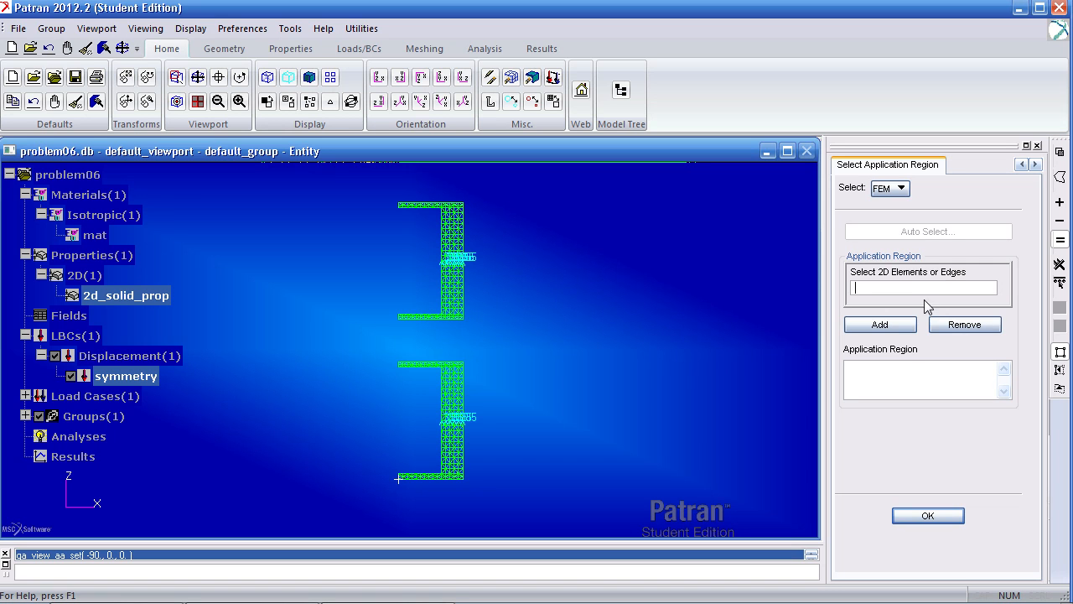
{"action": "mouse_move", "coordinate": [1060, 372]}
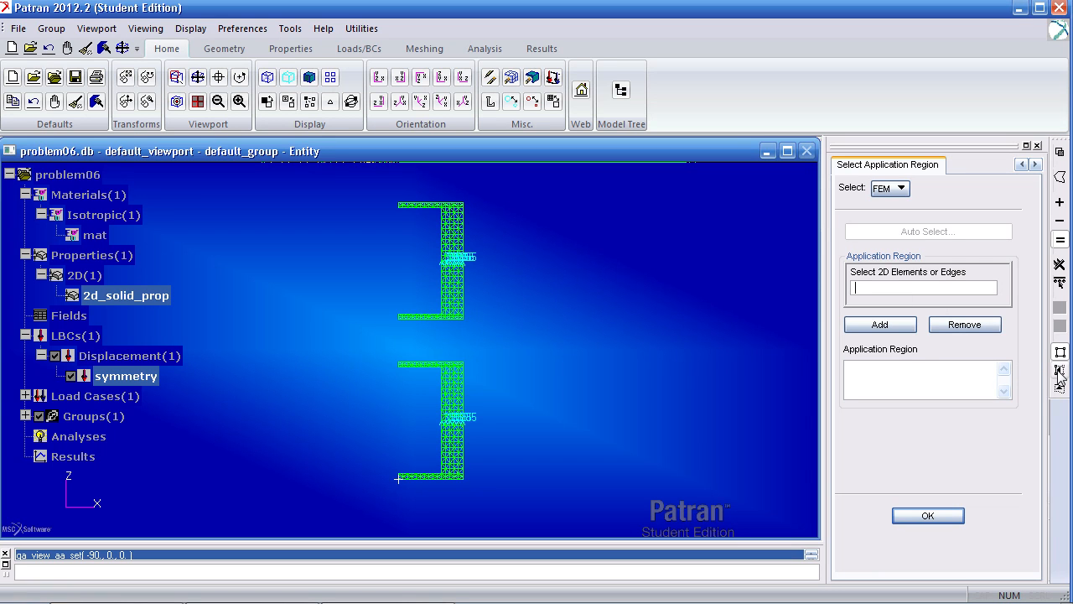
{"action": "mouse_move", "coordinate": [1060, 373]}
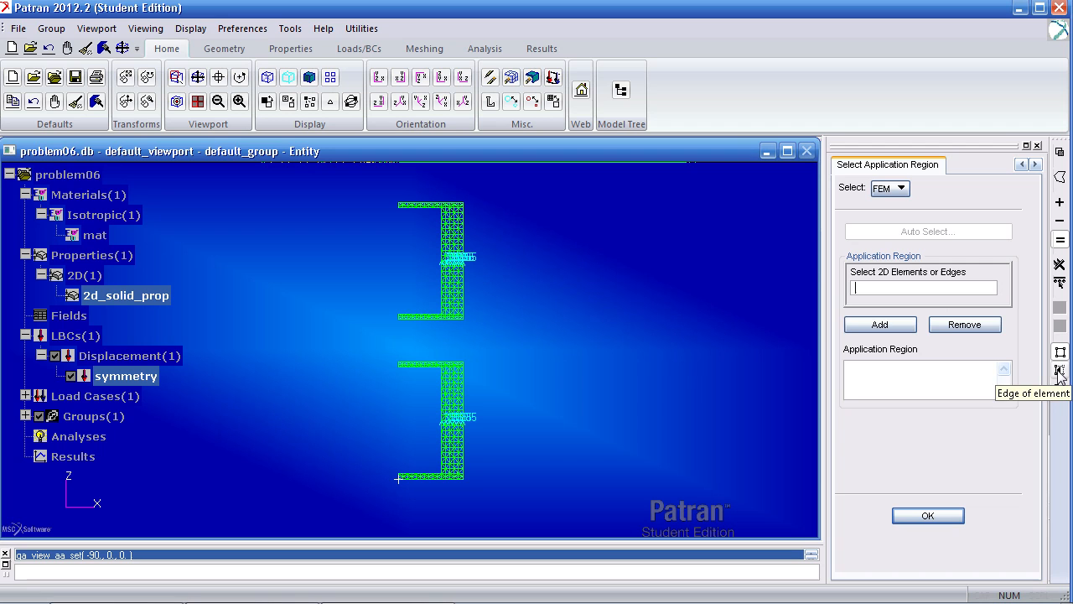
{"action": "mouse_move", "coordinate": [1060, 387]}
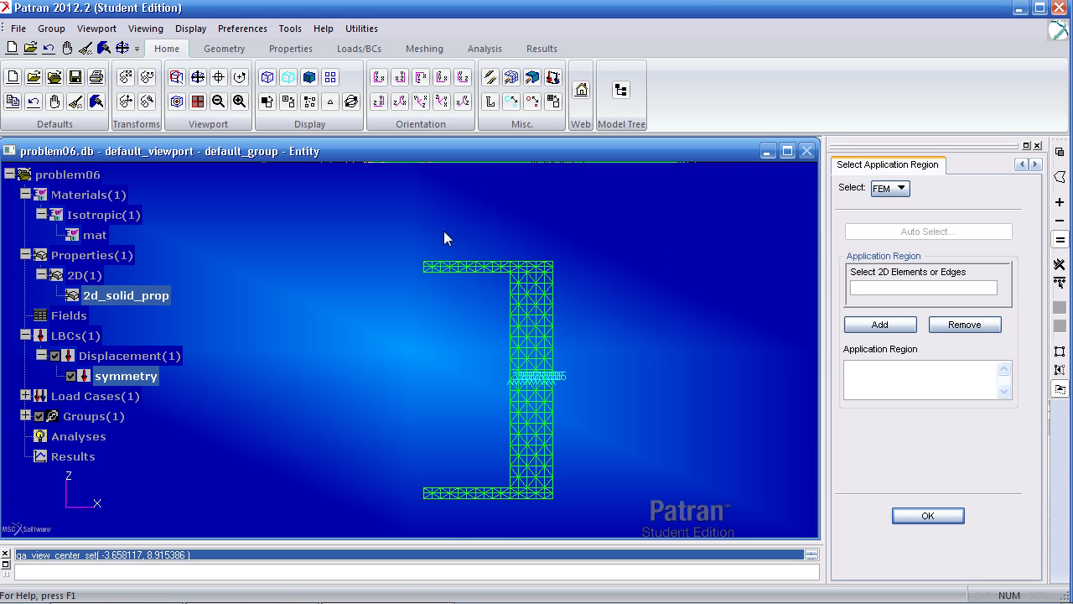
{"action": "mouse_move", "coordinate": [437, 249]}
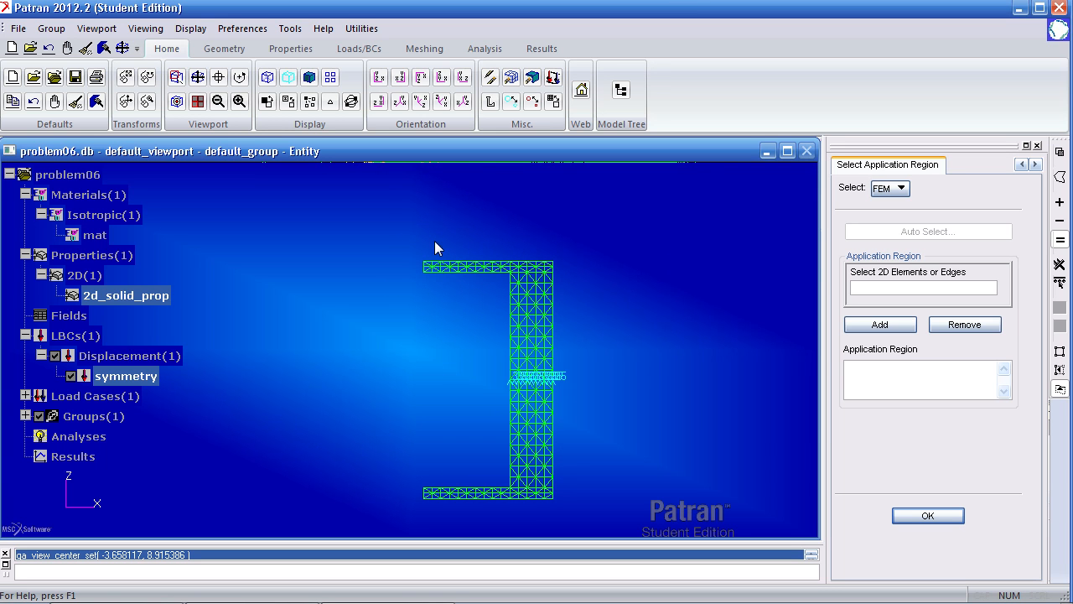
{"action": "mouse_move", "coordinate": [429, 262]}
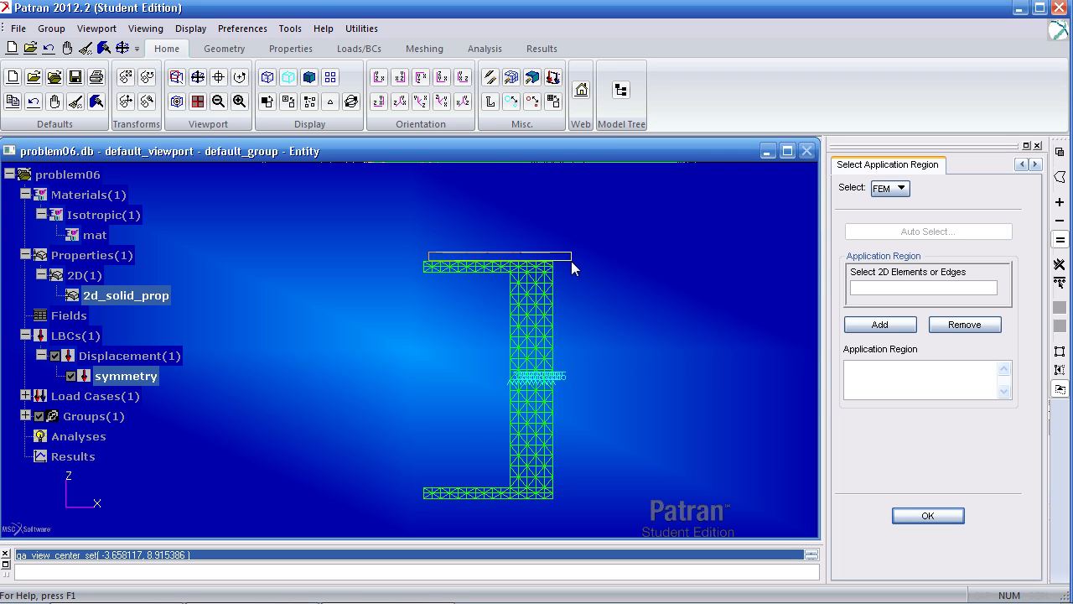
{"action": "left_click", "coordinate": [497, 262]}
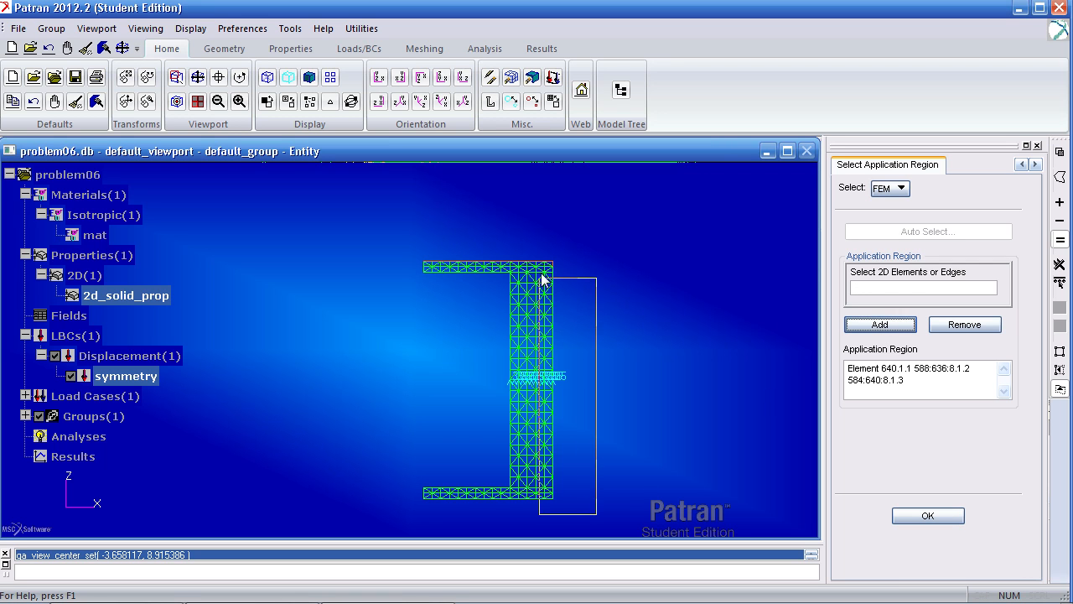
{"action": "left_click", "coordinate": [879, 325]}
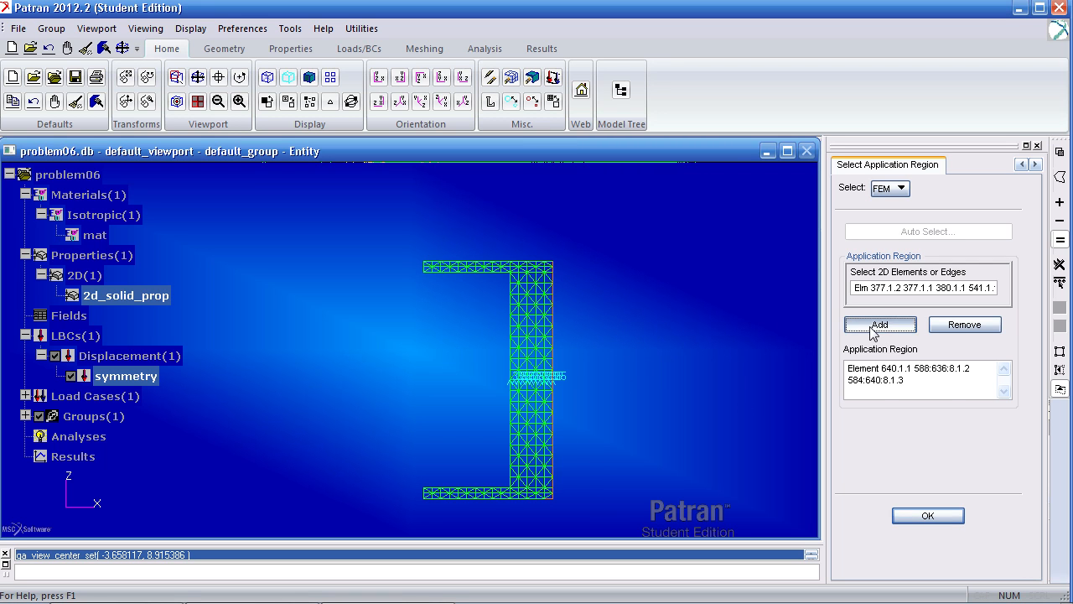
{"action": "left_click", "coordinate": [879, 325]}
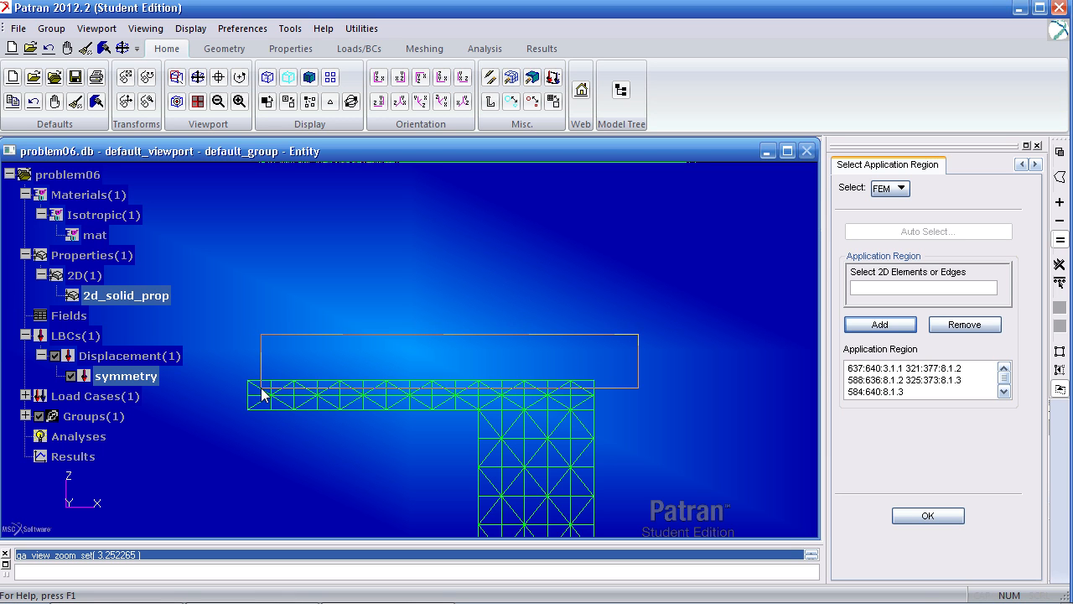
{"action": "left_click", "coordinate": [260, 393]}
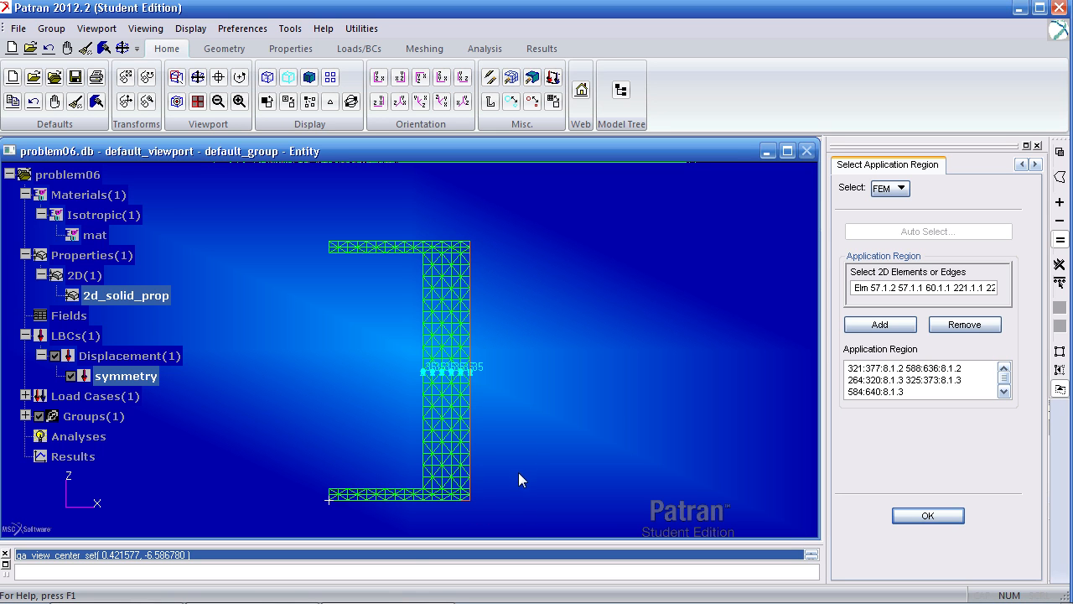
{"action": "mouse_move", "coordinate": [513, 525]}
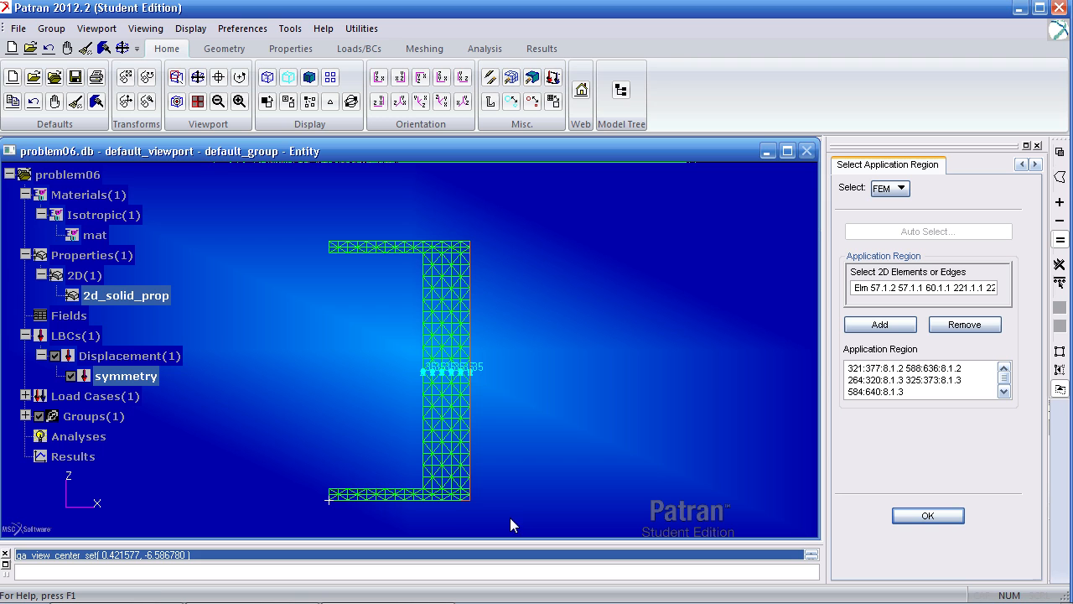
{"action": "left_click_drag", "start_coordinate": [512, 524], "coordinate": [333, 508]}
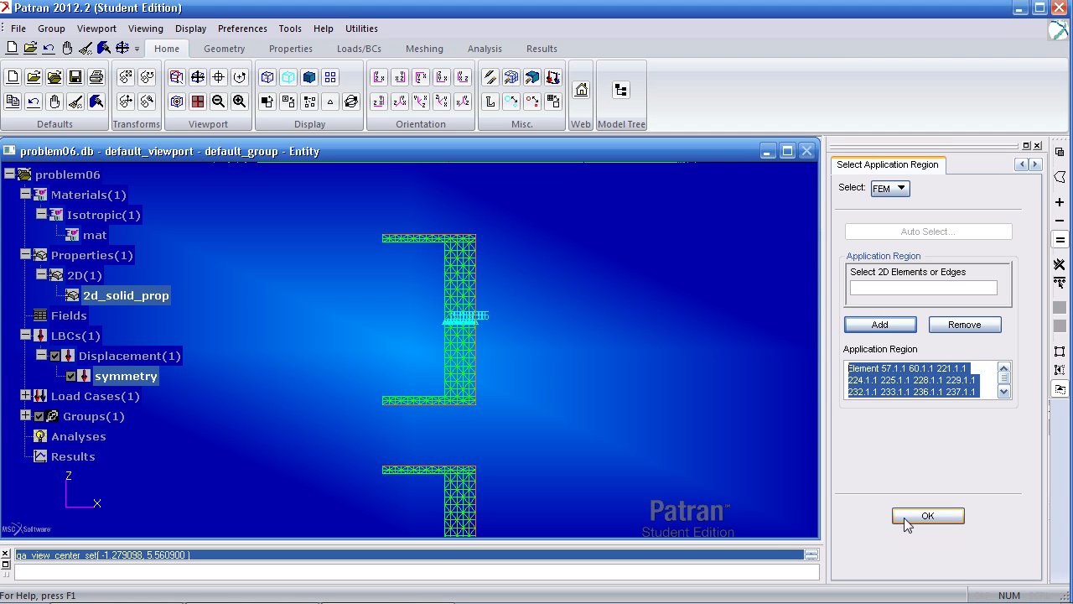
{"action": "left_click", "coordinate": [927, 516]}
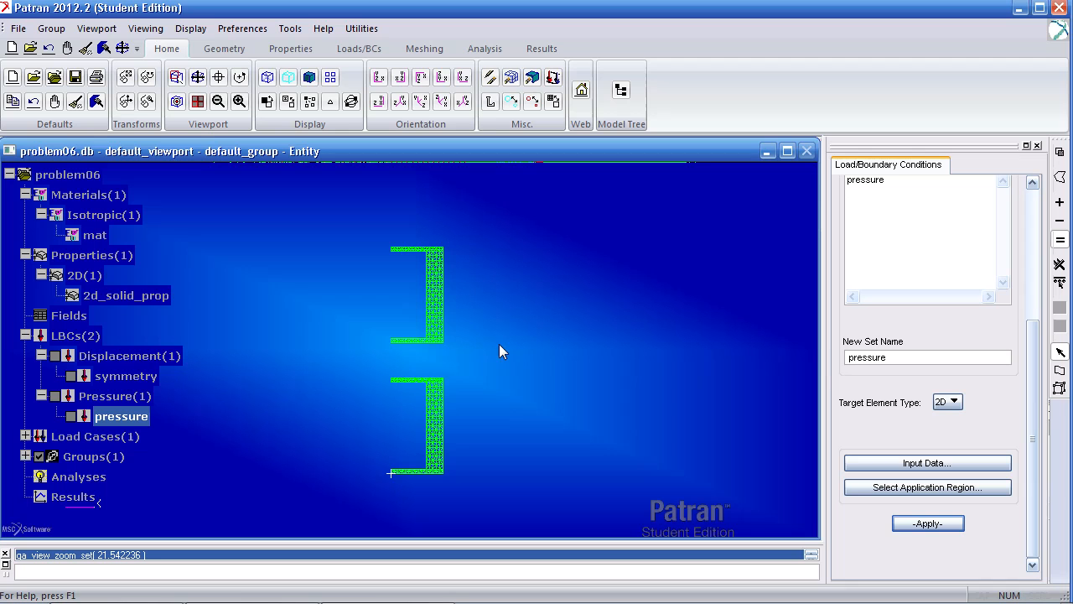
{"action": "mouse_move", "coordinate": [486, 65]}
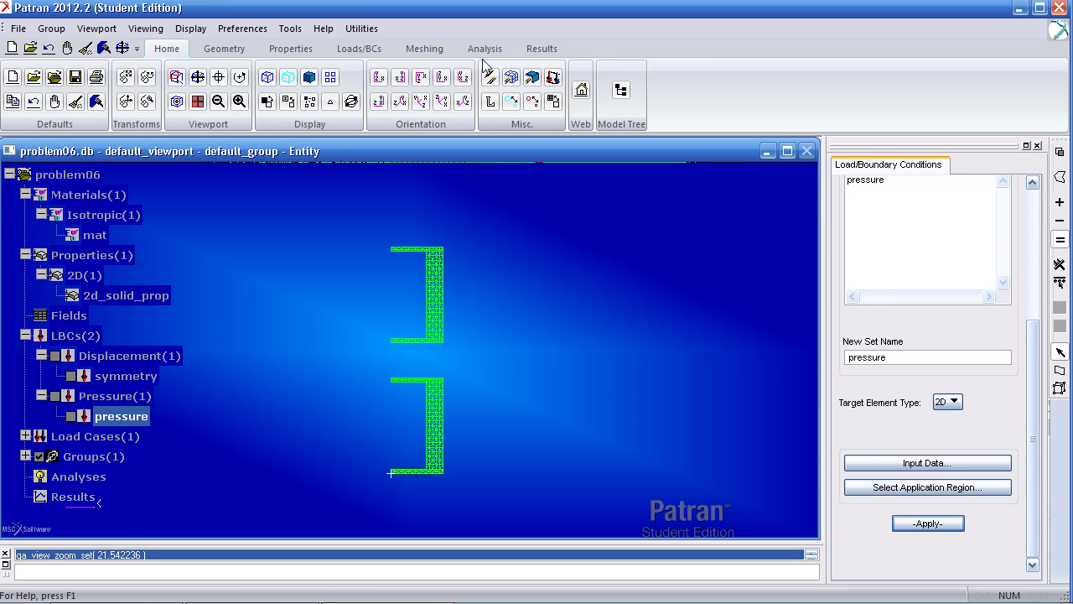
Step: Submit the problem06 job for the entire model and attach its XDB results file
{"action": "left_click", "coordinate": [485, 47]}
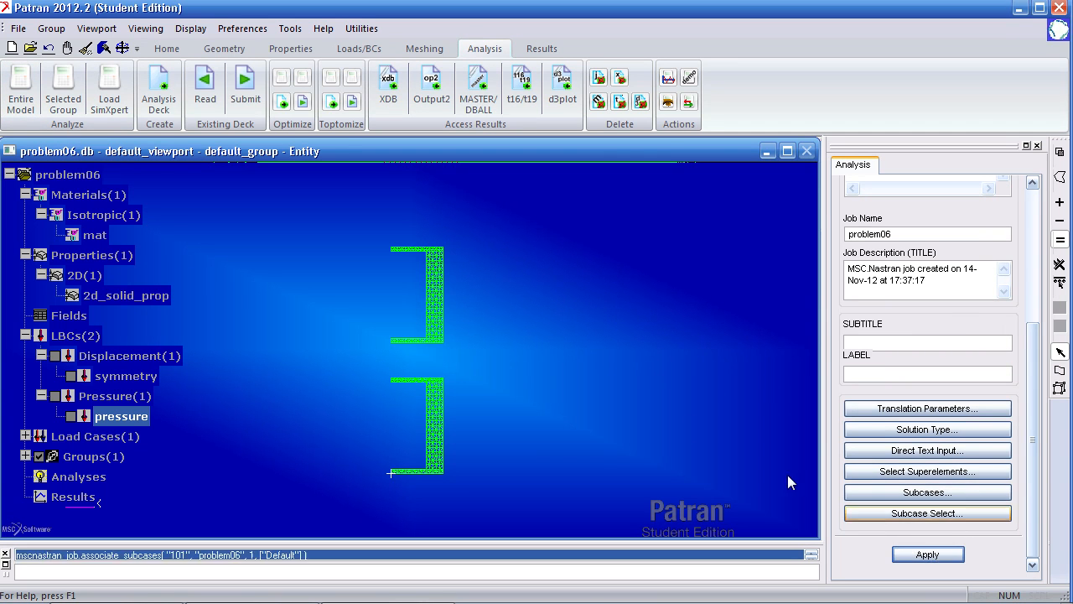
{"action": "left_click", "coordinate": [928, 554]}
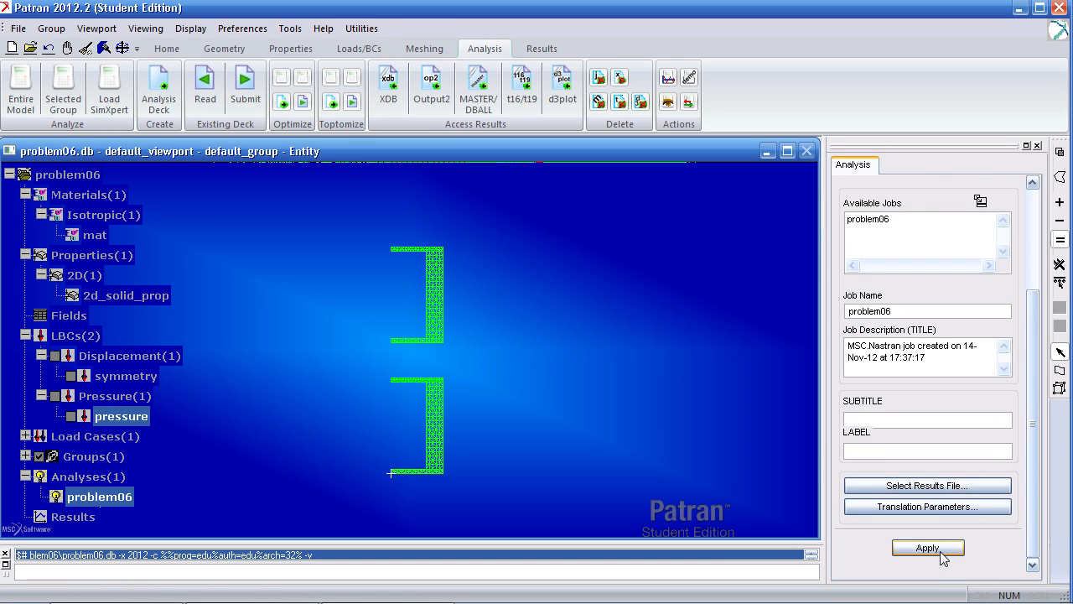
{"action": "left_click", "coordinate": [928, 547]}
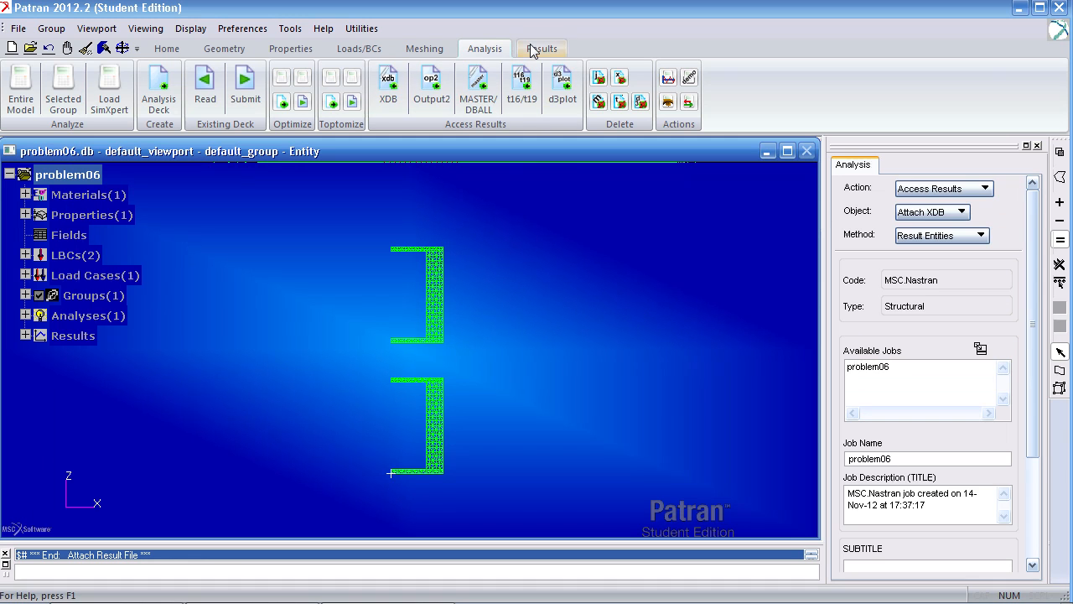
Step: Plot an X-component translational displacement fringe on the deformed shape, then clear the viewport
{"action": "left_click", "coordinate": [540, 47]}
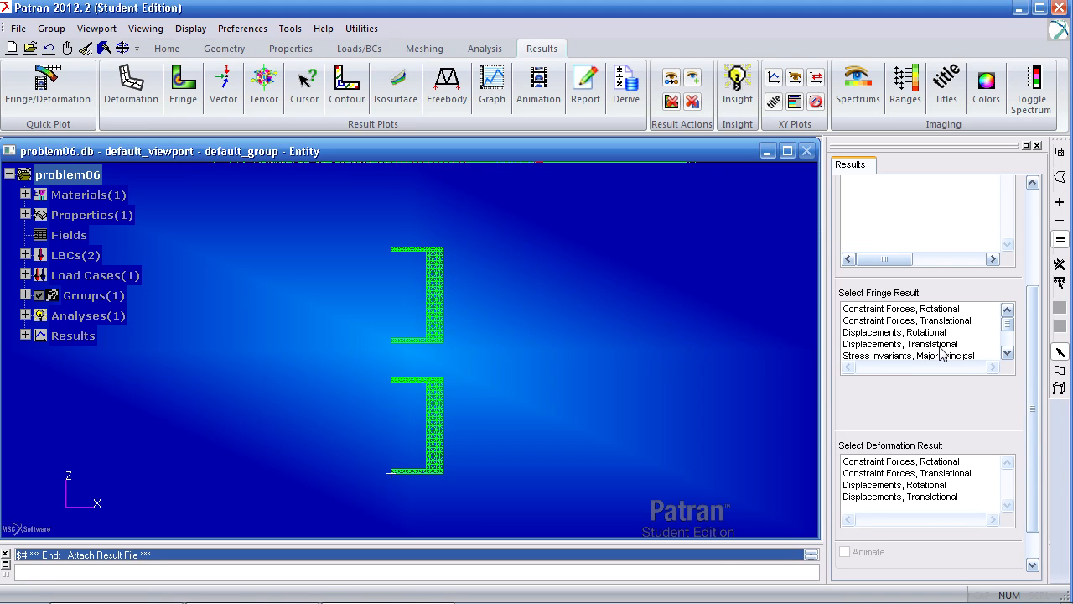
{"action": "left_click", "coordinate": [906, 344]}
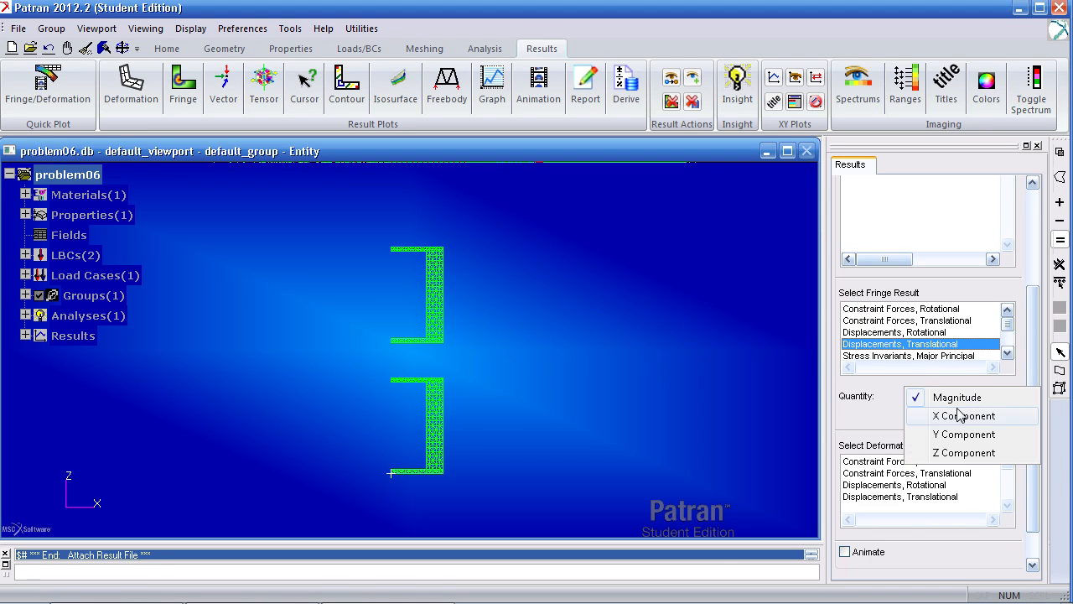
{"action": "left_click", "coordinate": [962, 416]}
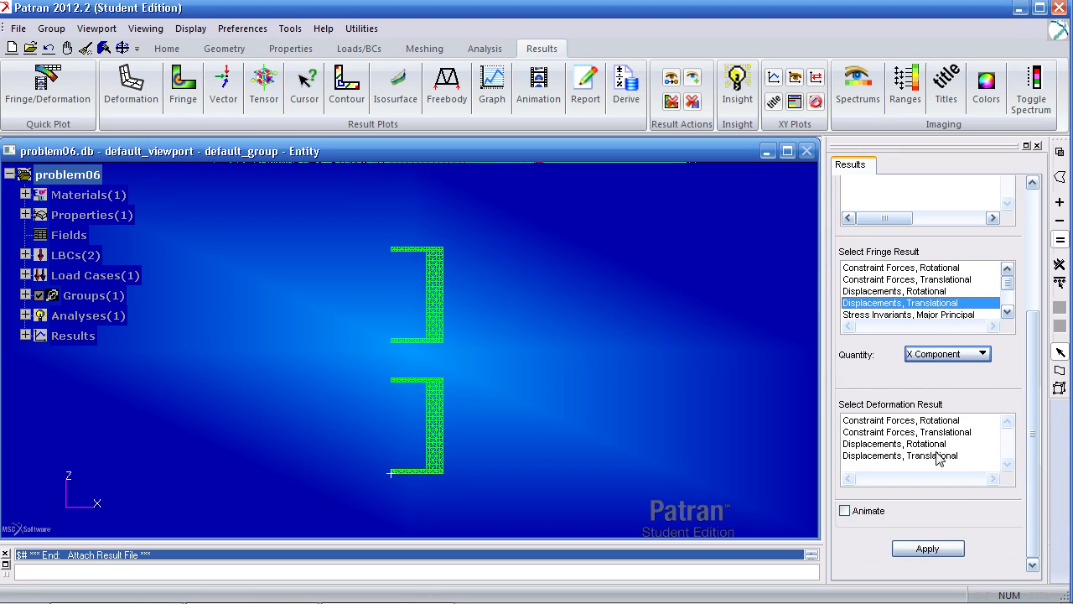
{"action": "mouse_move", "coordinate": [893, 468]}
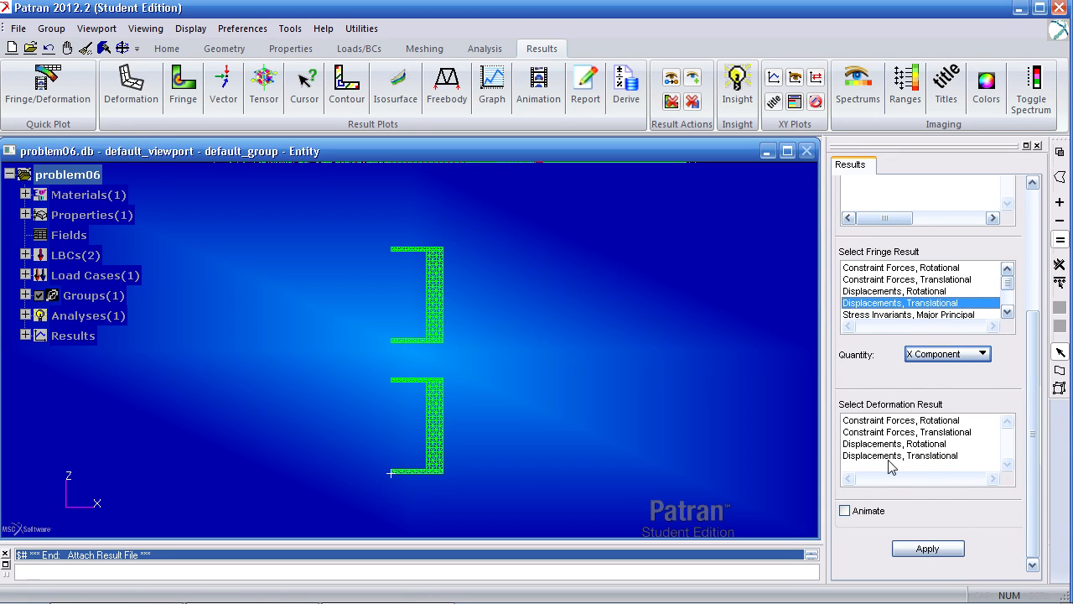
{"action": "left_click", "coordinate": [899, 457]}
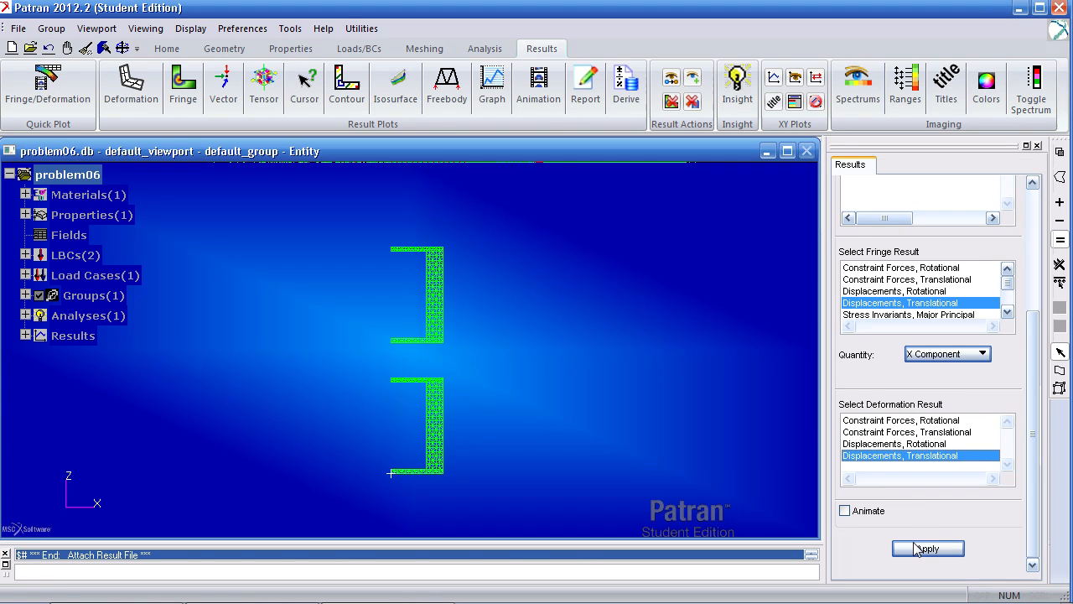
{"action": "left_click", "coordinate": [928, 547]}
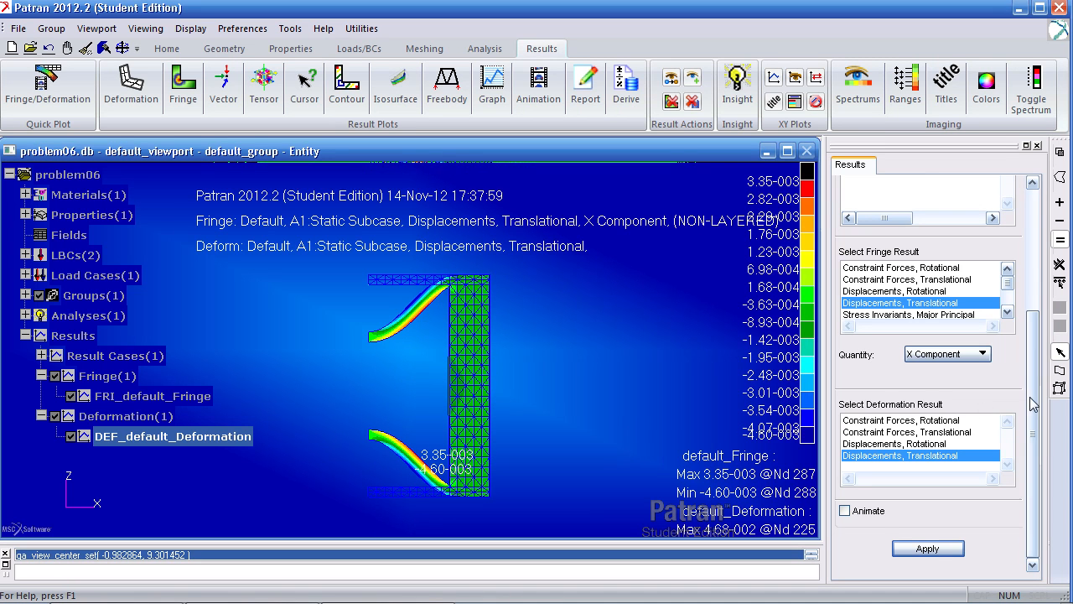
{"action": "left_click", "coordinate": [959, 250]}
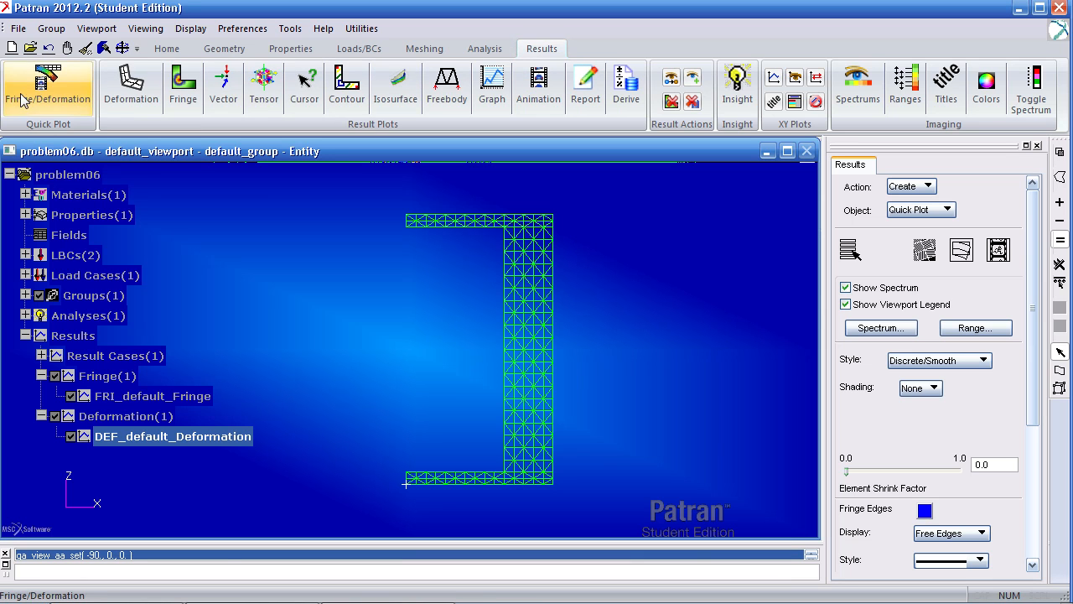
Step: Toggle the model tree off from the Home tools and go back to Results
{"action": "left_click", "coordinate": [166, 47]}
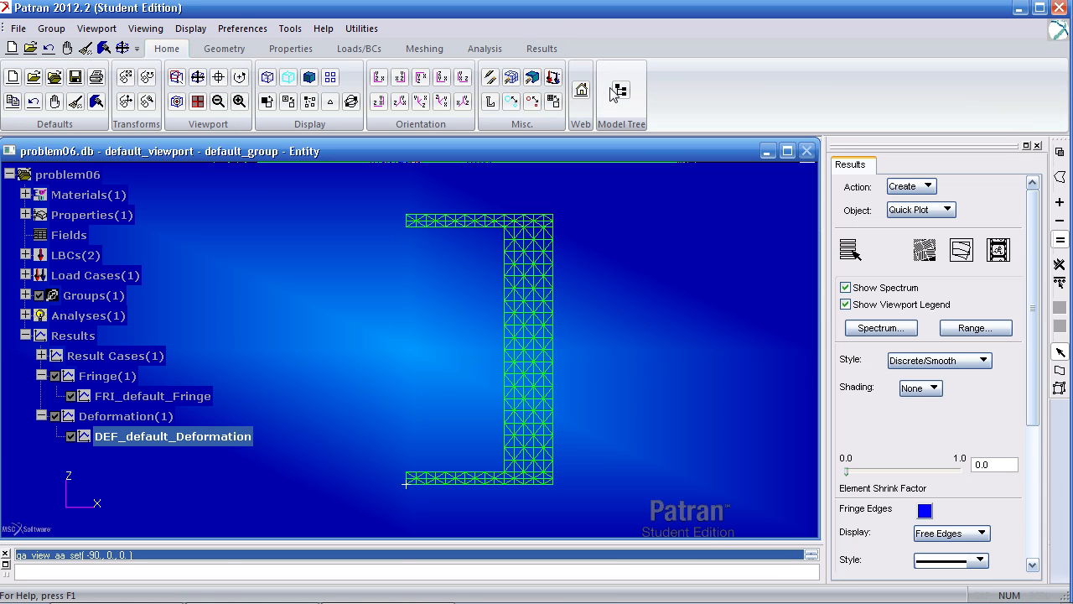
{"action": "left_click", "coordinate": [621, 90]}
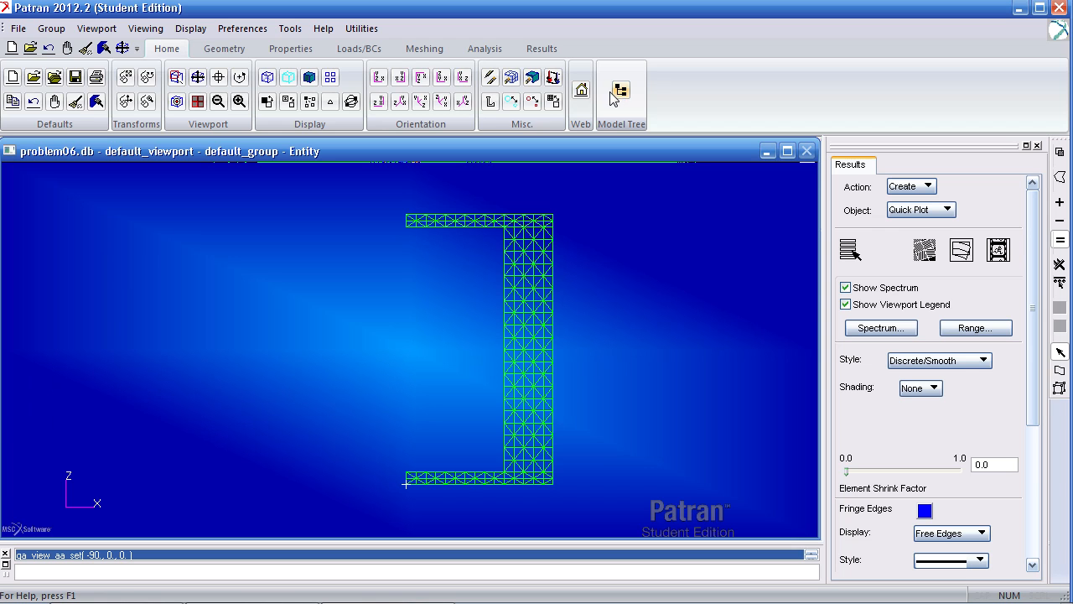
{"action": "left_click", "coordinate": [542, 47]}
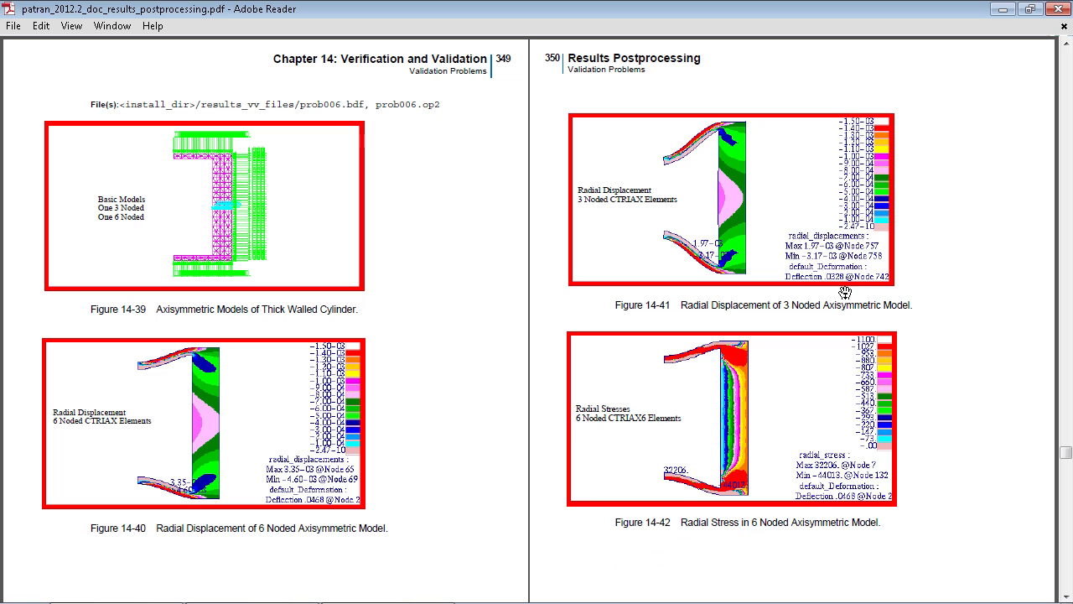
{"action": "mouse_move", "coordinate": [830, 259]}
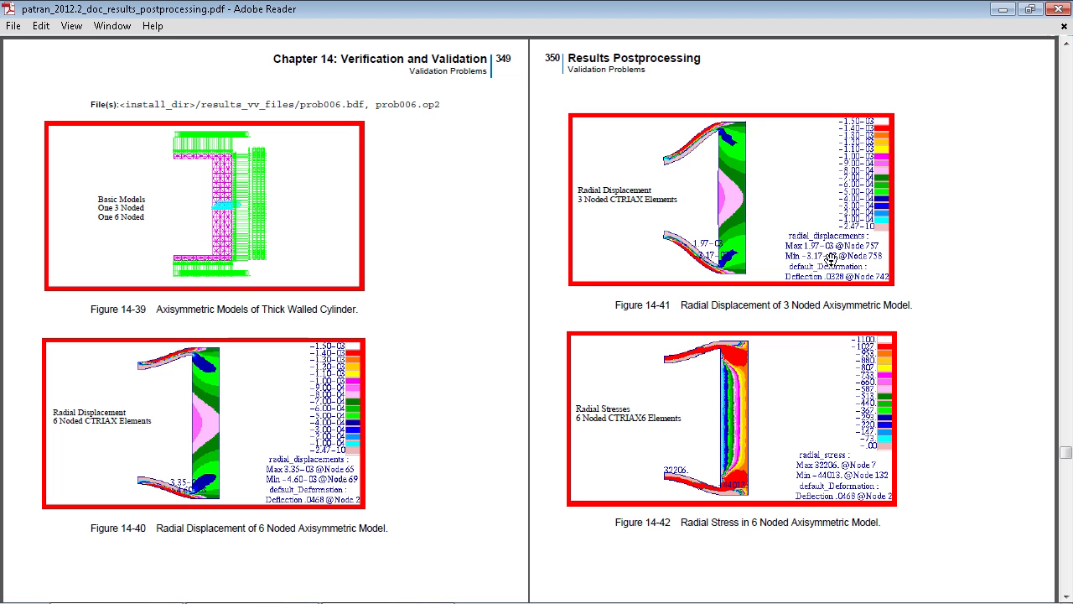
{"action": "mouse_move", "coordinate": [822, 267]}
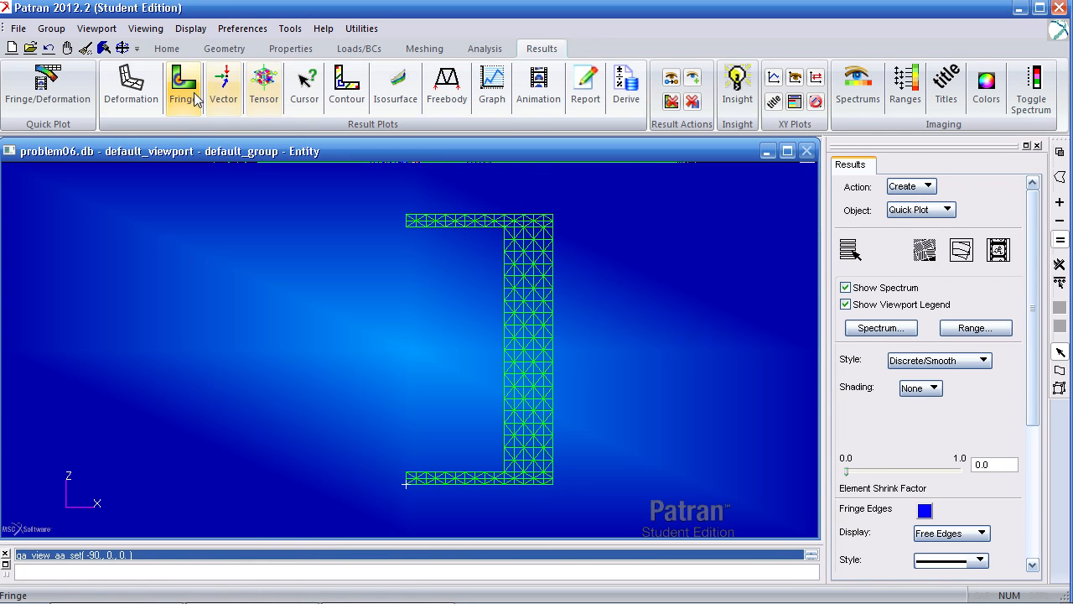
Step: Create a fringe-only plot of X translational displacement targeted at elements Elm 1:320
{"action": "left_click", "coordinate": [183, 87]}
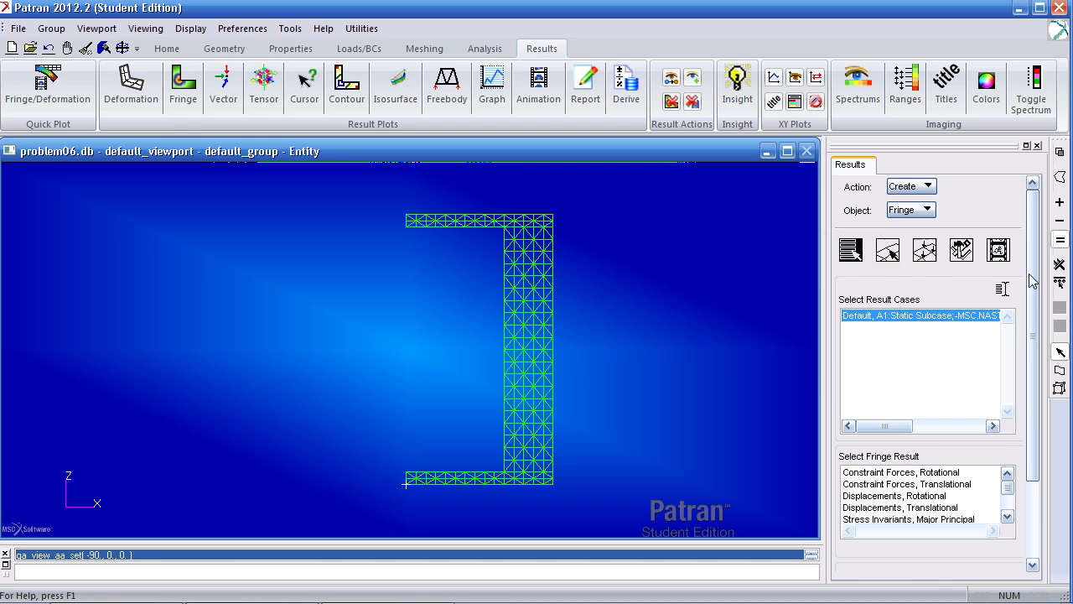
{"action": "left_click", "coordinate": [900, 402]}
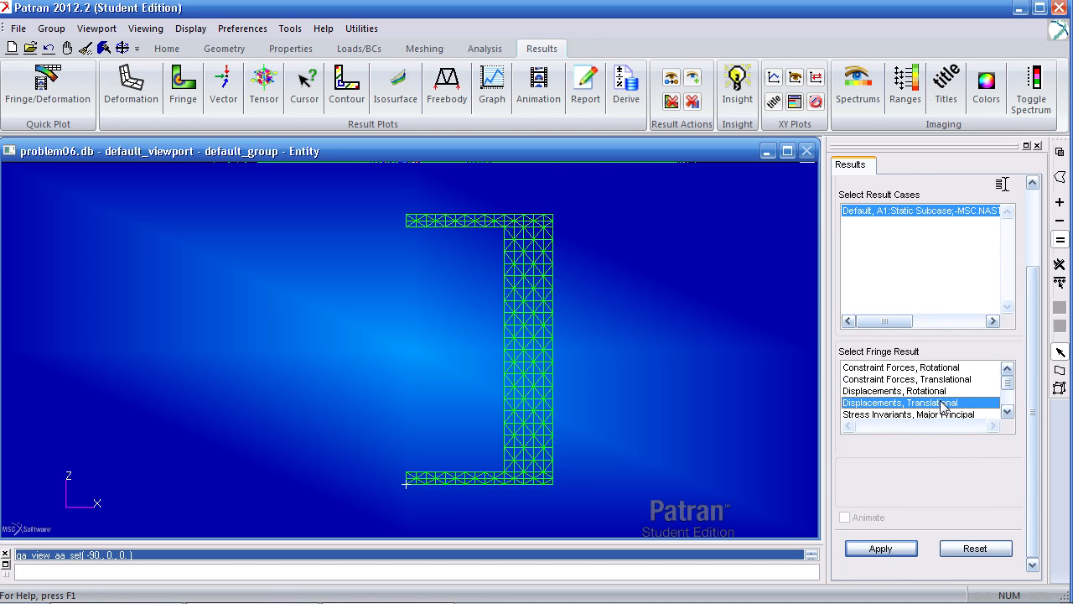
{"action": "left_click", "coordinate": [902, 403]}
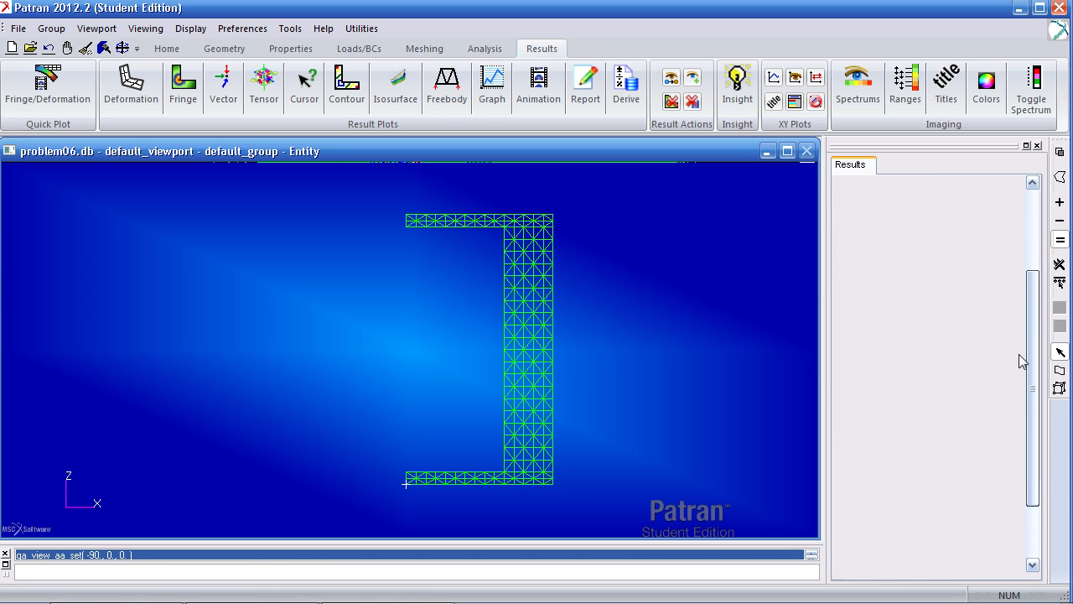
{"action": "left_click", "coordinate": [881, 546]}
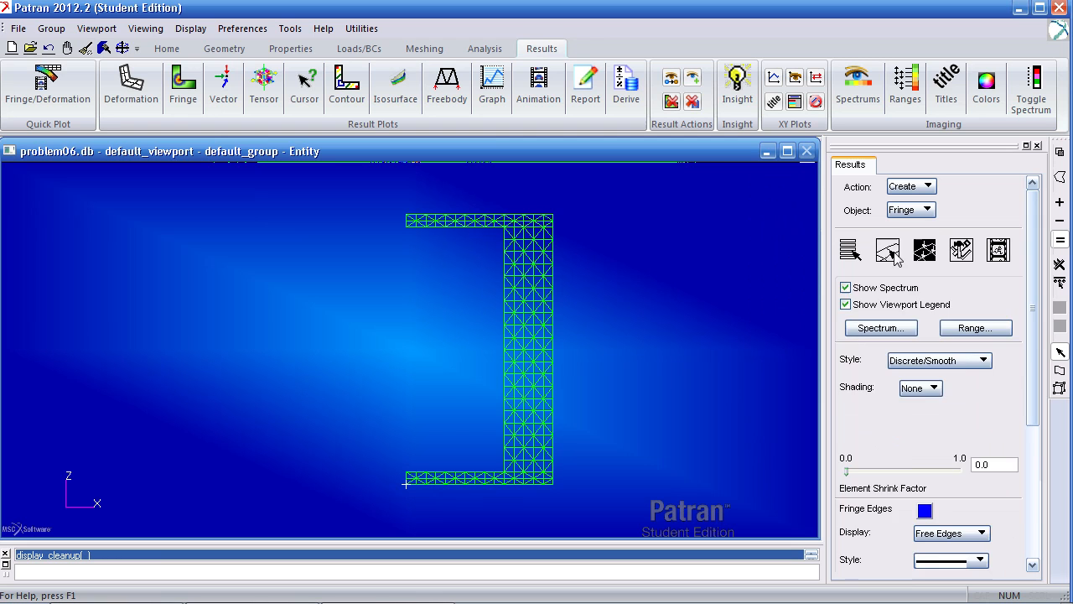
{"action": "left_click", "coordinate": [887, 250]}
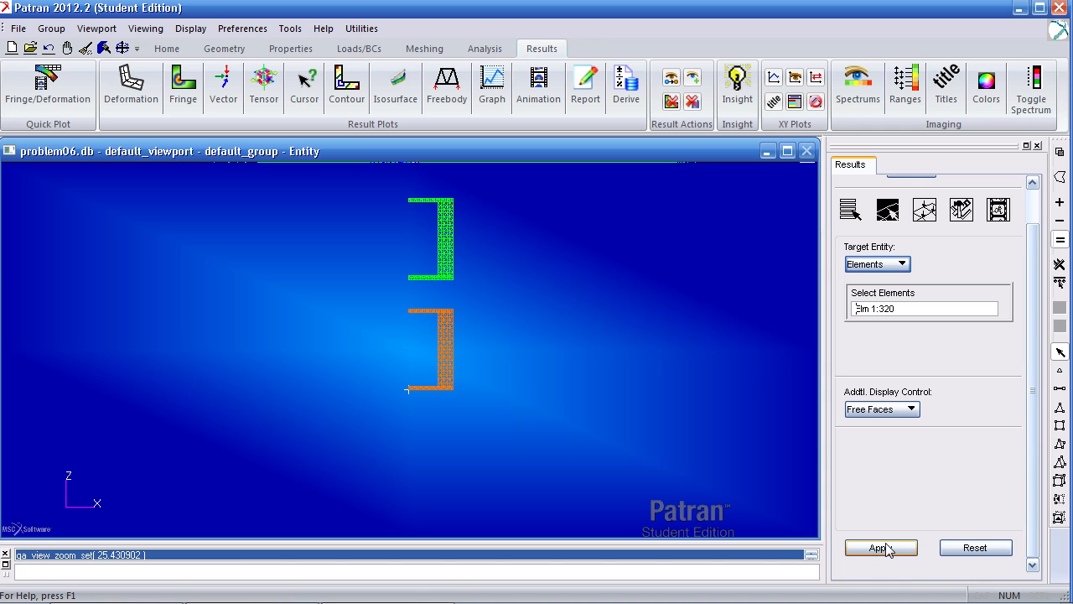
{"action": "left_click", "coordinate": [880, 547]}
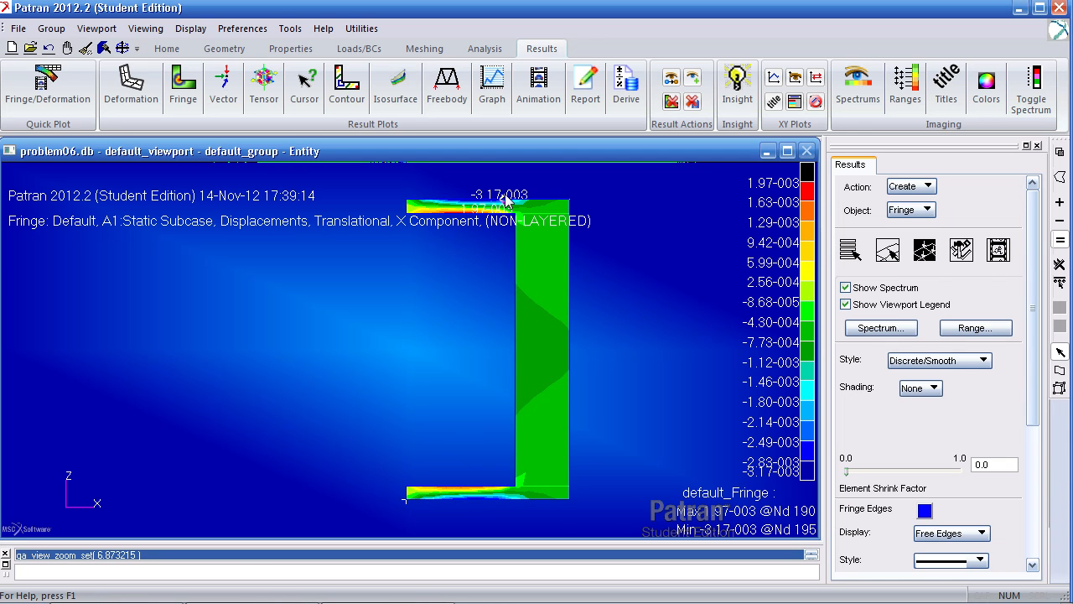
Step: Set the fringe label format to Fixed with 5 significant figures
{"action": "scroll", "scroll_direction": "down", "scroll_amount": 3}
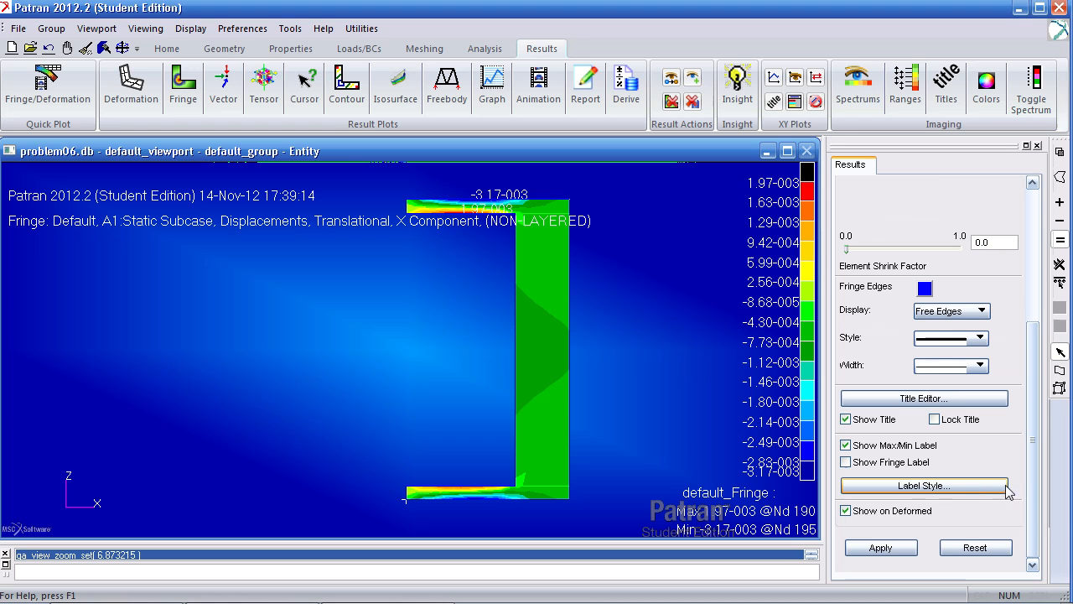
{"action": "left_click", "coordinate": [924, 484]}
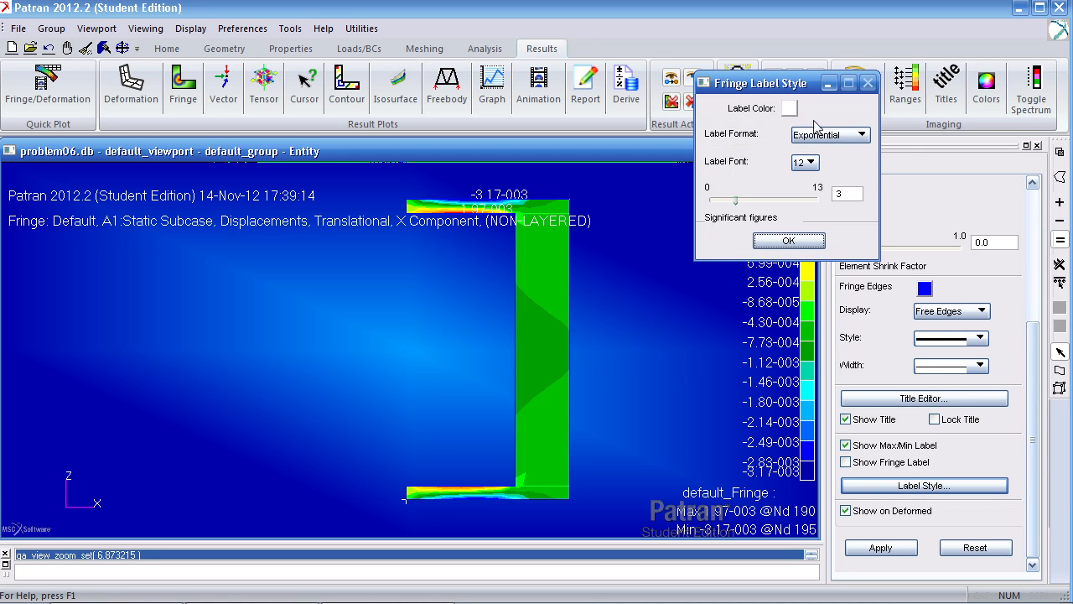
{"action": "left_click", "coordinate": [830, 134]}
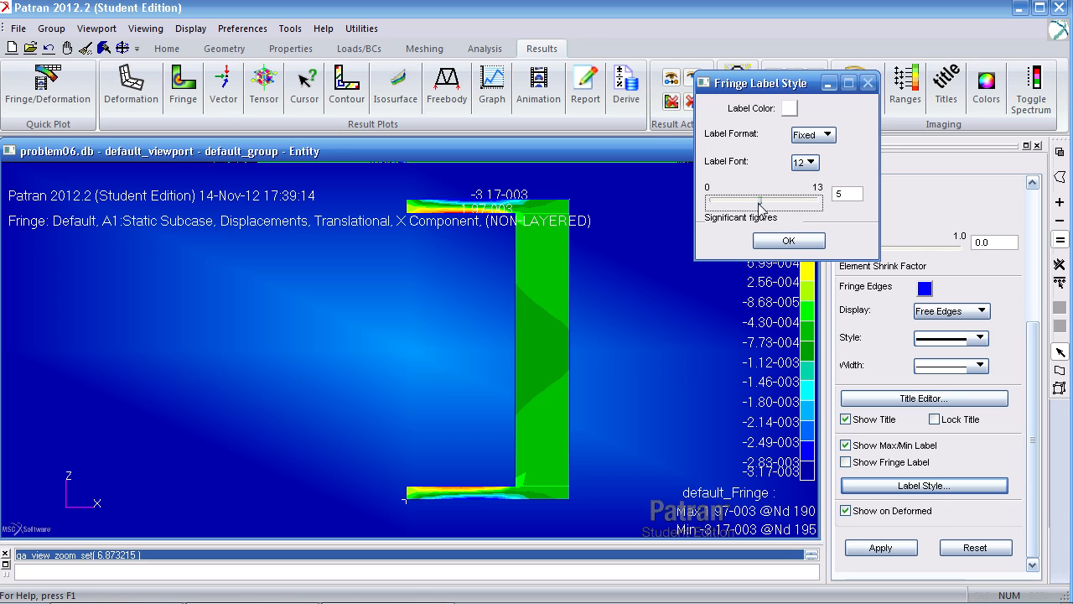
{"action": "left_click", "coordinate": [788, 241]}
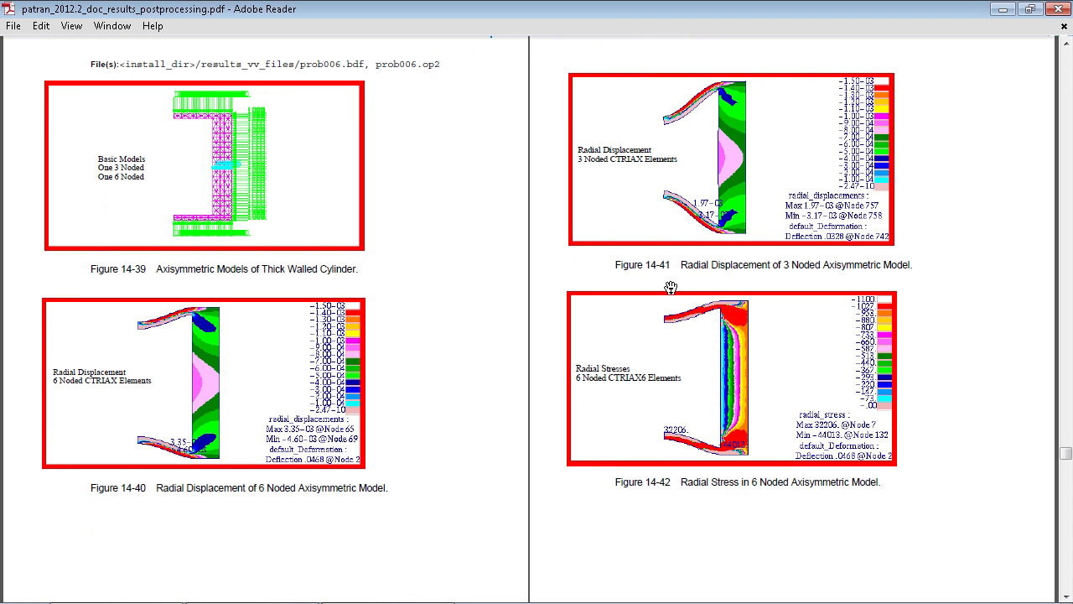
Step: Scroll the guide down to the radial displacement Figures 14-40 and 14-41
{"action": "scroll", "scroll_direction": "down", "scroll_amount": 3}
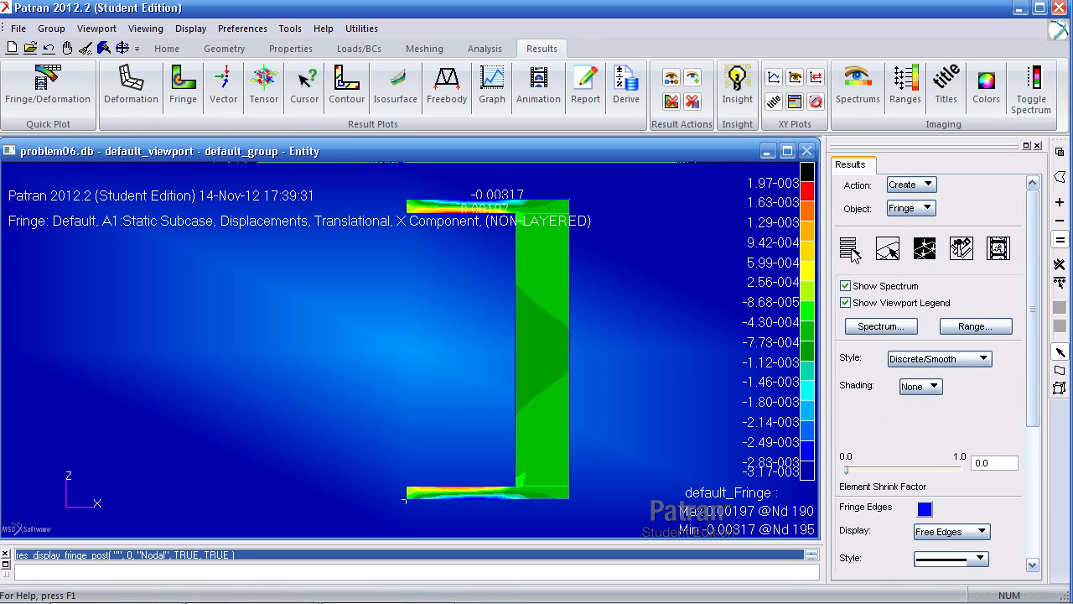
Step: Fringe the Stress Tensor on the cylinder as von Mises, then as the X component
{"action": "left_click", "coordinate": [849, 248]}
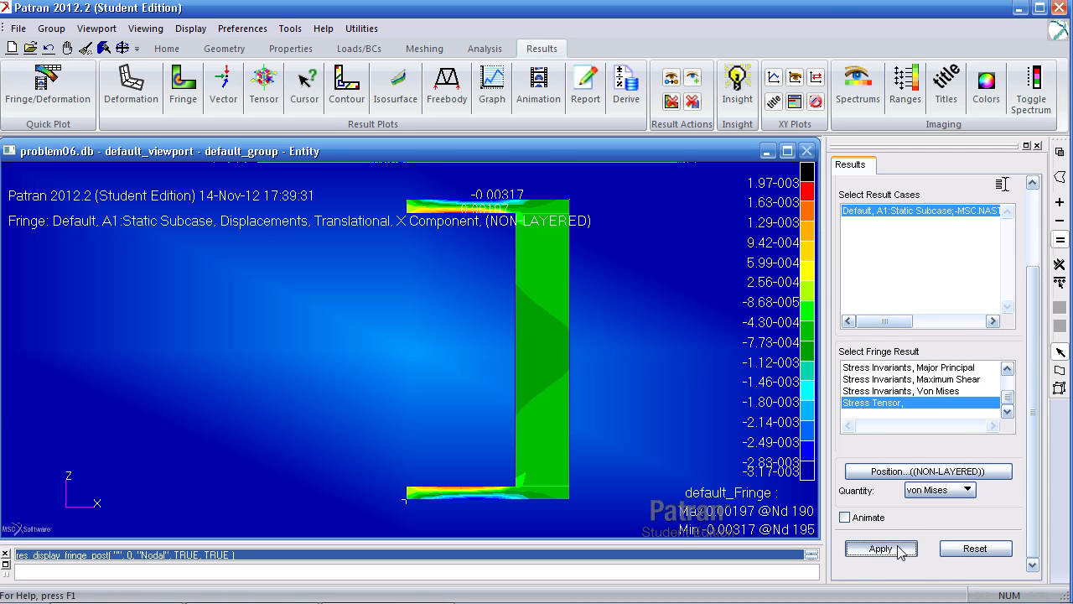
{"action": "left_click", "coordinate": [881, 546]}
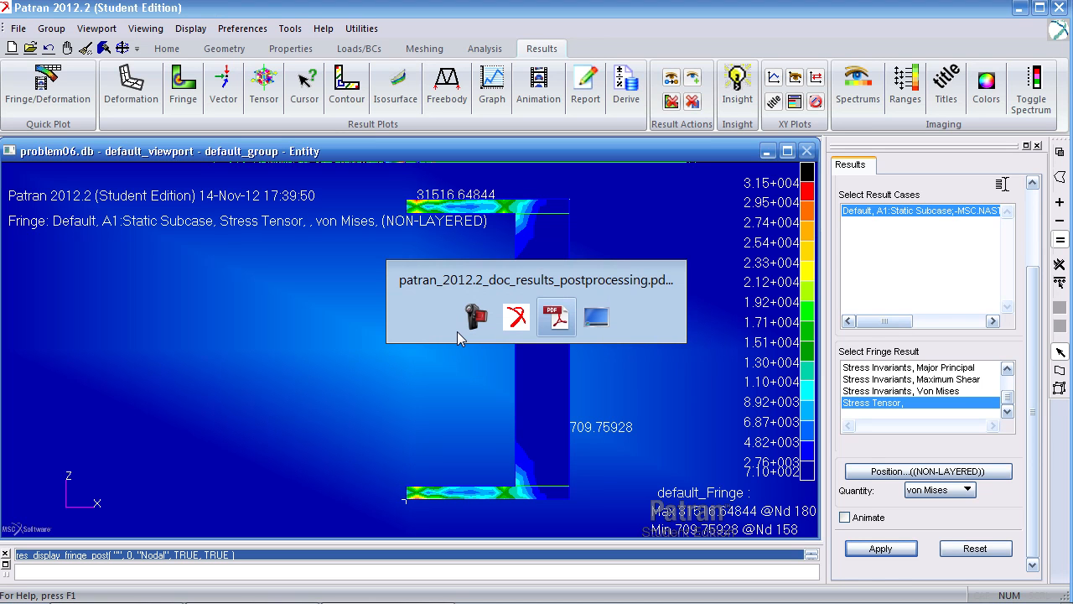
{"action": "left_click", "coordinate": [970, 489]}
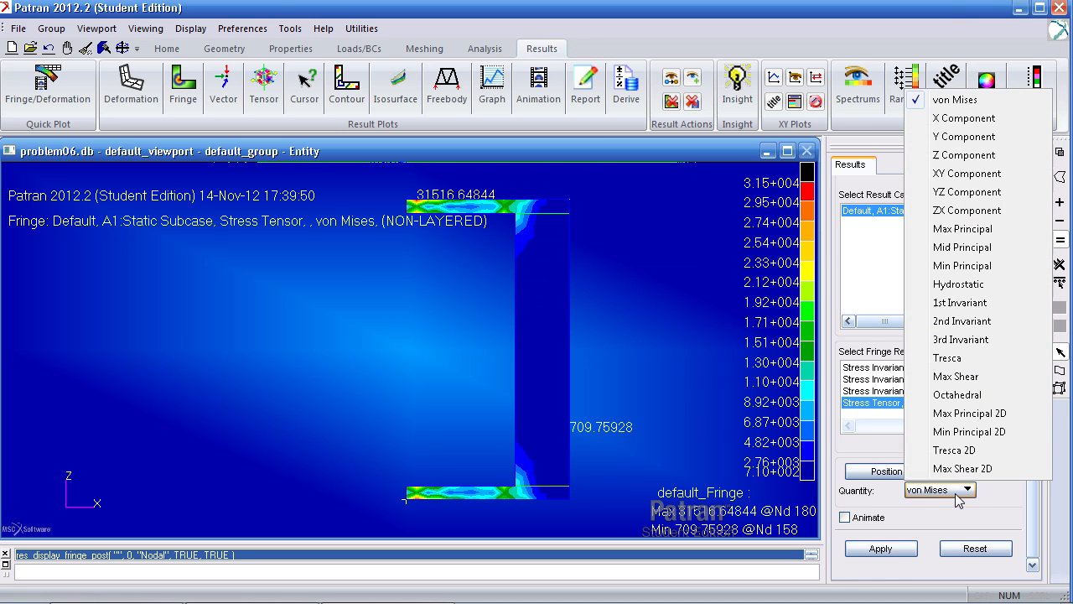
{"action": "mouse_move", "coordinate": [964, 117]}
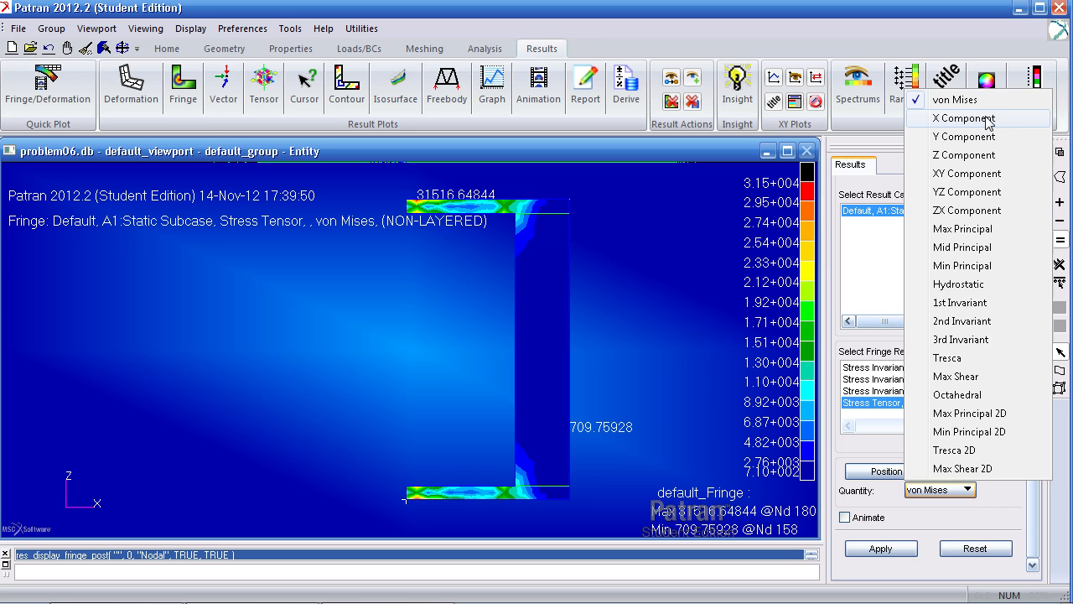
{"action": "left_click", "coordinate": [962, 117]}
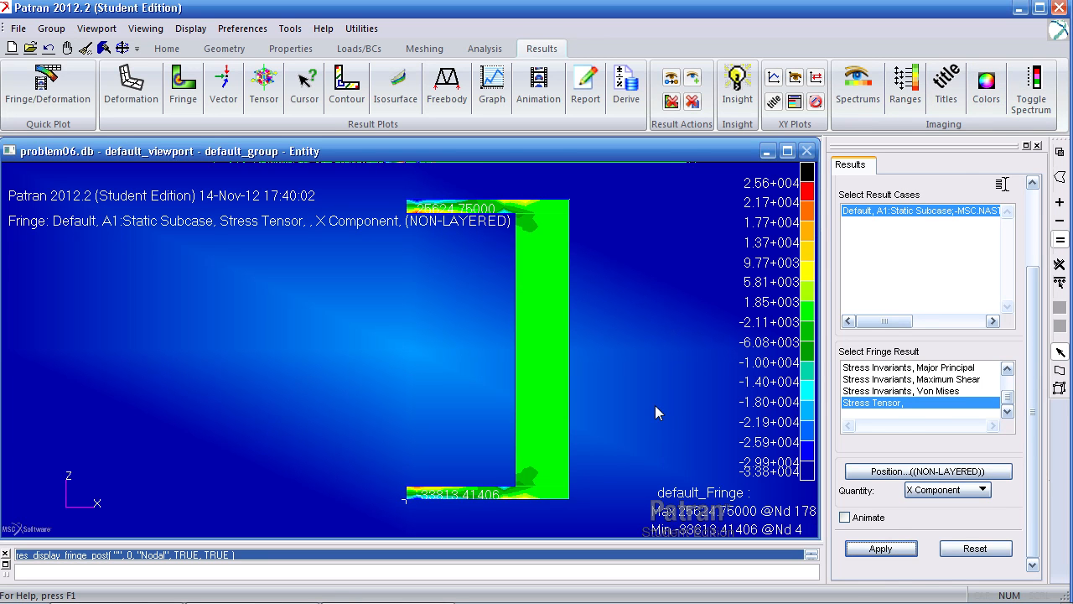
{"action": "mouse_move", "coordinate": [476, 356]}
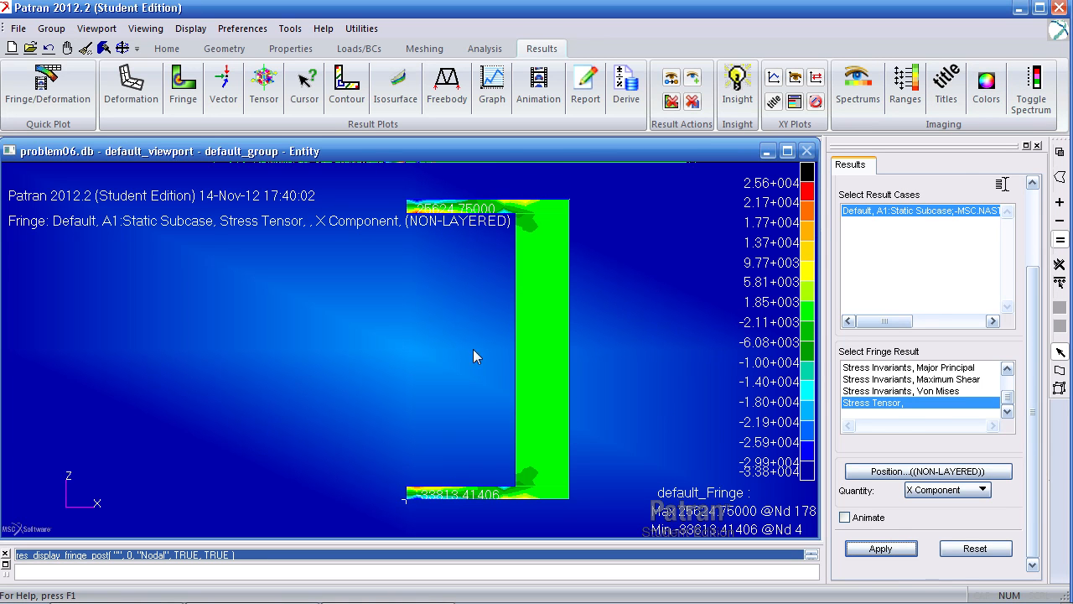
{"action": "mouse_move", "coordinate": [753, 361]}
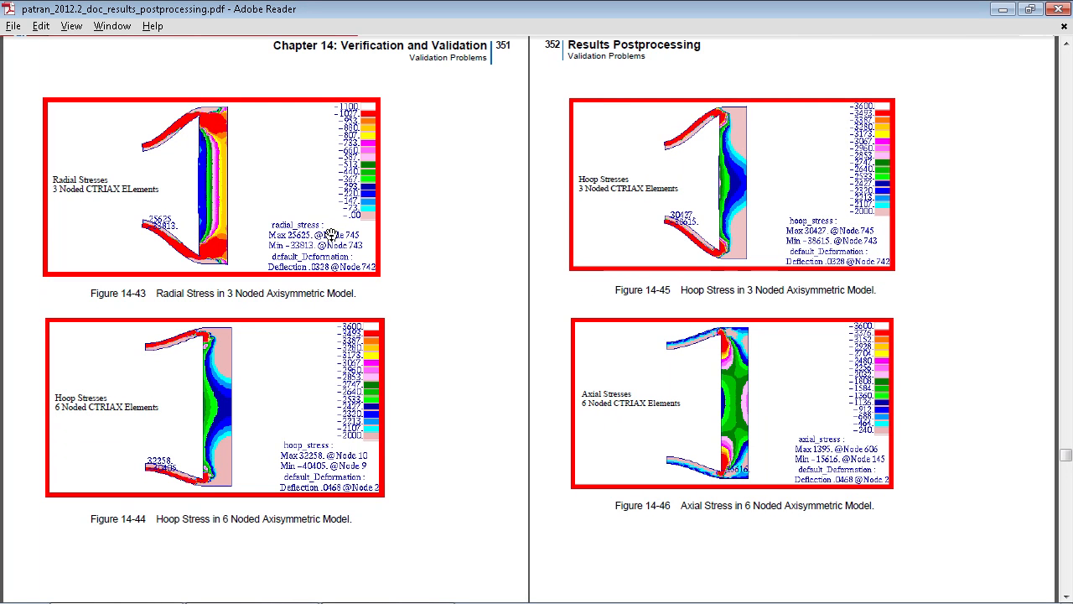
{"action": "mouse_move", "coordinate": [830, 252]}
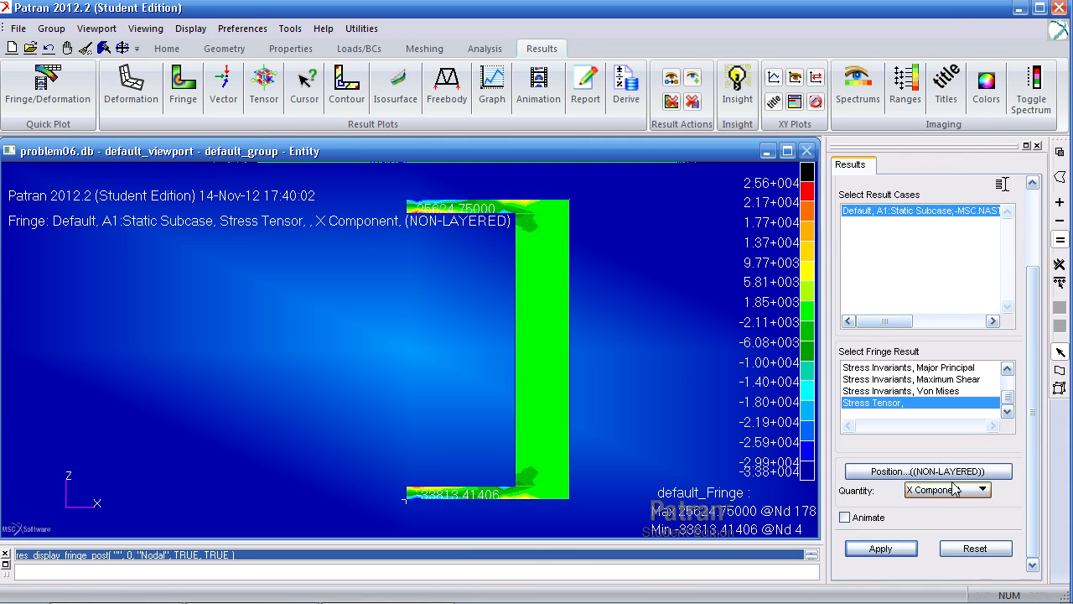
Step: Switch the stress tensor fringe quantity to the Y component
{"action": "left_click", "coordinate": [948, 489]}
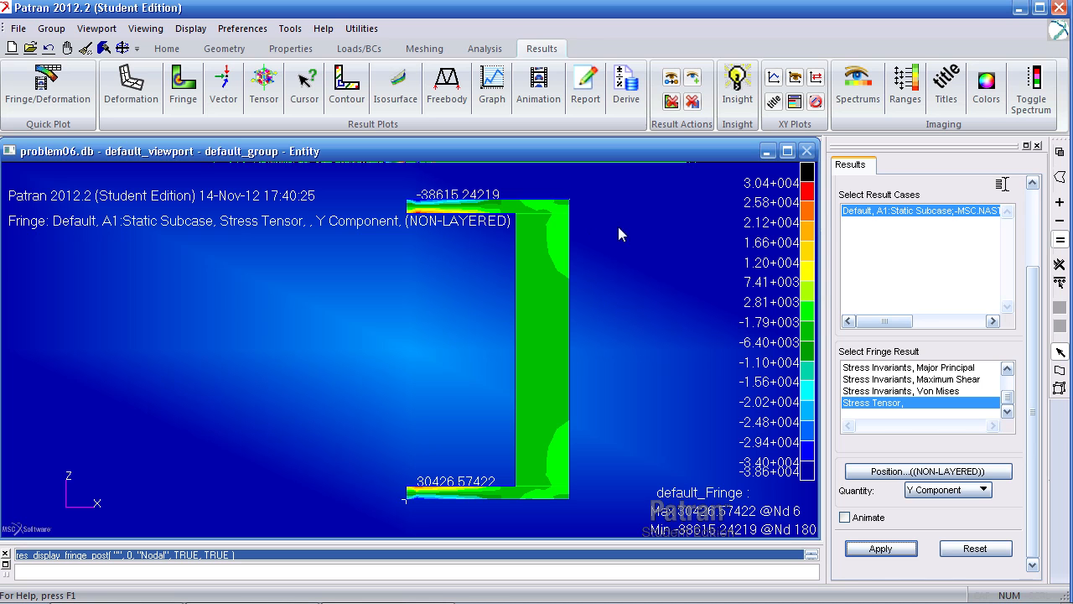
{"action": "mouse_move", "coordinate": [434, 538]}
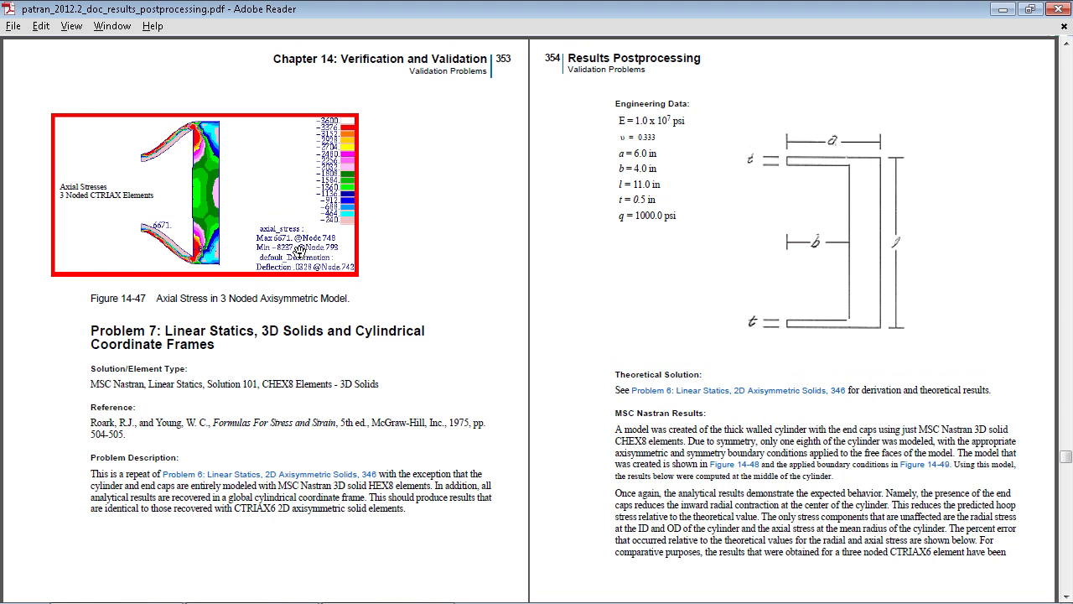
{"action": "mouse_move", "coordinate": [292, 255]}
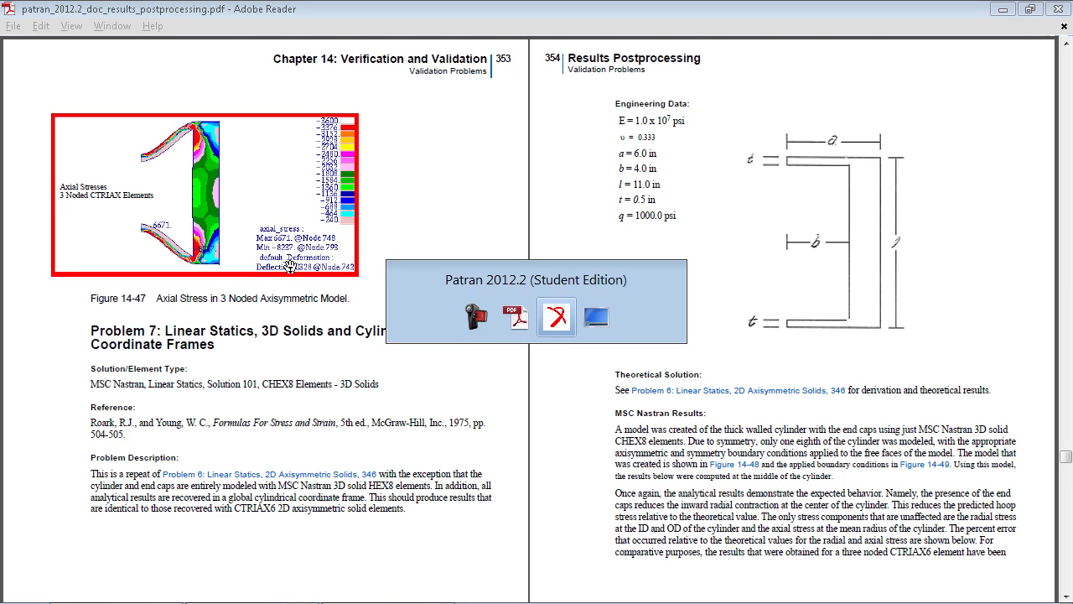
Step: Return from the axial stress figure in the guide to the Patran session
{"action": "left_click", "coordinate": [557, 317]}
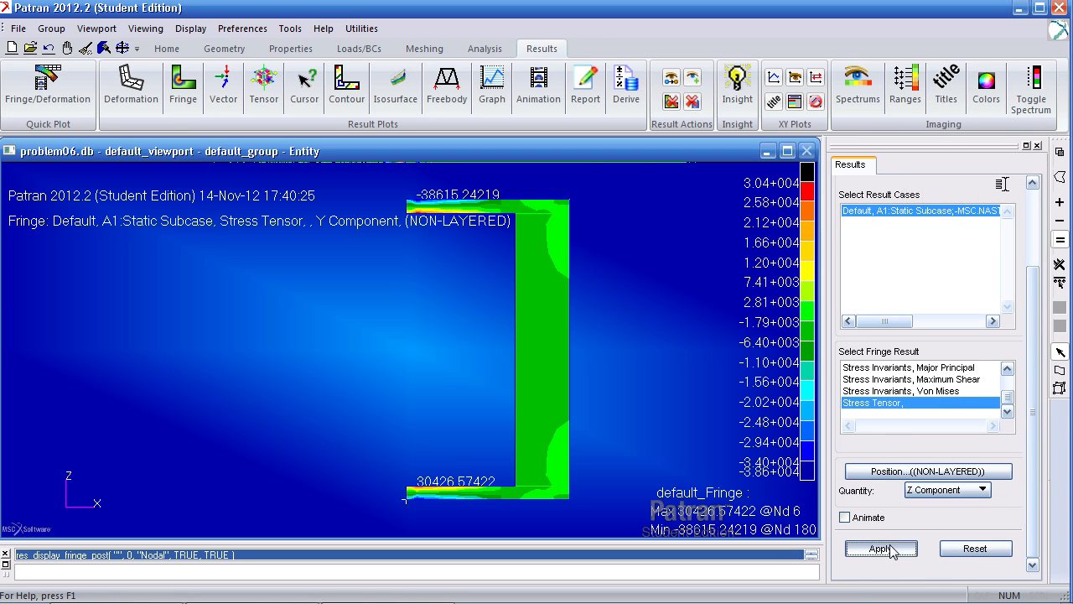
Step: Apply the Z component stress tensor as the fringe result
{"action": "left_click", "coordinate": [881, 546]}
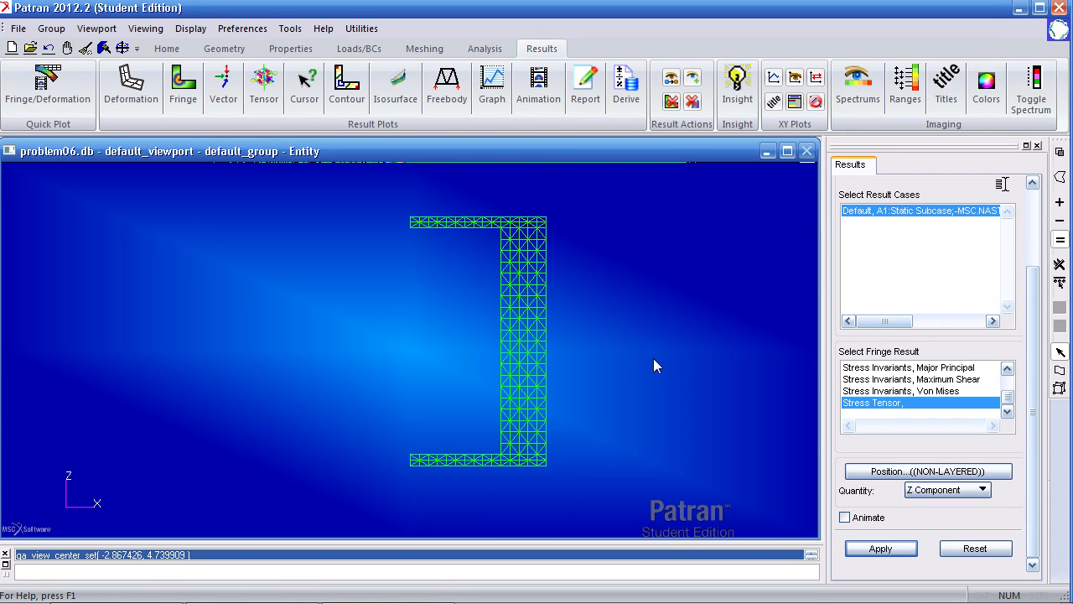
Step: Replot the stress tensor fringe as the X component, then change it to the Y component
{"action": "left_click", "coordinate": [881, 547]}
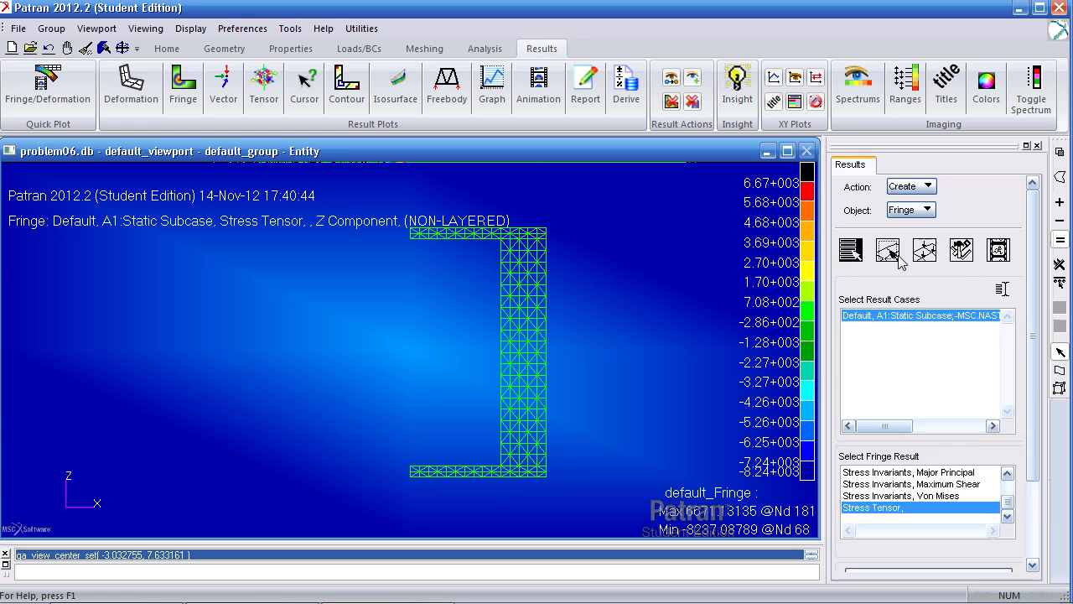
{"action": "left_click", "coordinate": [886, 248]}
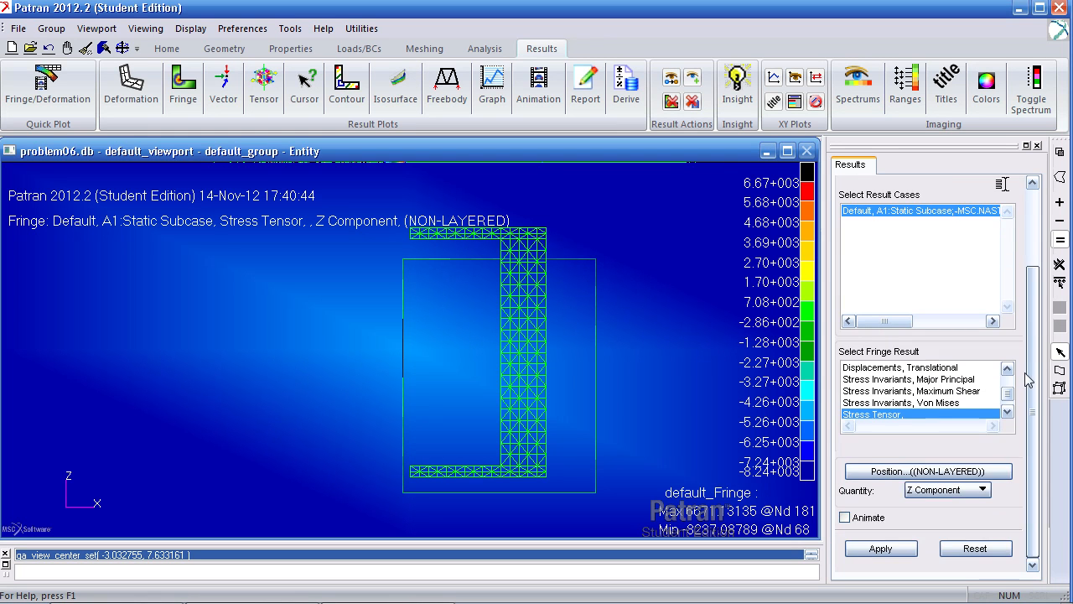
{"action": "left_click", "coordinate": [948, 490]}
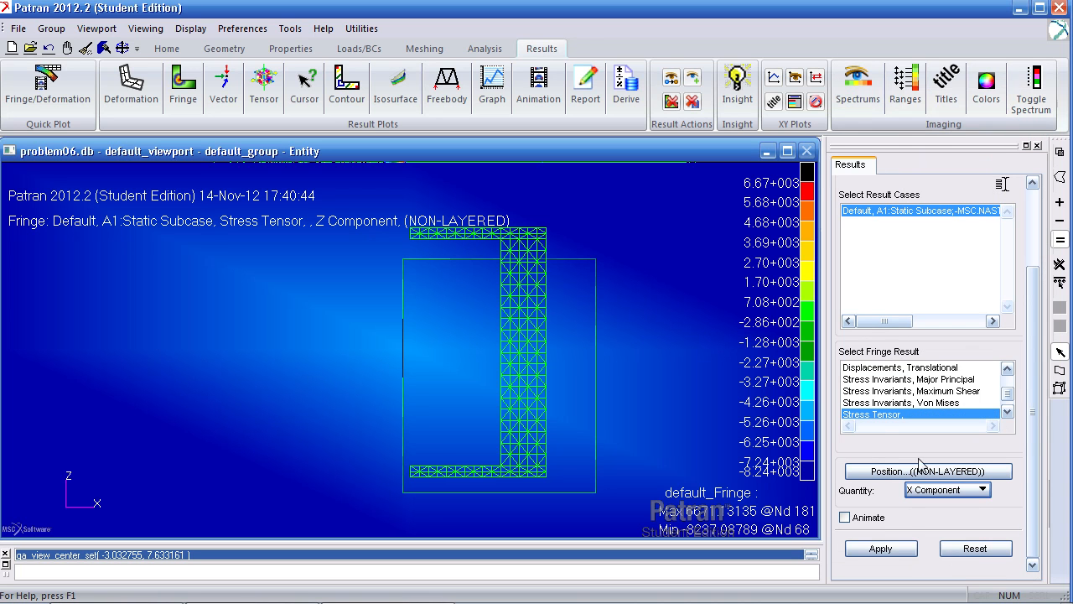
{"action": "left_click", "coordinate": [880, 547]}
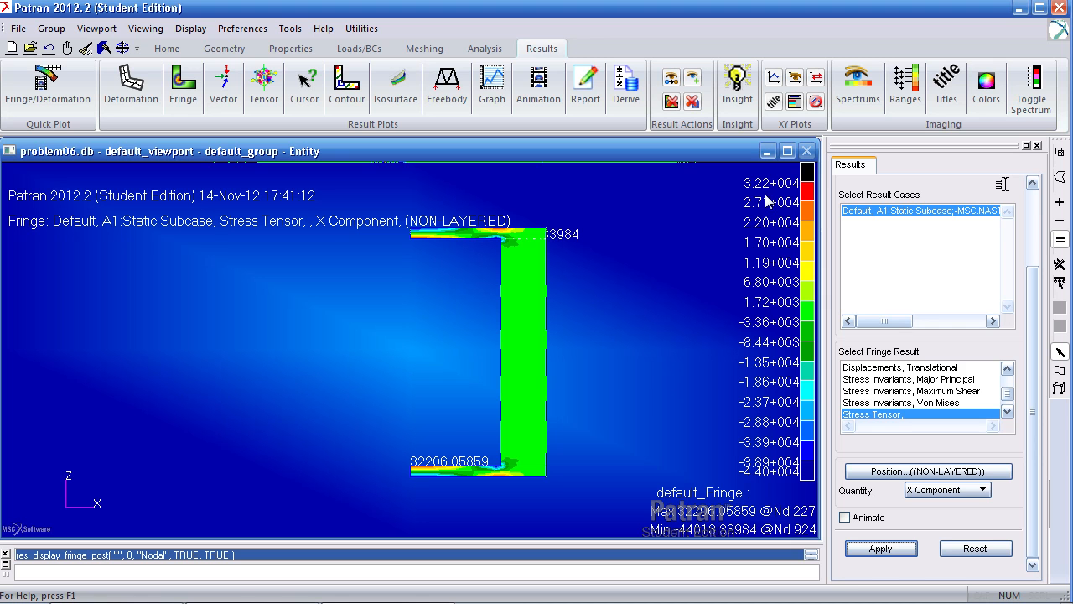
{"action": "mouse_move", "coordinate": [755, 480]}
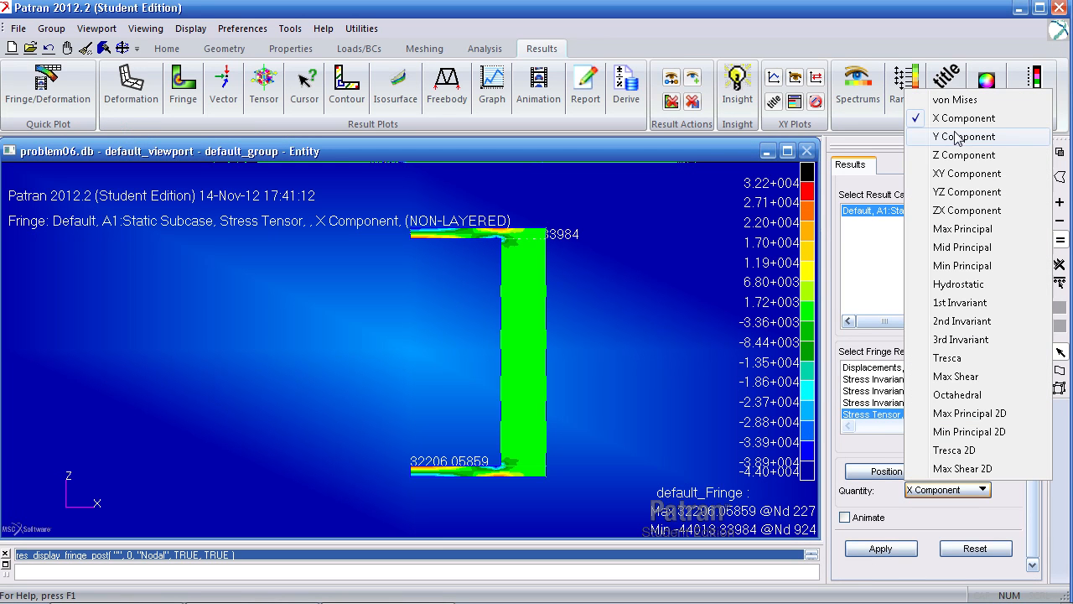
{"action": "left_click", "coordinate": [966, 136]}
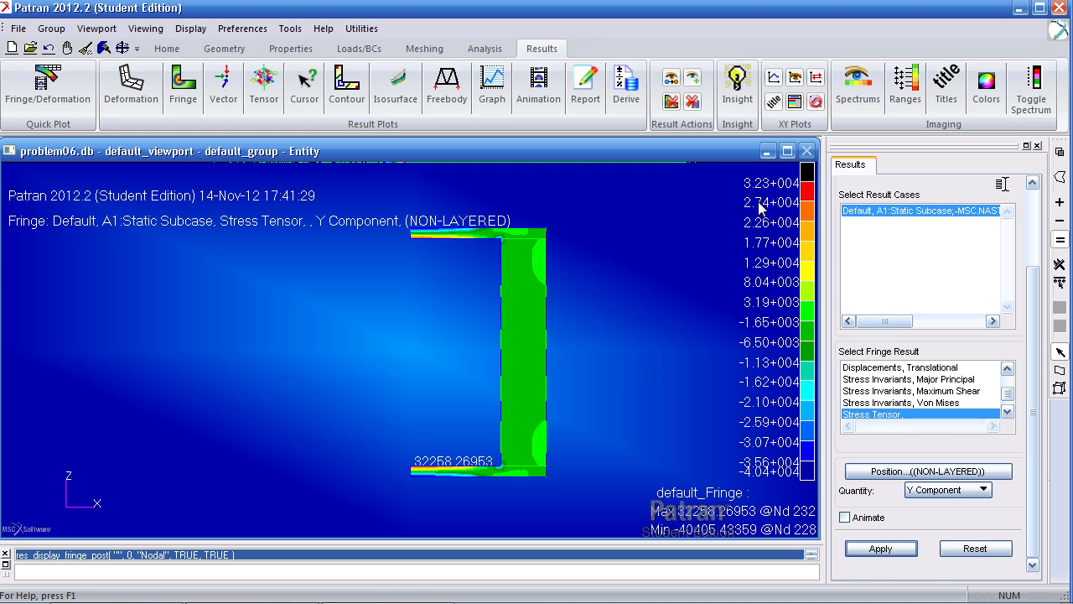
{"action": "mouse_move", "coordinate": [762, 429]}
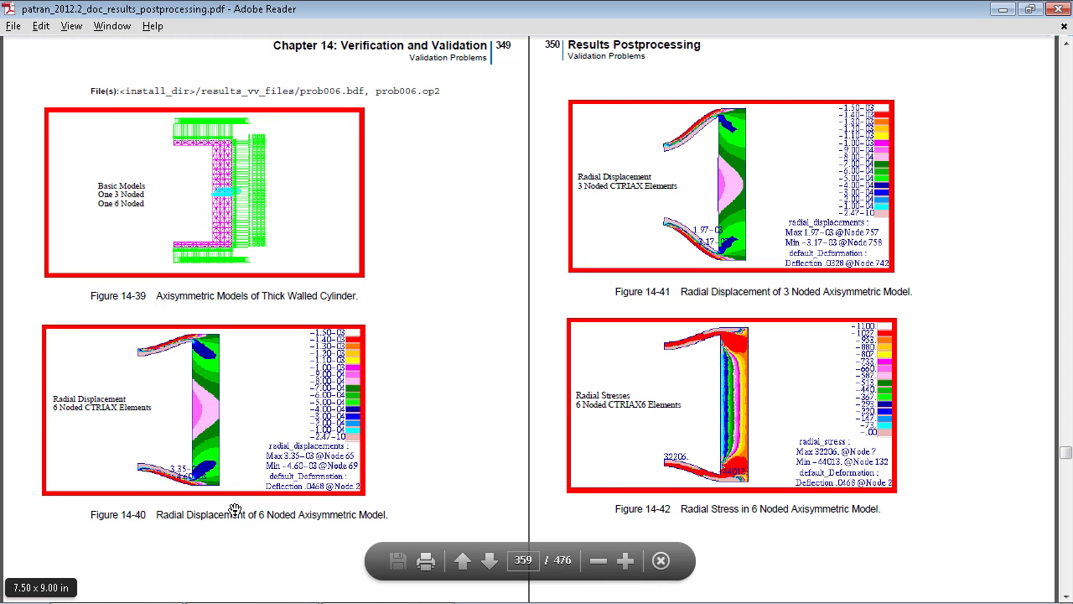
Step: Scroll the guide to pages 351–352 with the radial, hoop and axial stress figures
{"action": "scroll", "scroll_direction": "down", "scroll_amount": 3}
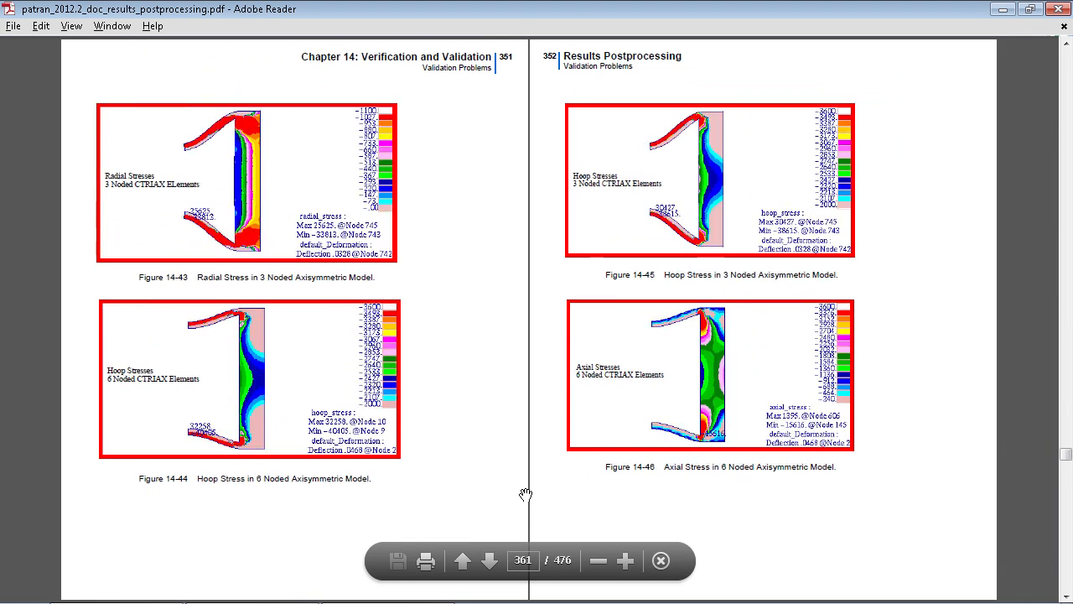
{"action": "mouse_move", "coordinate": [342, 448]}
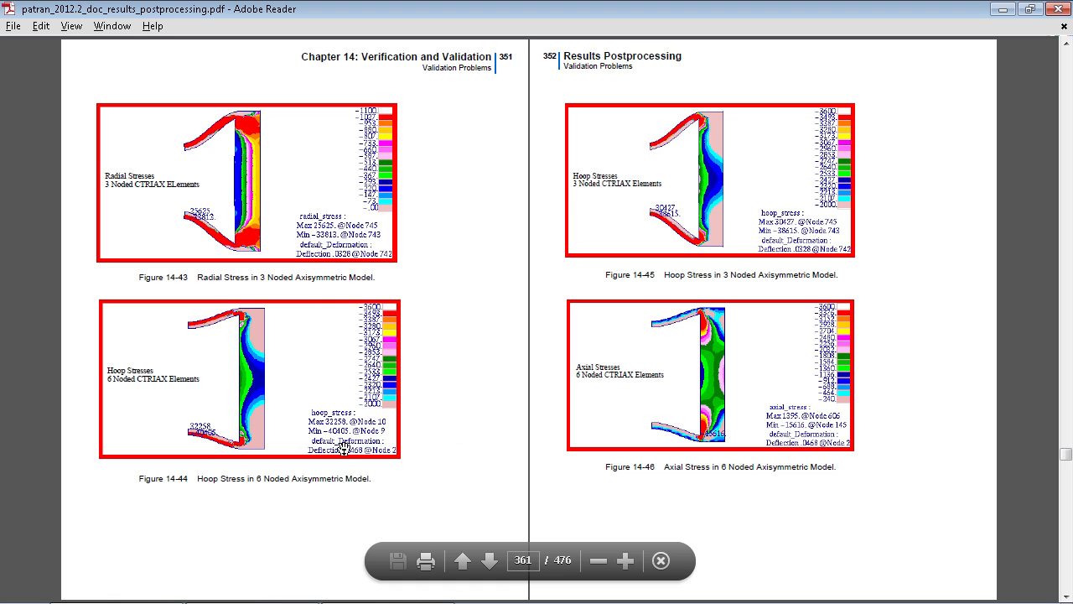
{"action": "mouse_move", "coordinate": [785, 446]}
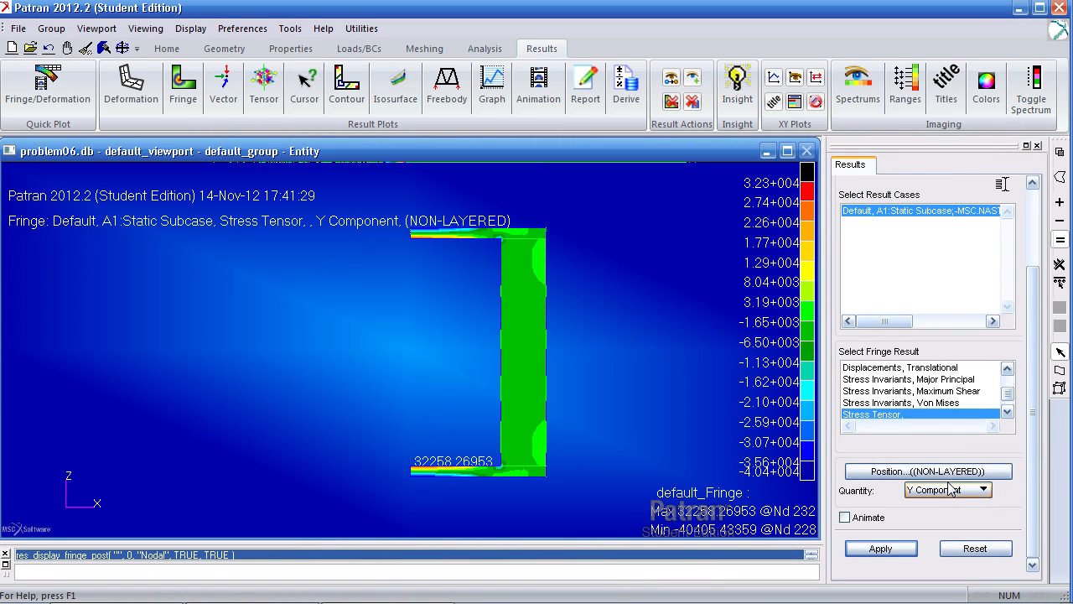
Step: Fringe the Z component stress tensor, about -15616 to 14714
{"action": "left_click", "coordinate": [881, 547]}
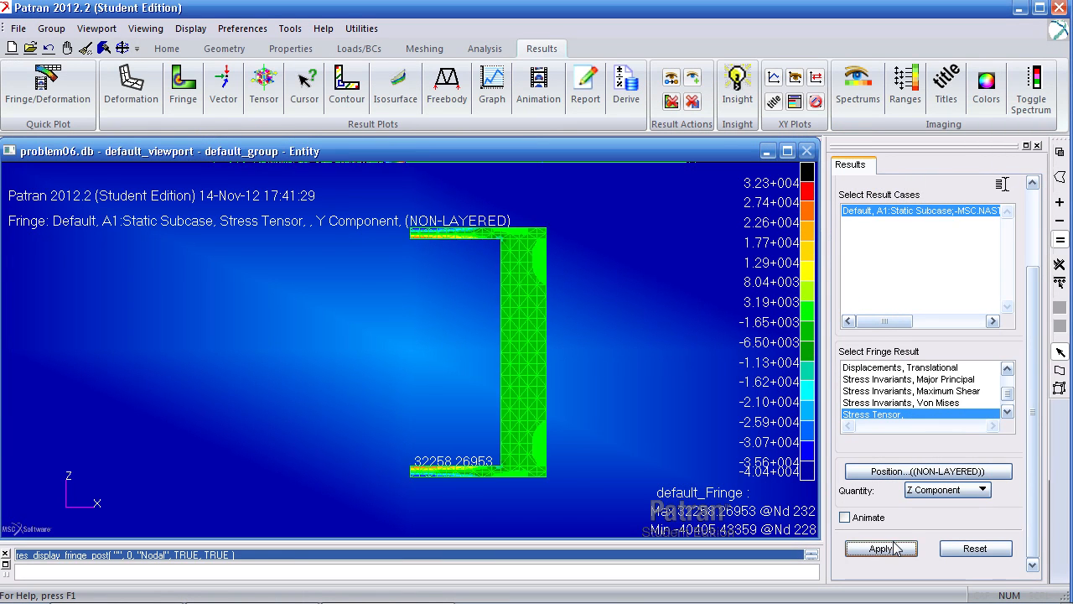
{"action": "left_click", "coordinate": [881, 547]}
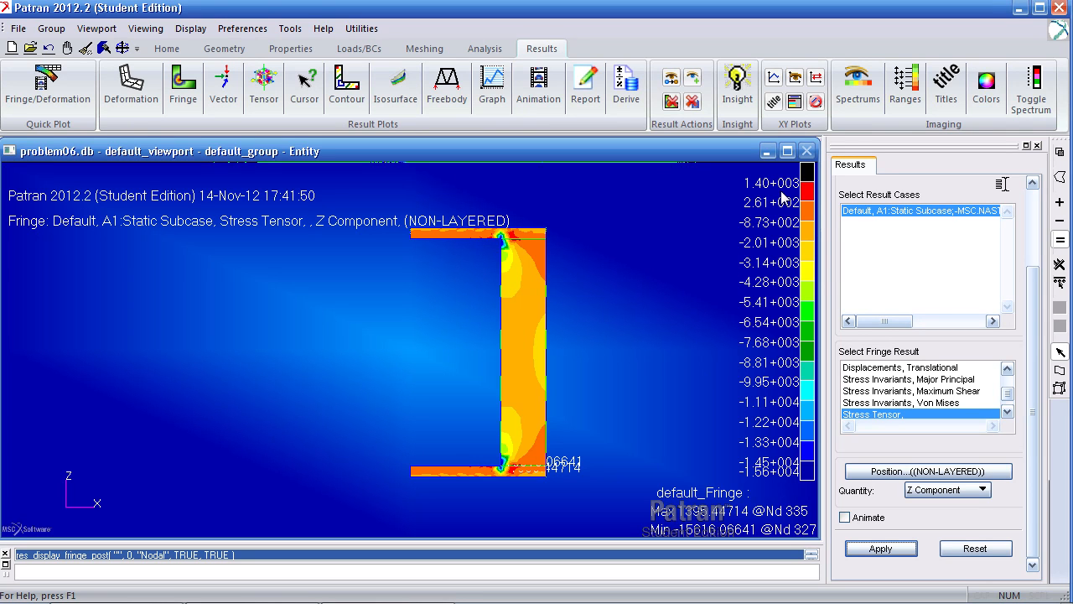
{"action": "mouse_move", "coordinate": [787, 487]}
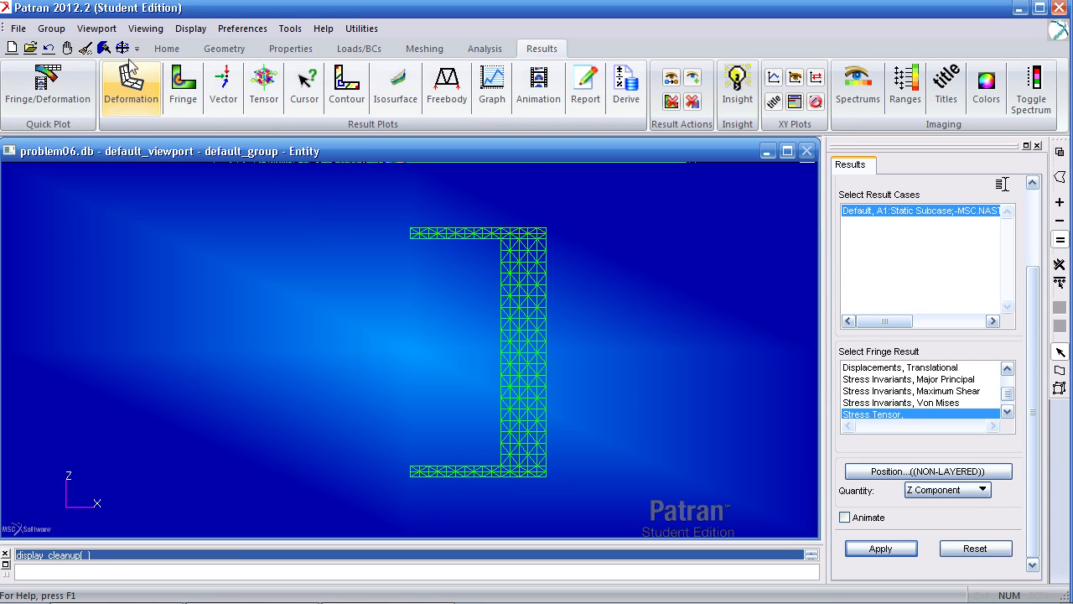
Step: Bring up the File menu with the stress fringe cleared from the mesh
{"action": "left_click", "coordinate": [17, 27]}
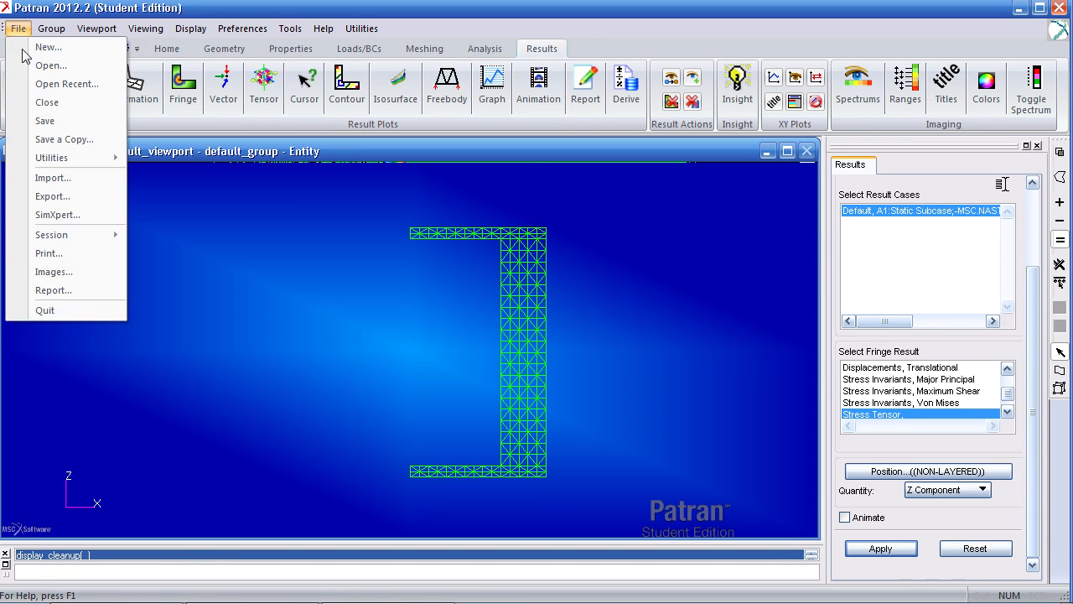